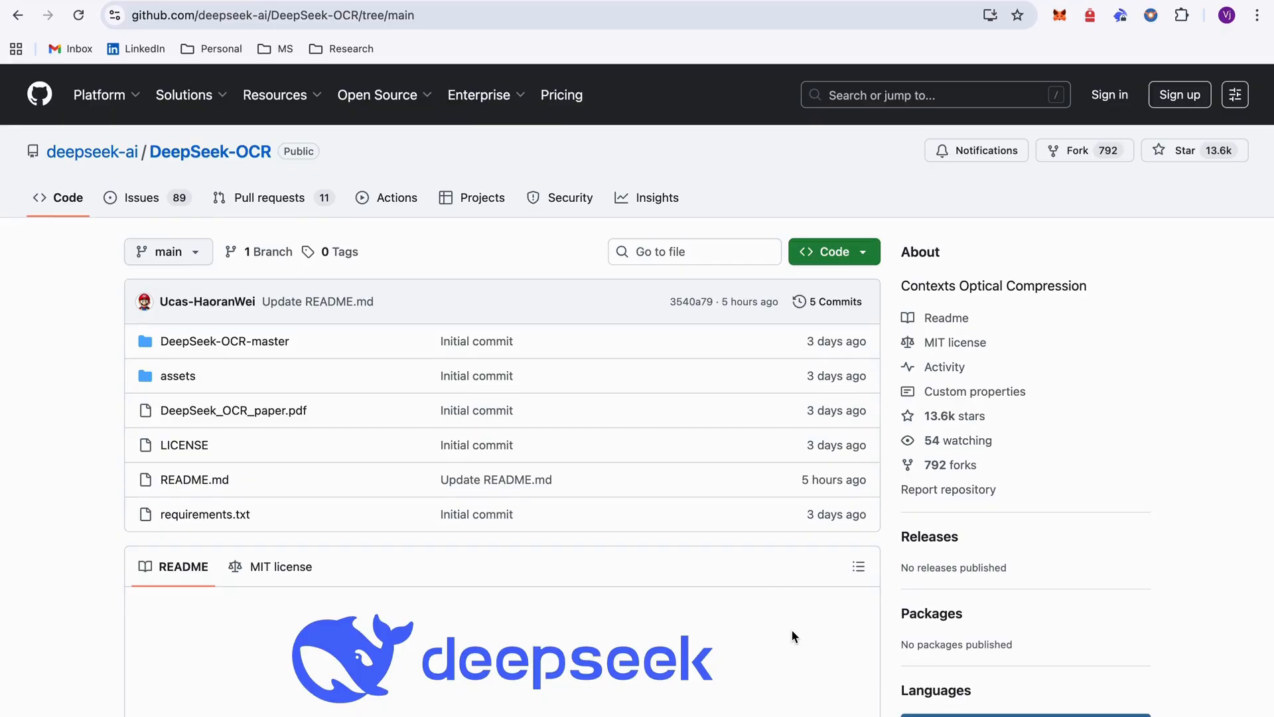
pyautogui.moveTo(685, 525)
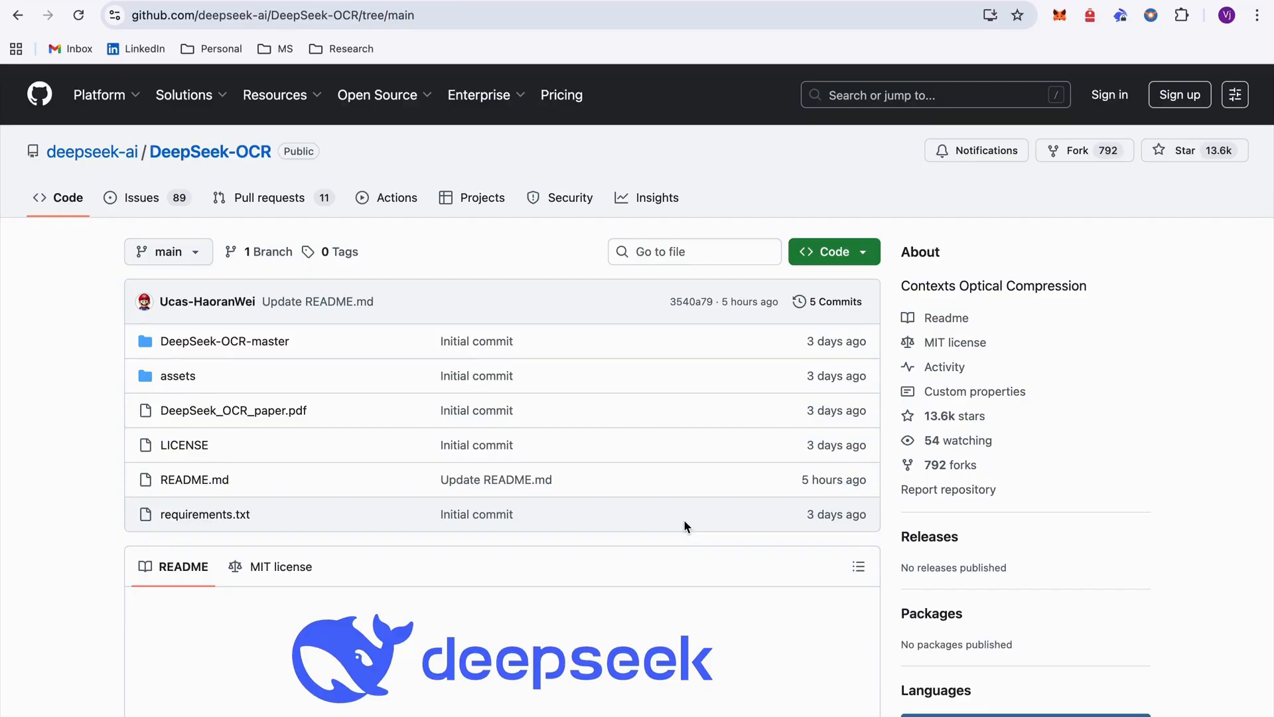
pyautogui.moveTo(827, 478)
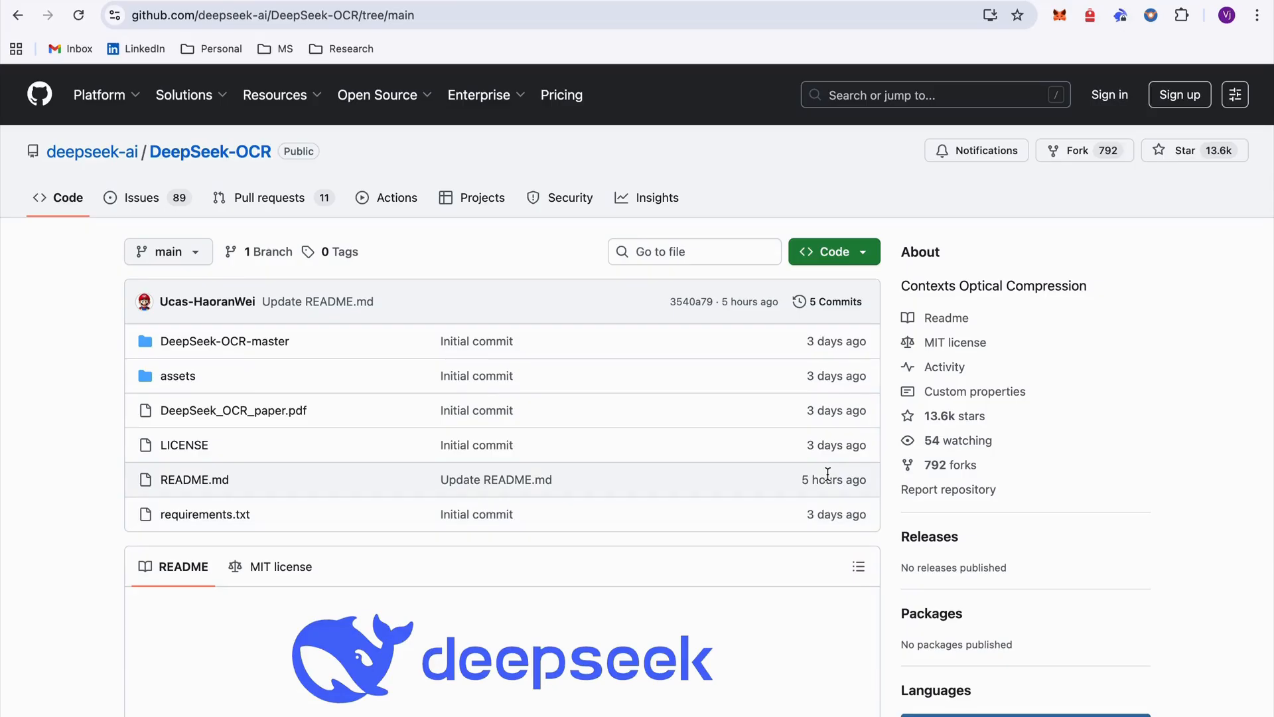
pyautogui.moveTo(1005, 428)
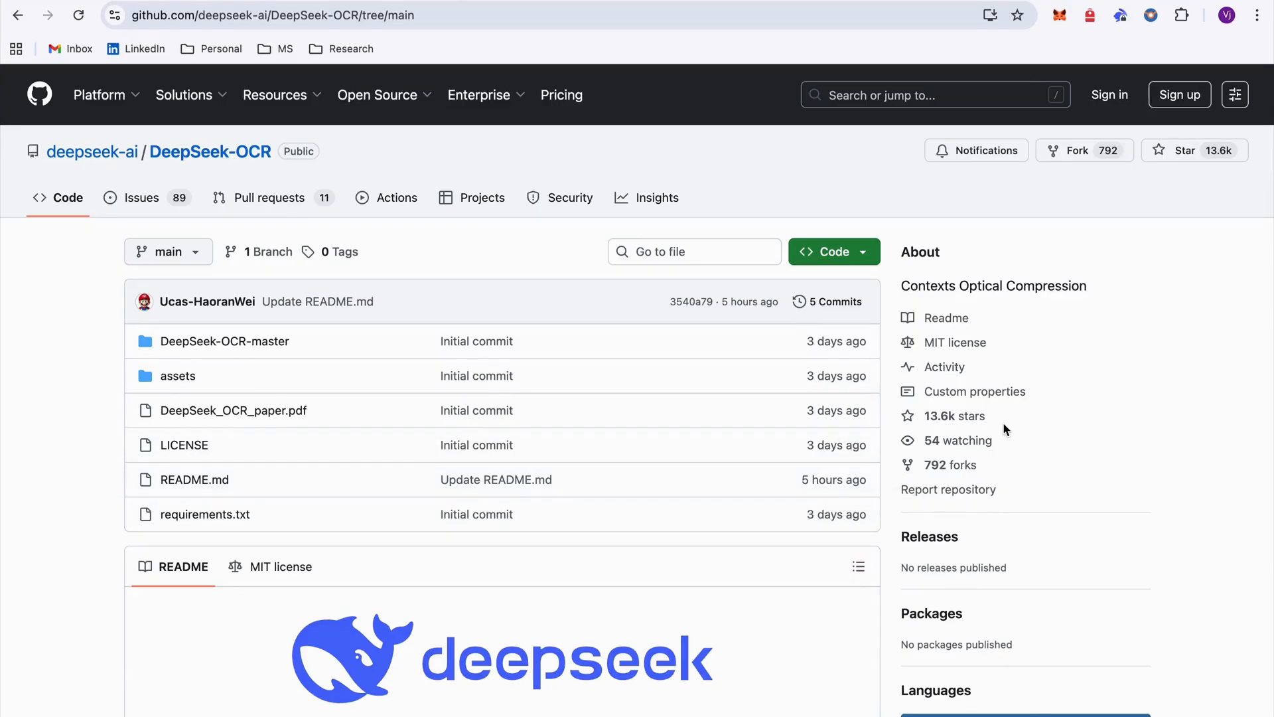
pyautogui.moveTo(987, 428)
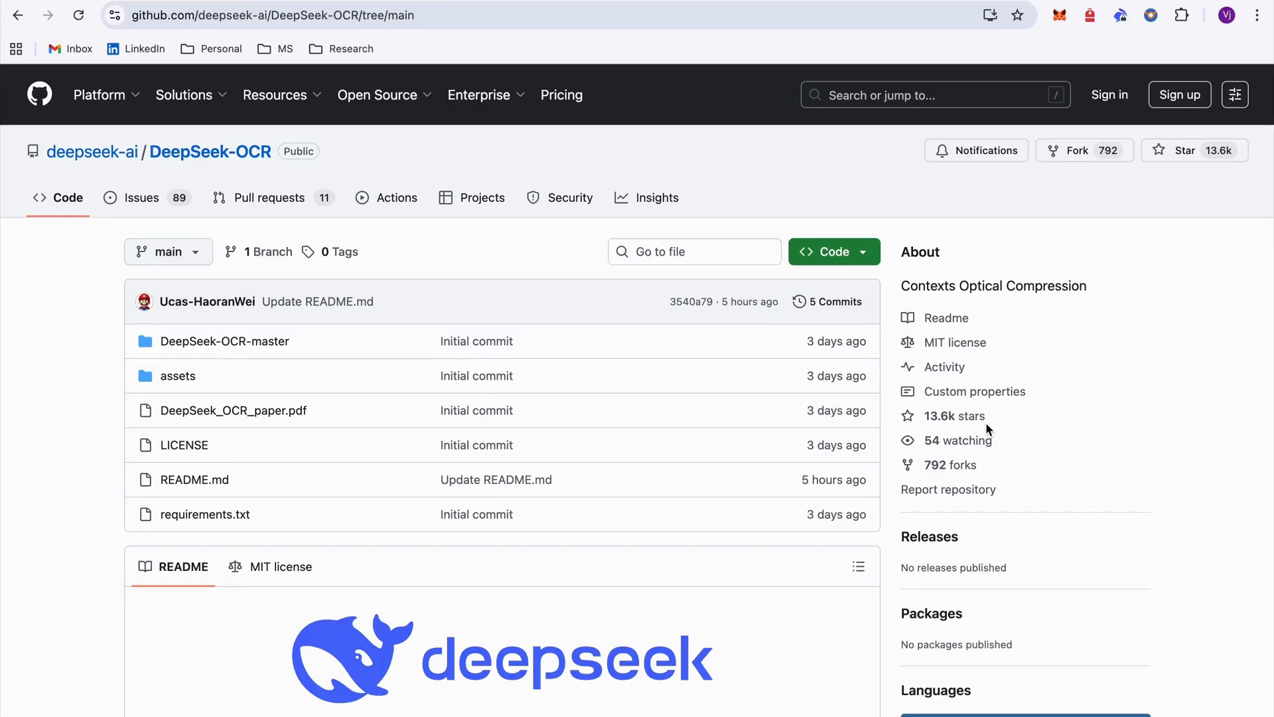
pyautogui.moveTo(972, 490)
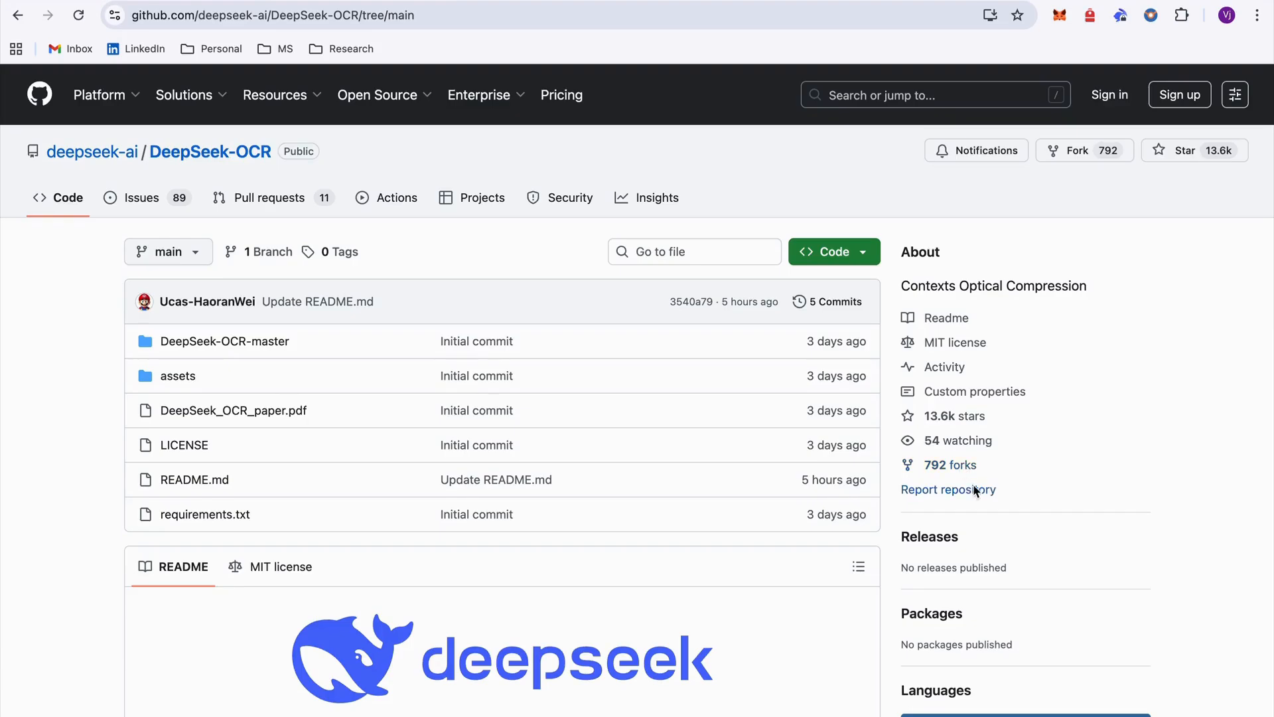
pyautogui.moveTo(965, 475)
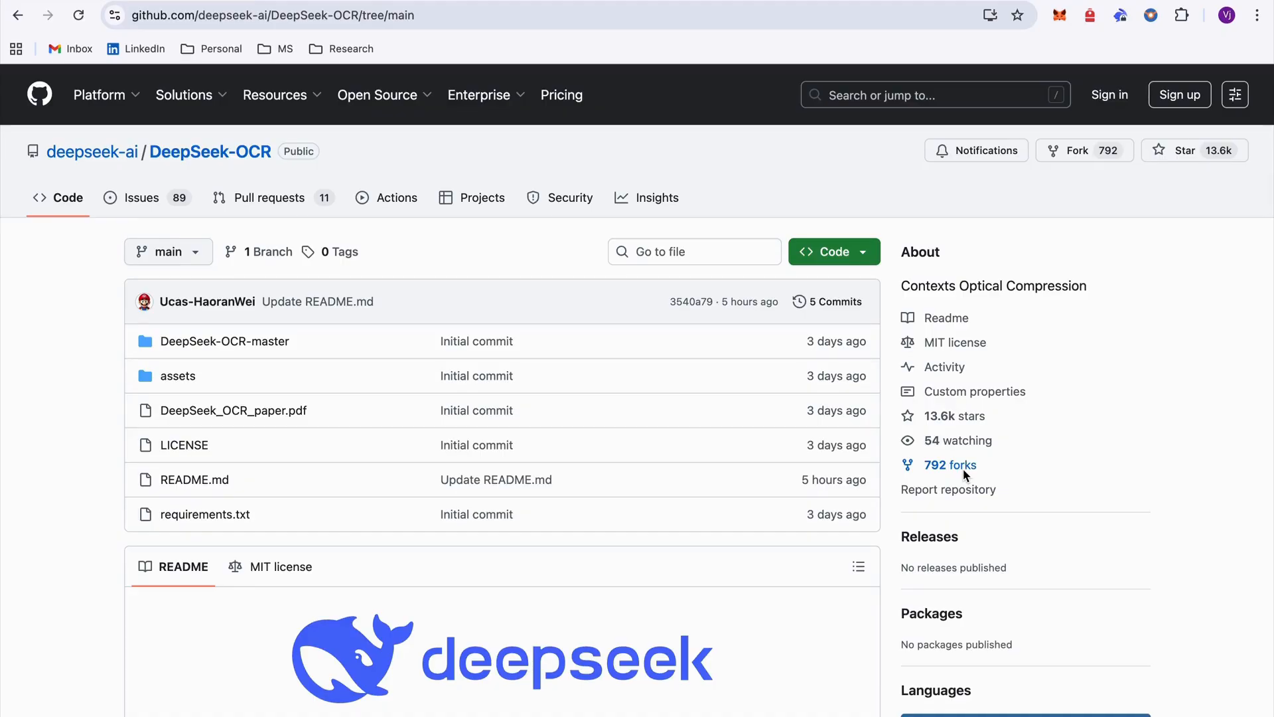
pyautogui.moveTo(306, 347)
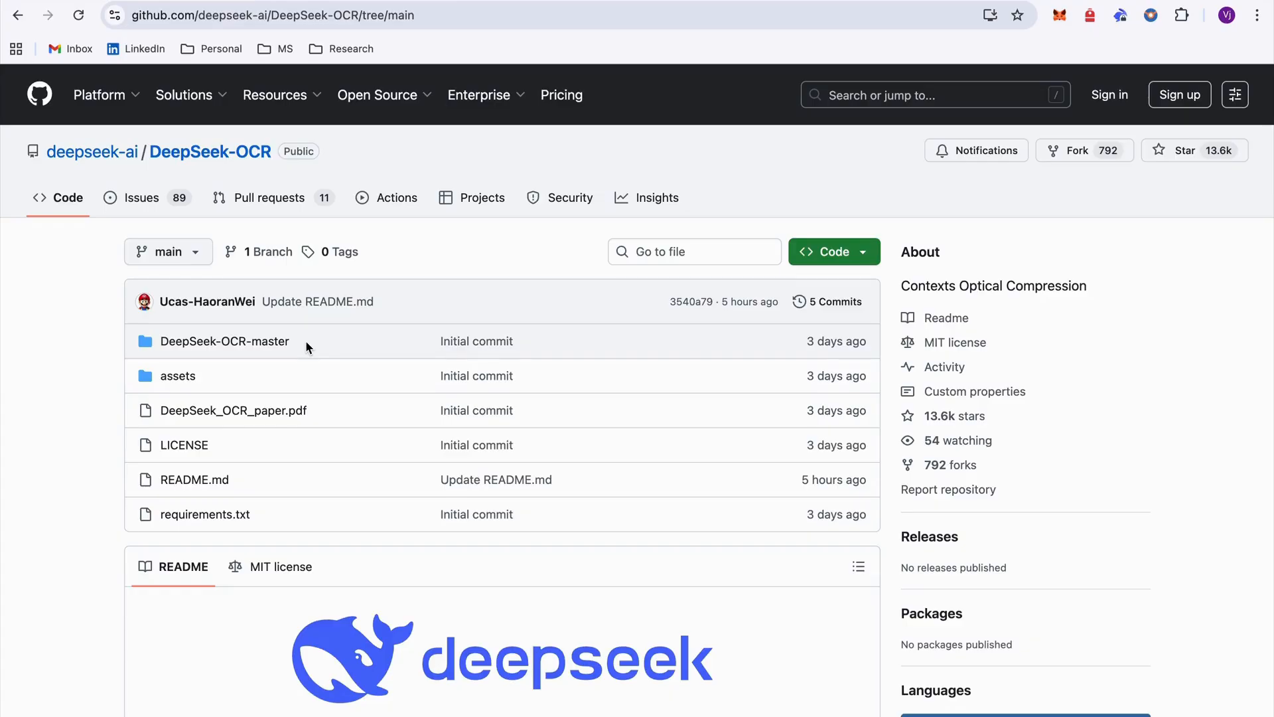
pyautogui.moveTo(240, 527)
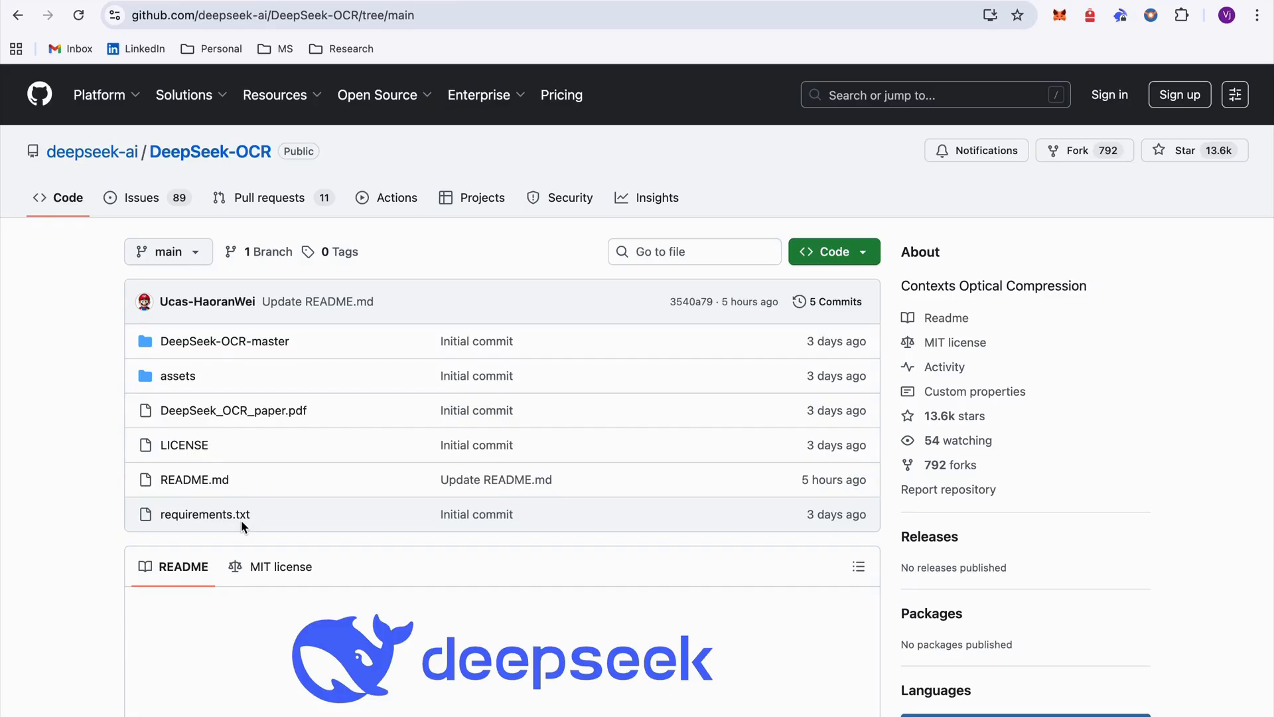
# Step: Scroll the README past charts and Release notes to the Install and vLLM-Inference sections
pyautogui.scroll(-3)
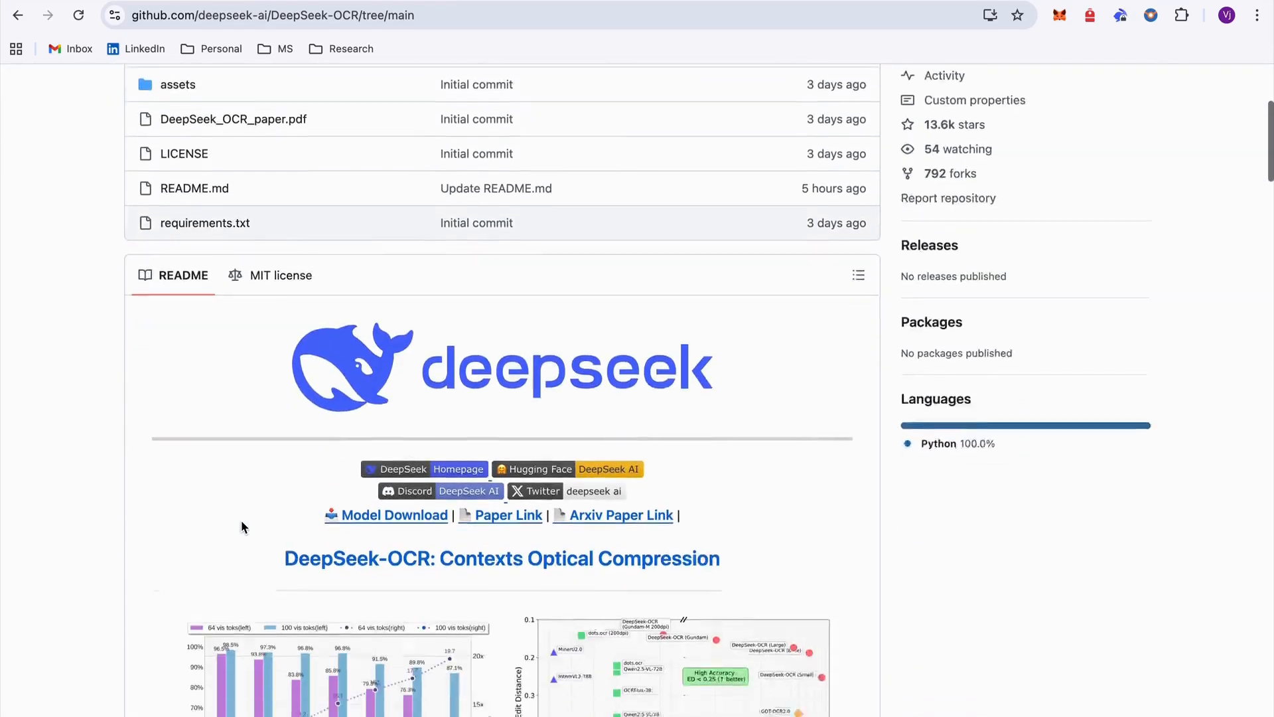
pyautogui.scroll(-3)
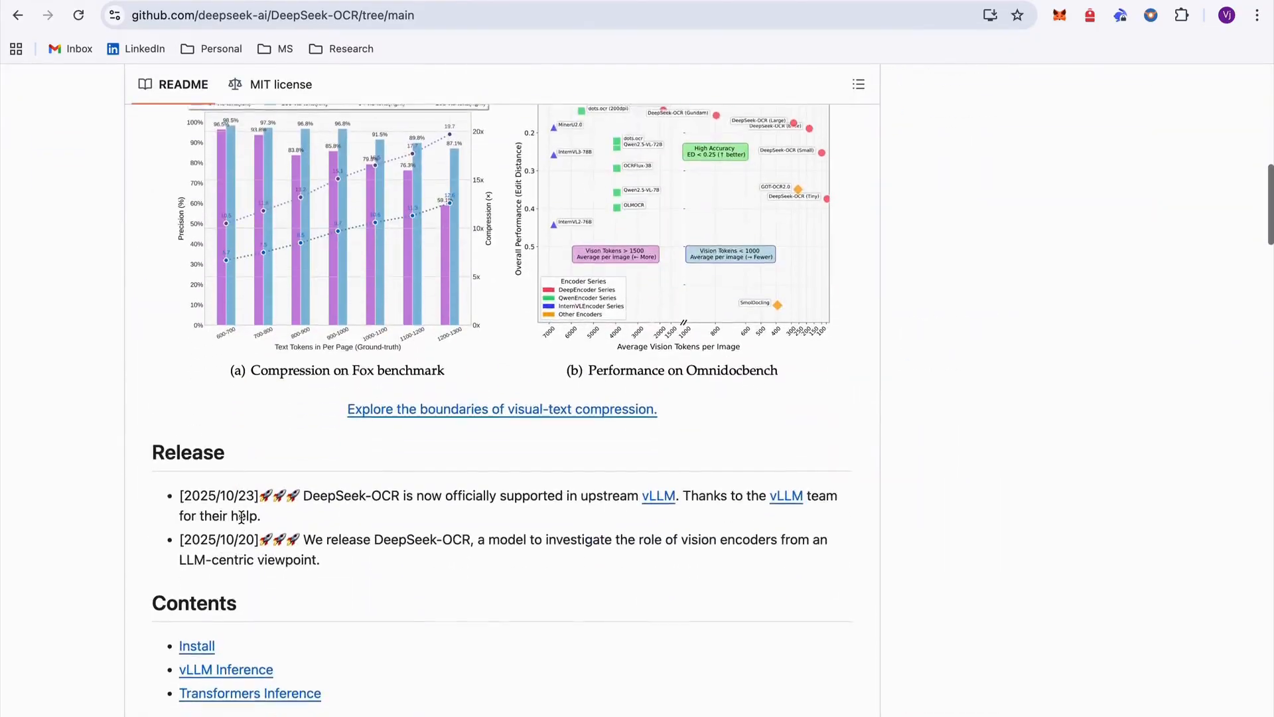
pyautogui.scroll(-3)
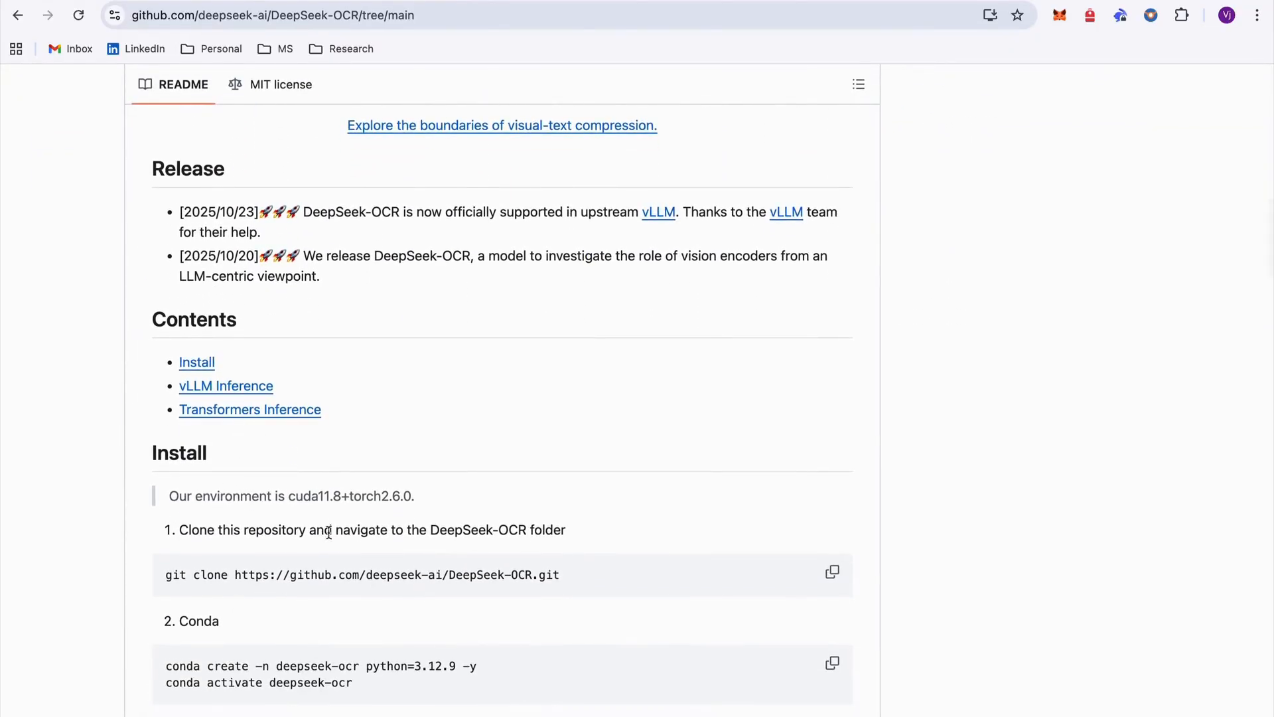
pyautogui.scroll(-3)
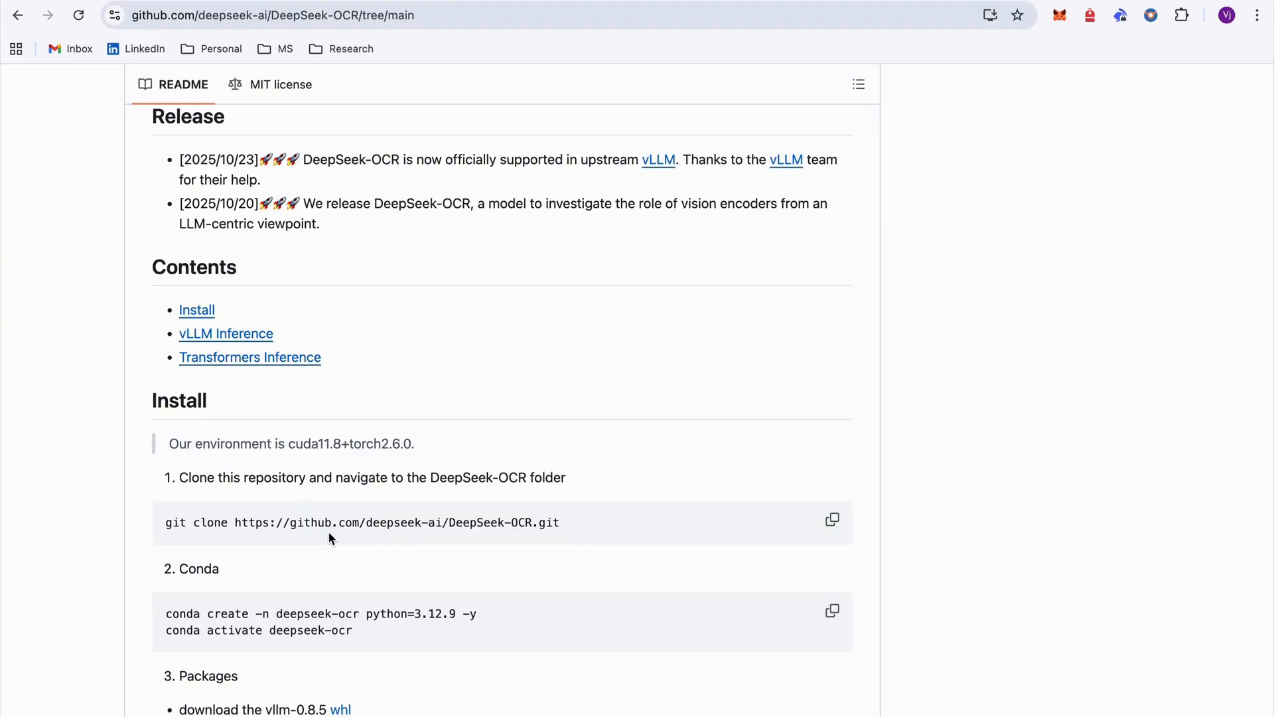
pyautogui.scroll(-3)
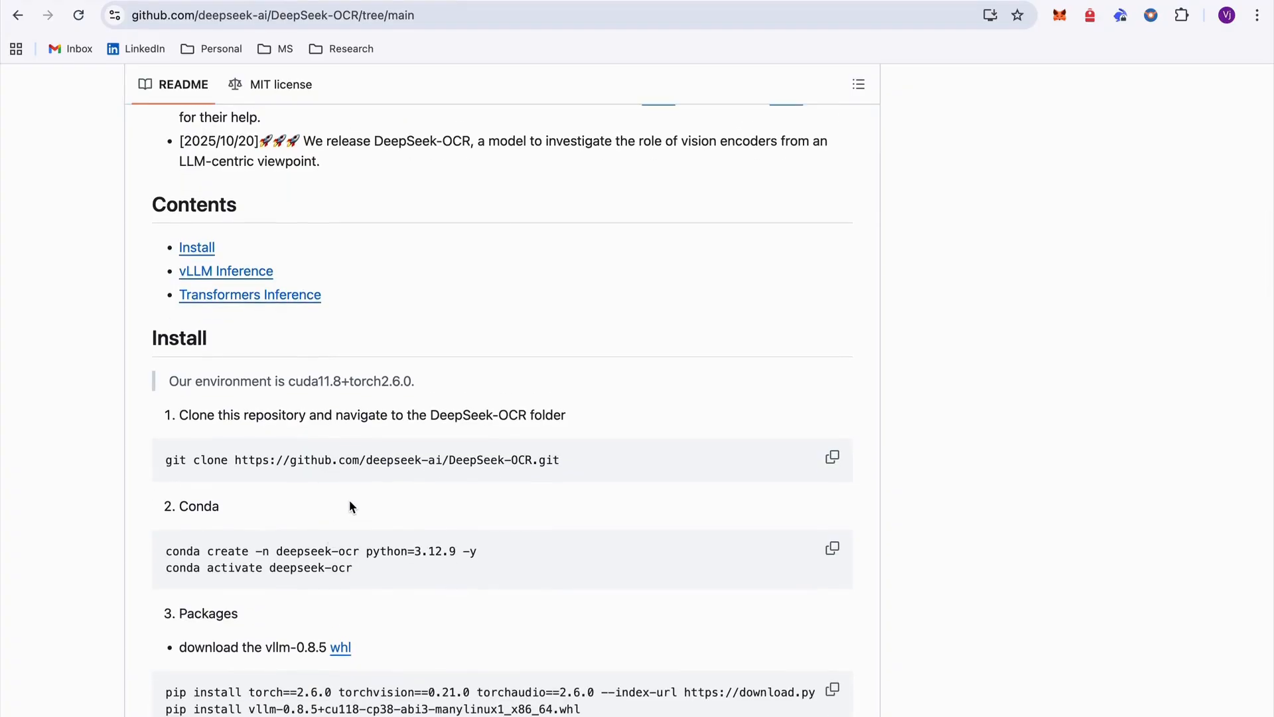
pyautogui.scroll(-3)
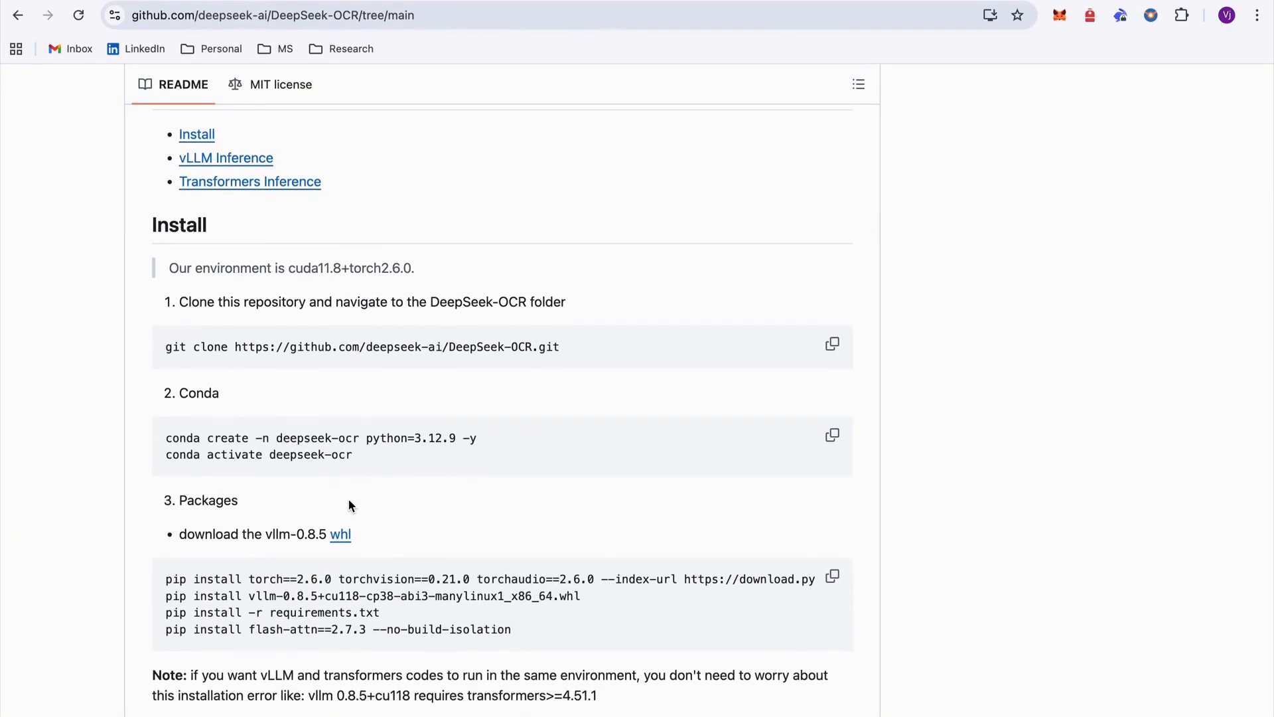
pyautogui.scroll(-3)
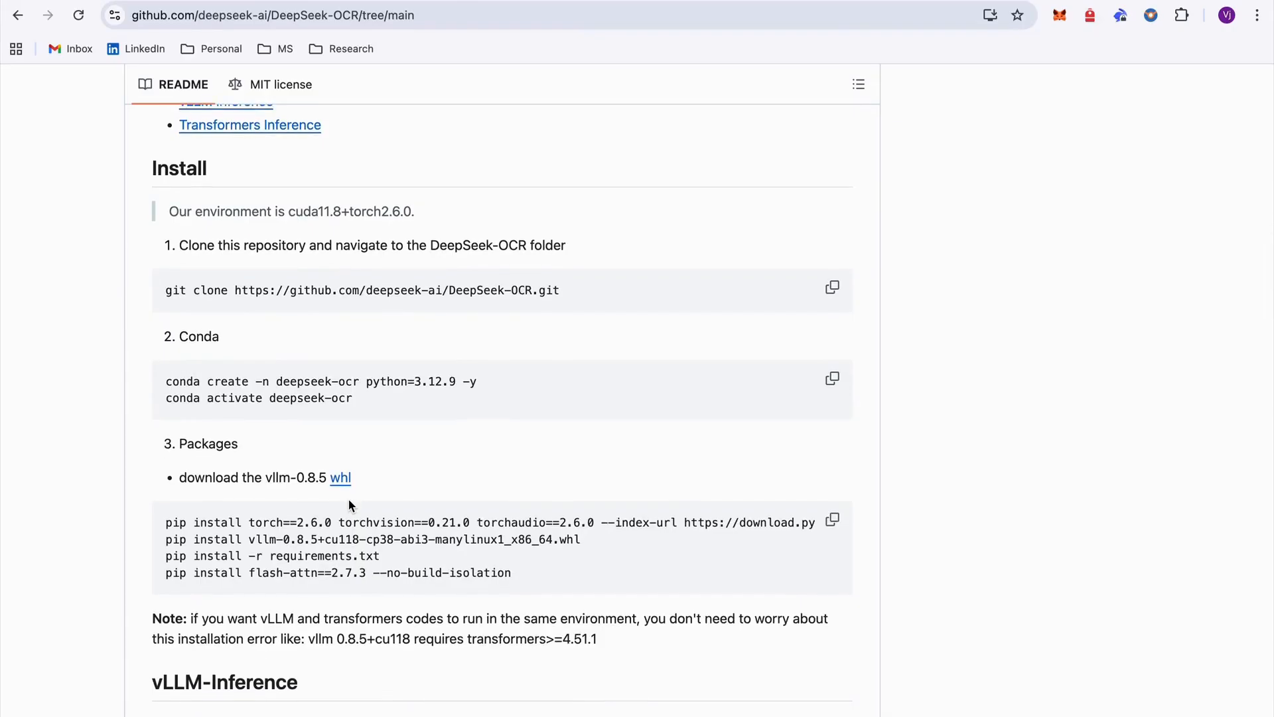
pyautogui.moveTo(374, 484)
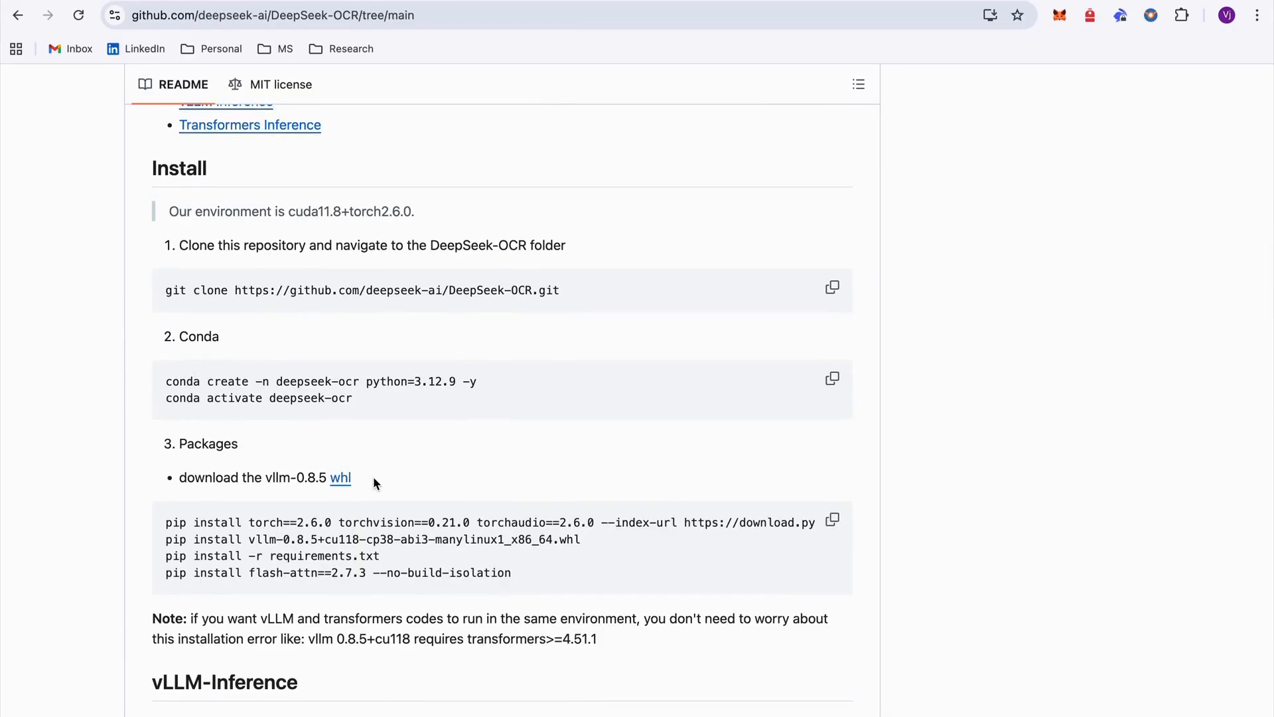
pyautogui.scroll(-3)
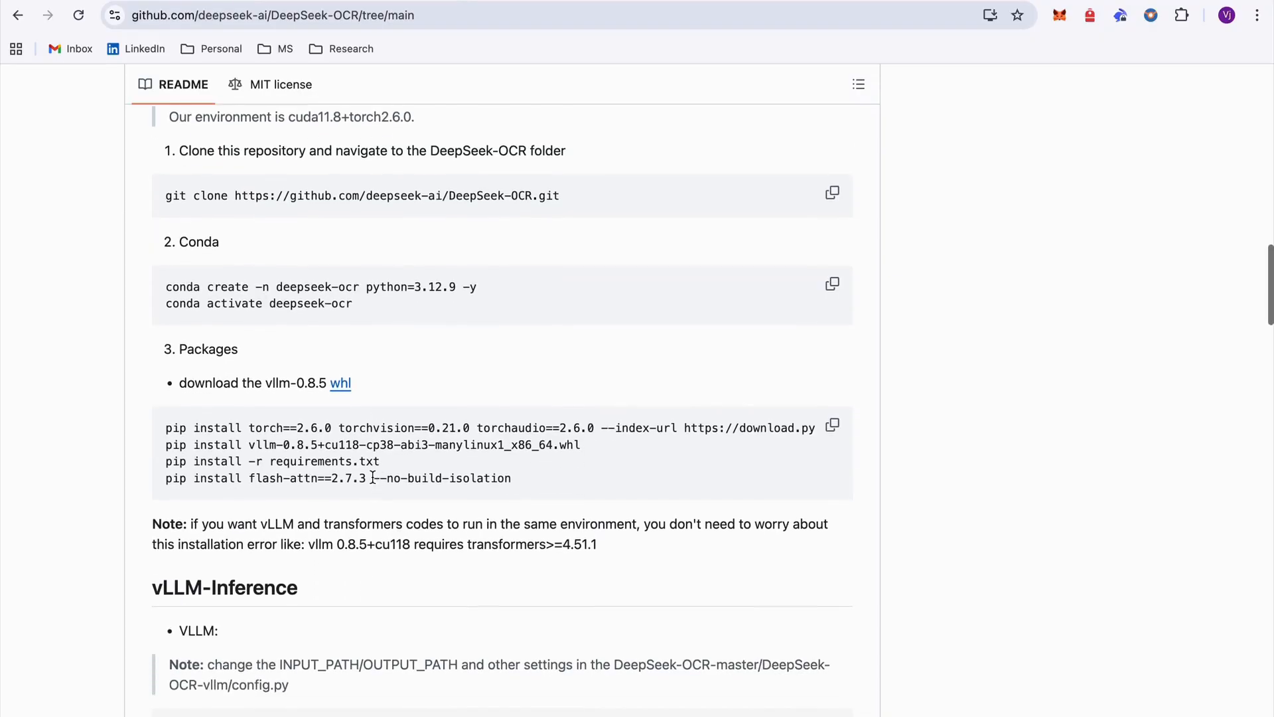
pyautogui.scroll(-3)
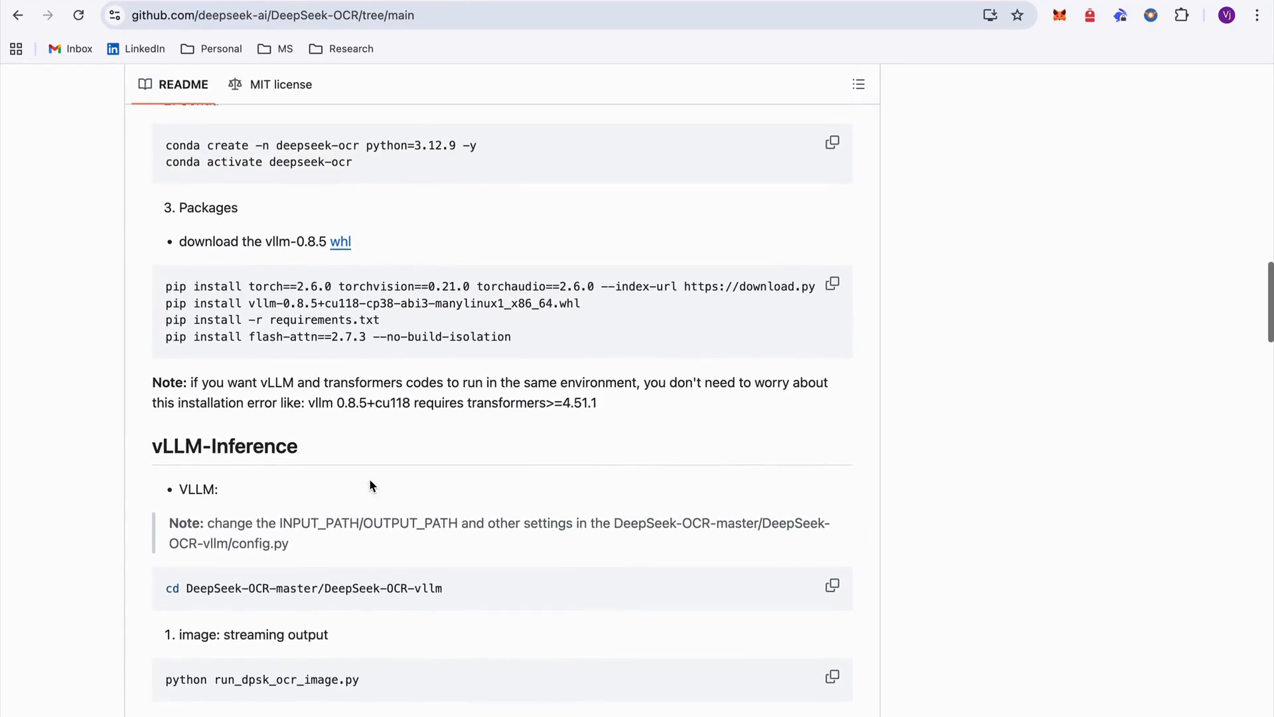
pyautogui.scroll(-3)
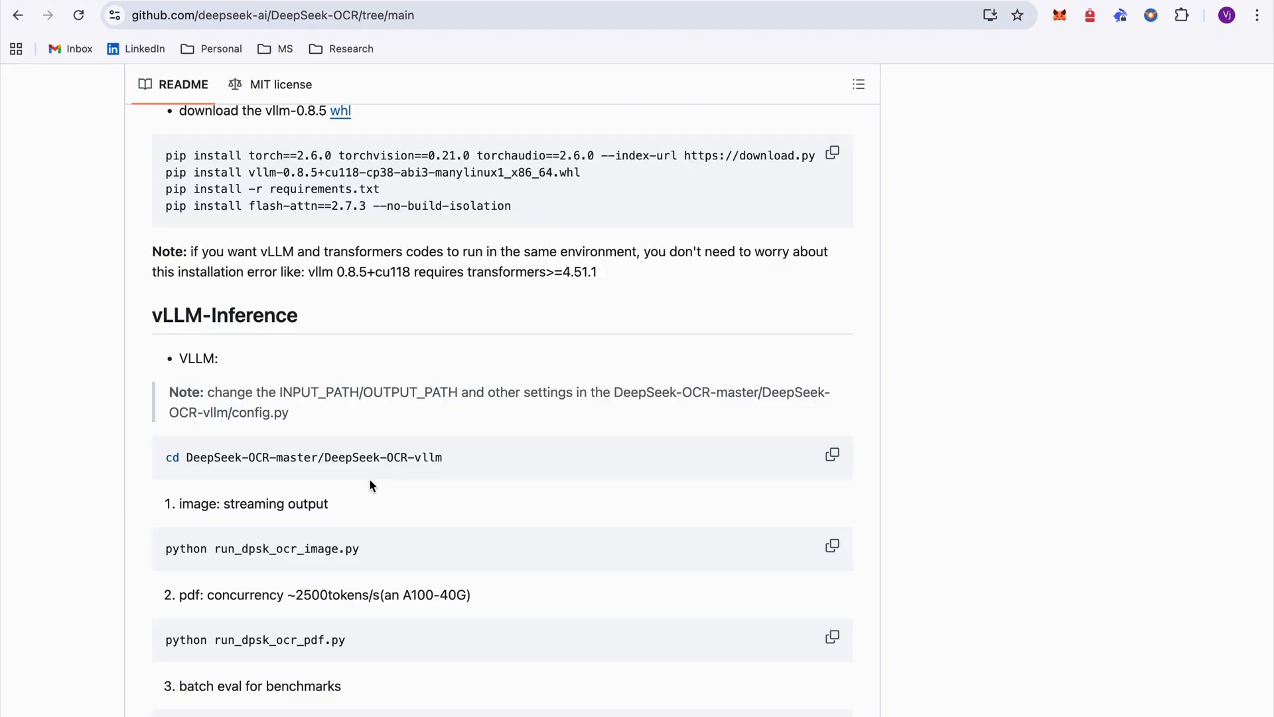
pyautogui.scroll(-3)
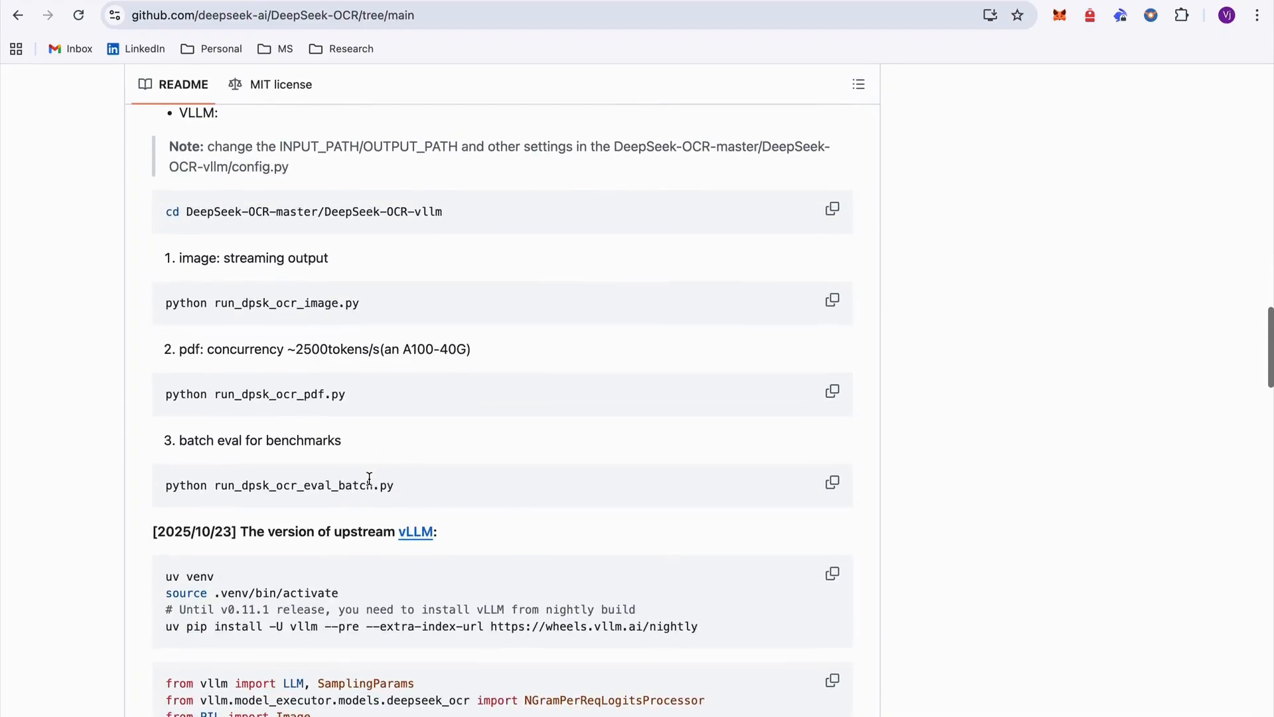
pyautogui.scroll(-3)
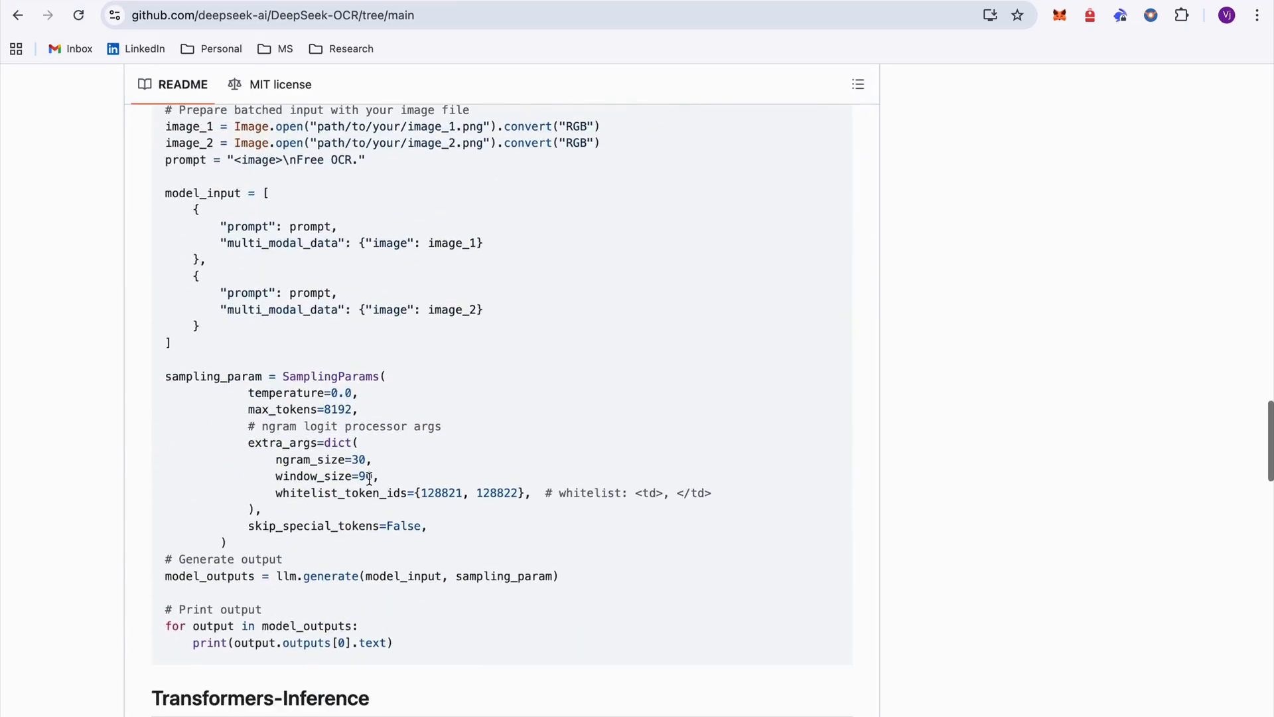
pyautogui.scroll(-3)
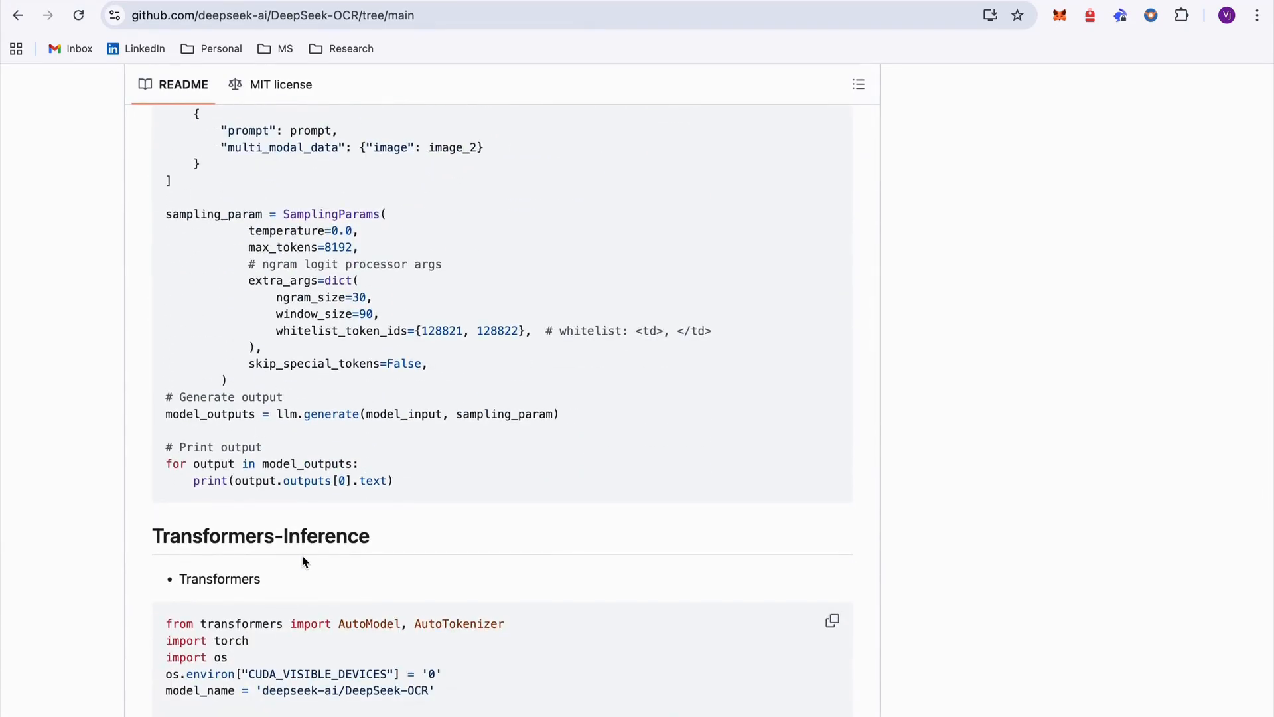
pyautogui.scroll(3)
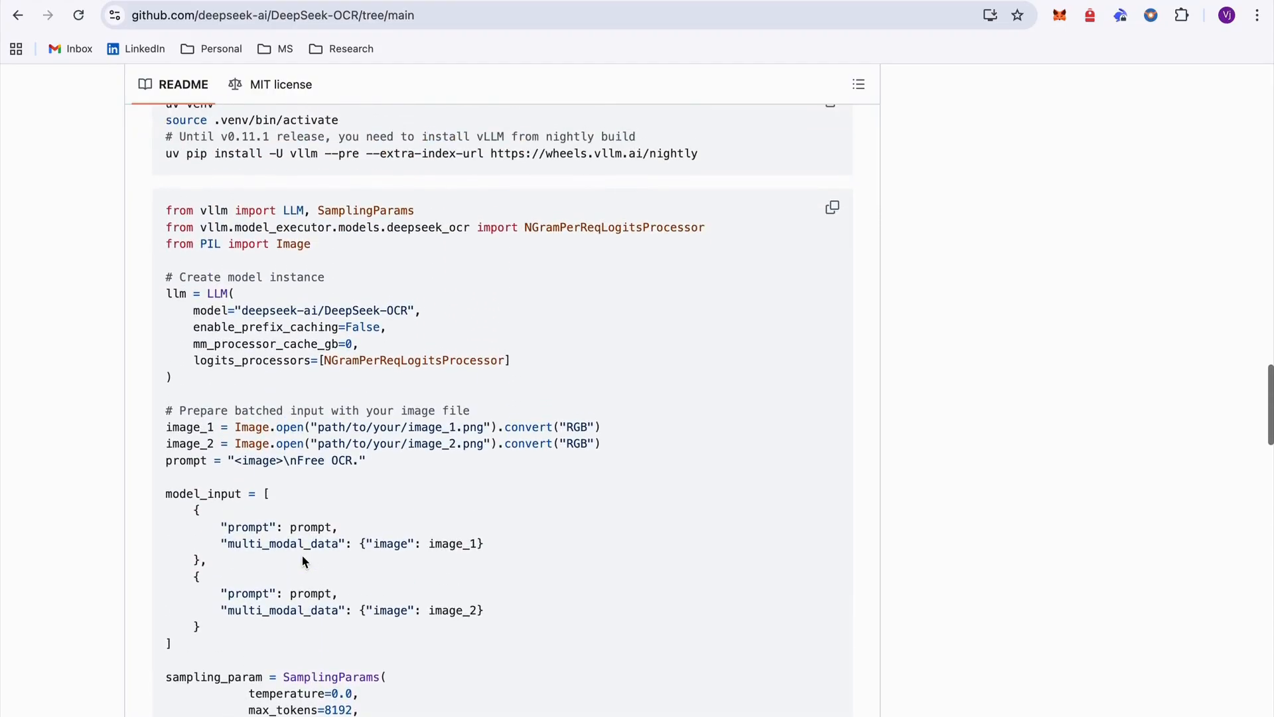
pyautogui.scroll(3)
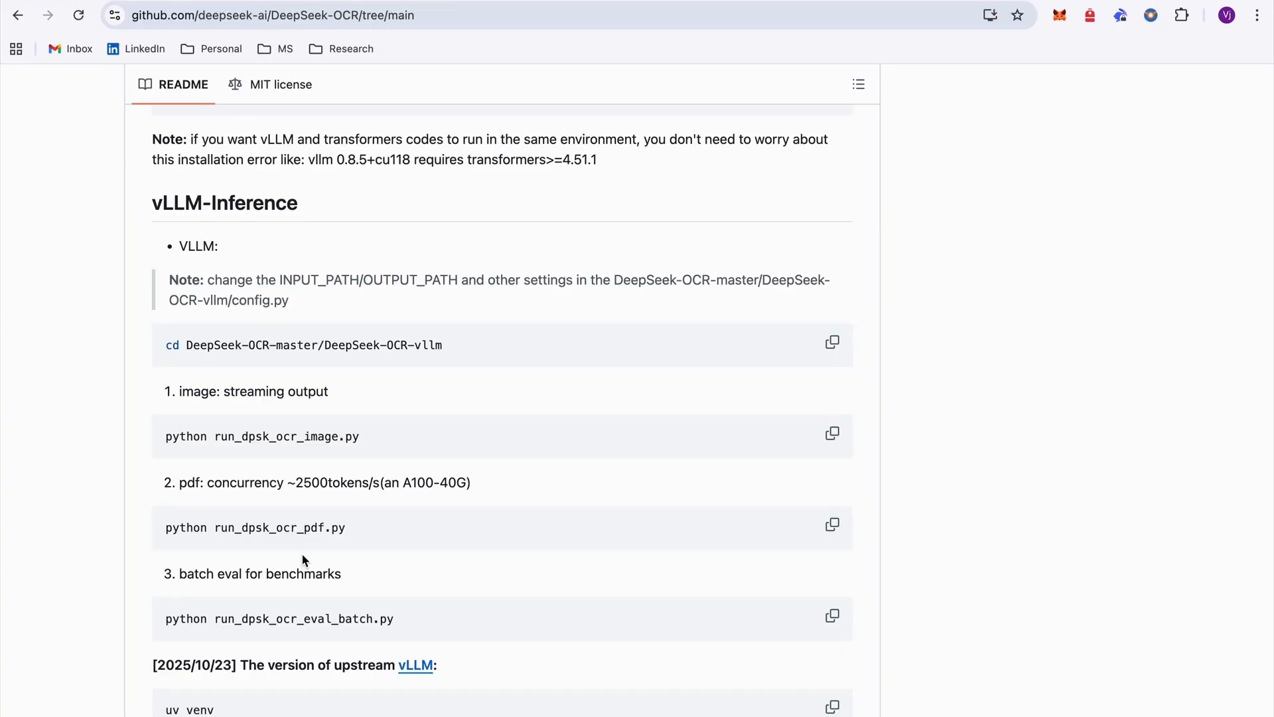
pyautogui.scroll(-3)
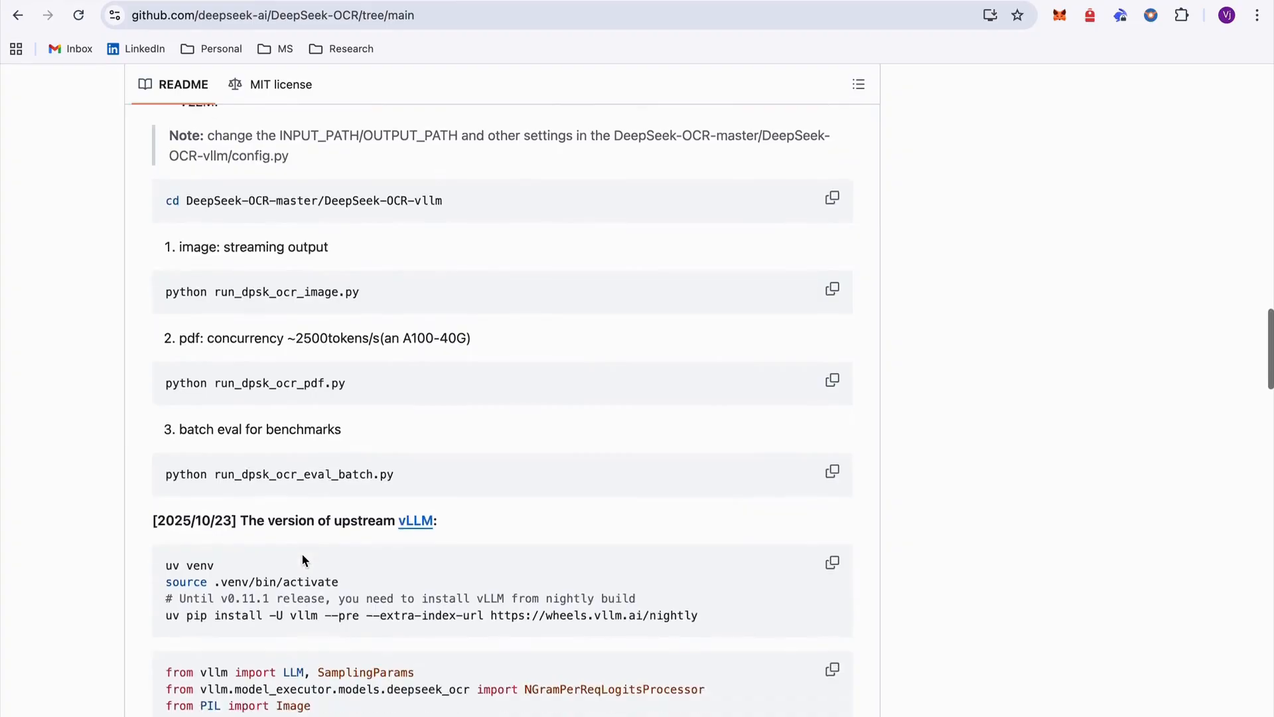
pyautogui.scroll(-3)
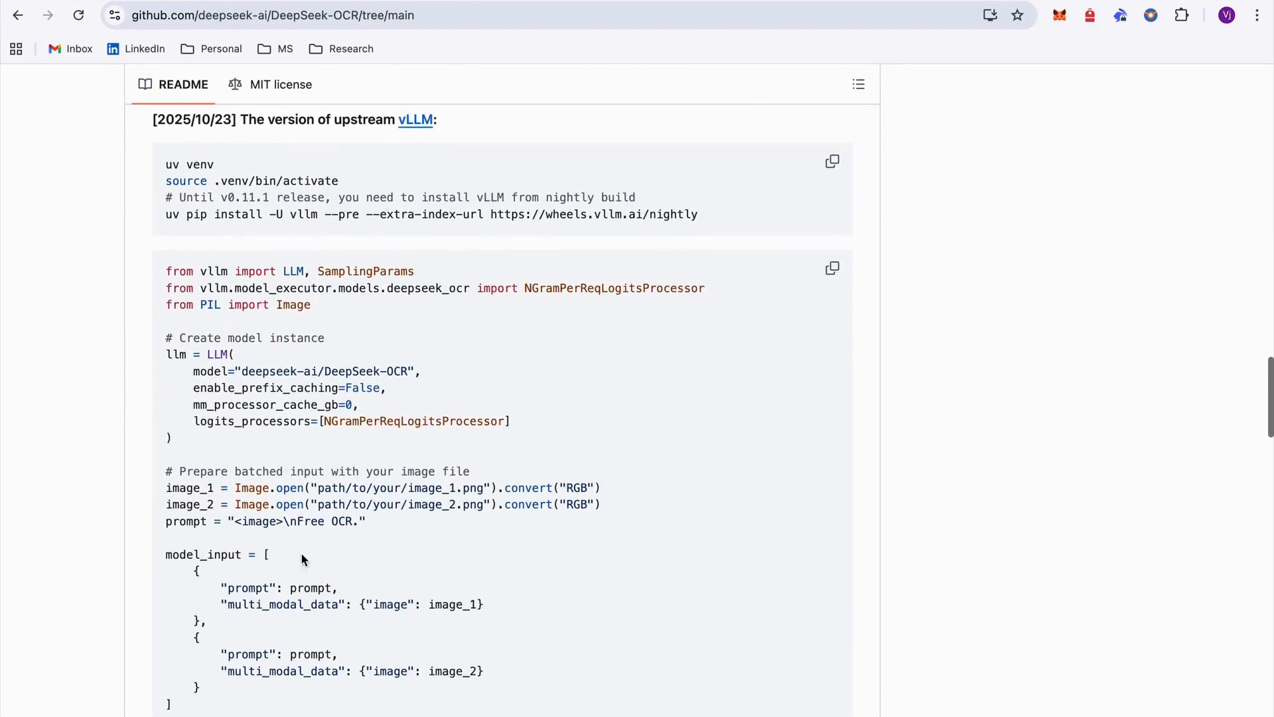
pyautogui.scroll(-3)
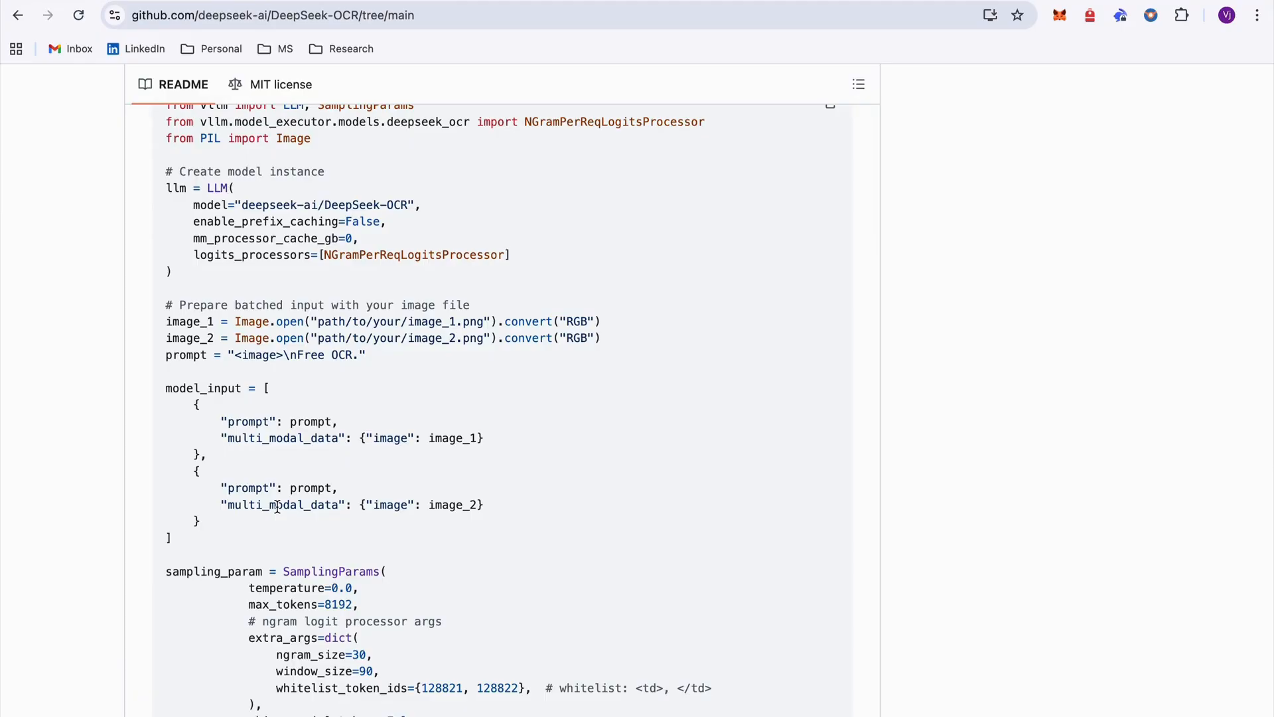
pyautogui.scroll(3)
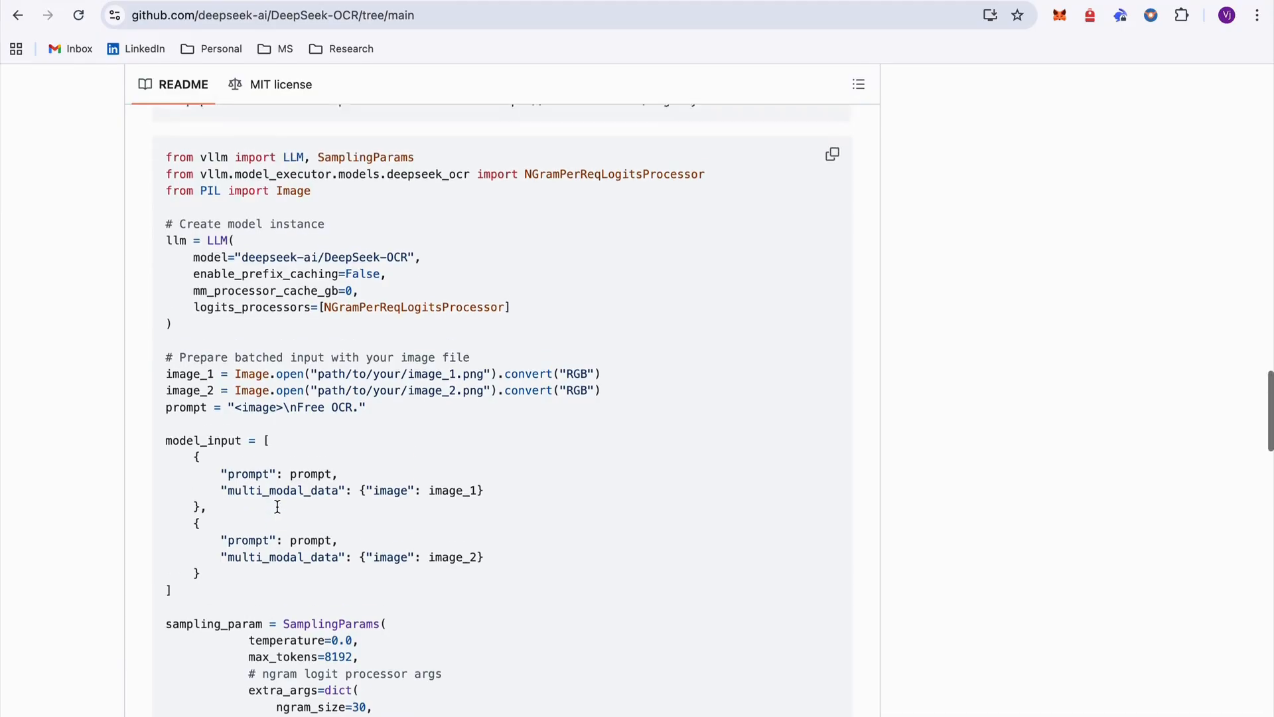
pyautogui.scroll(-3)
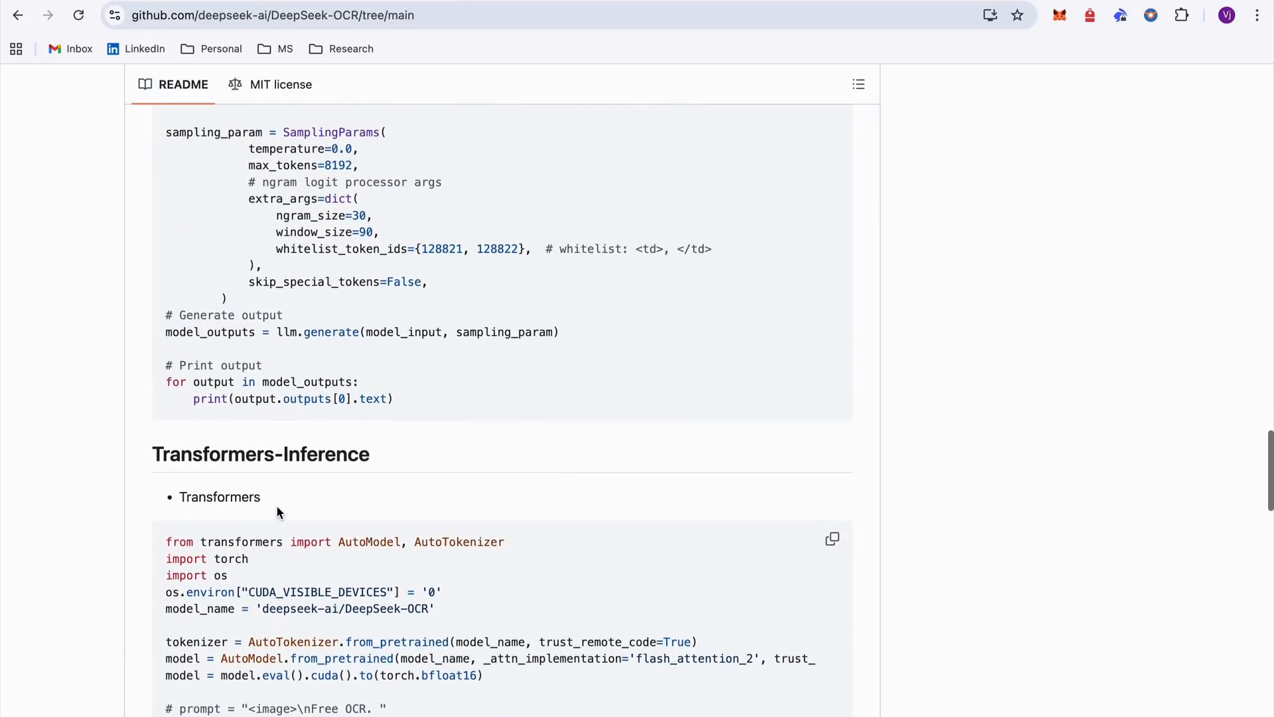
pyautogui.moveTo(394, 367)
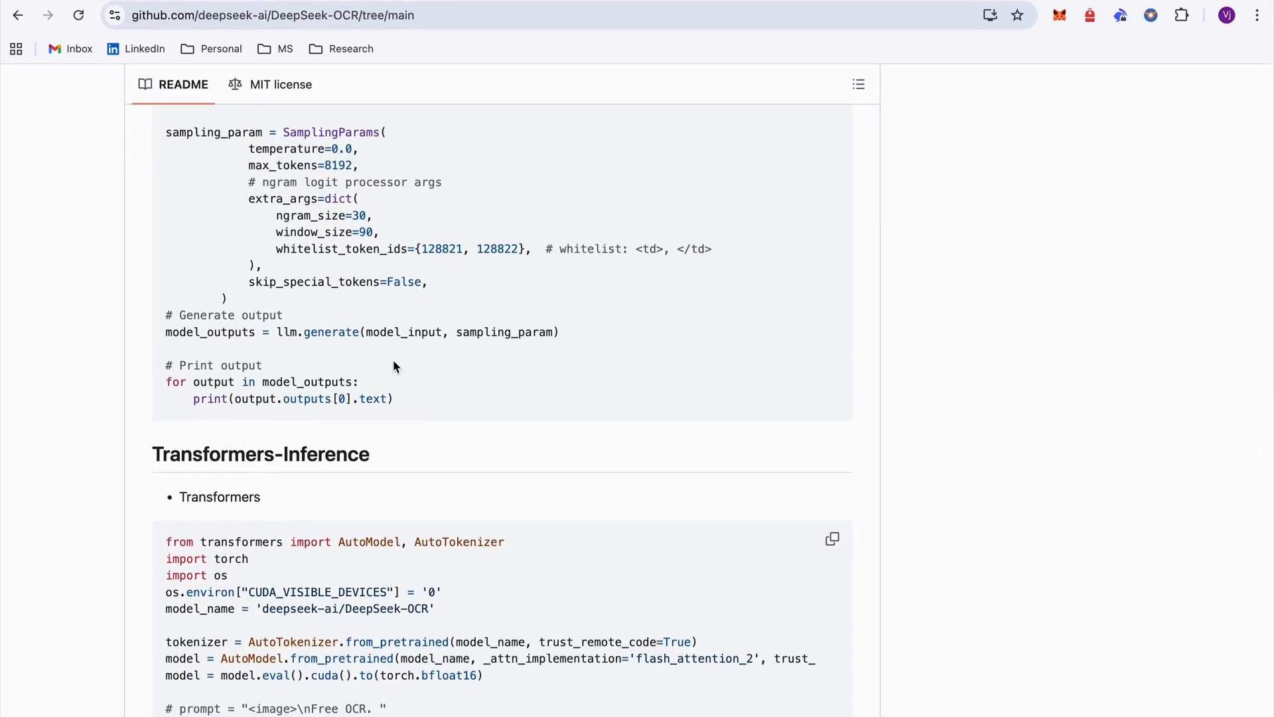
pyautogui.scroll(3)
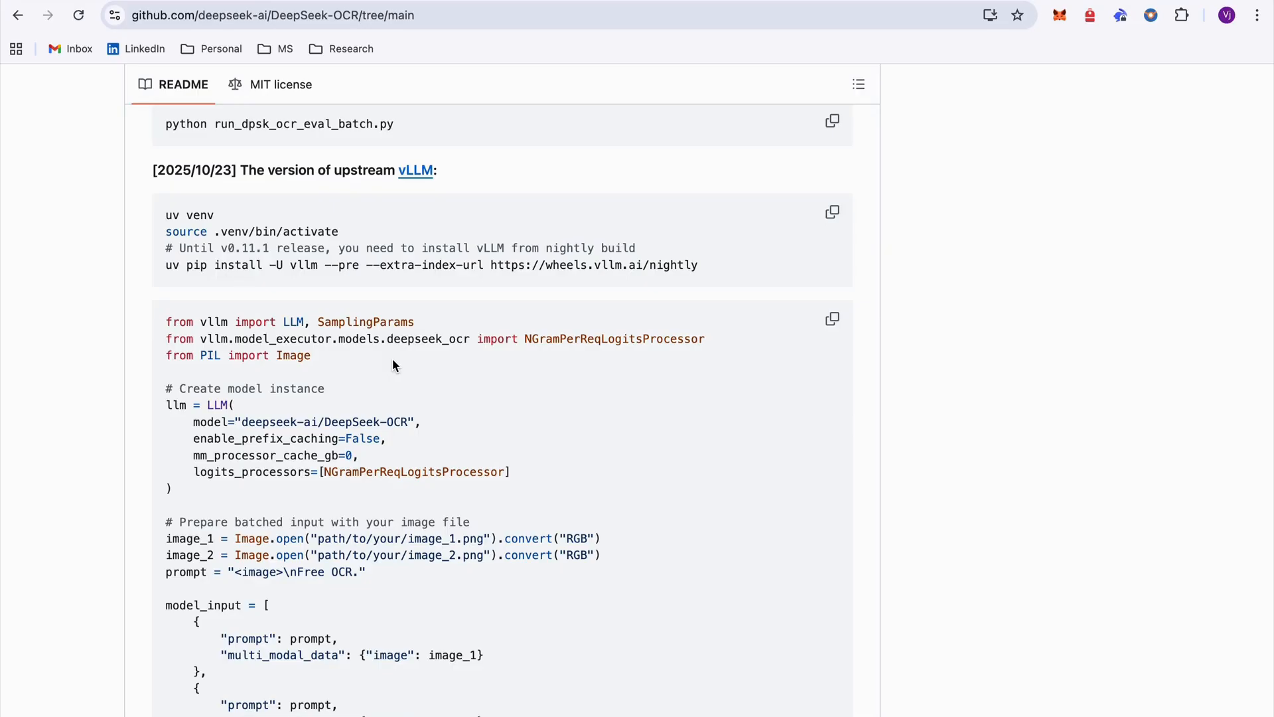
pyautogui.scroll(-3)
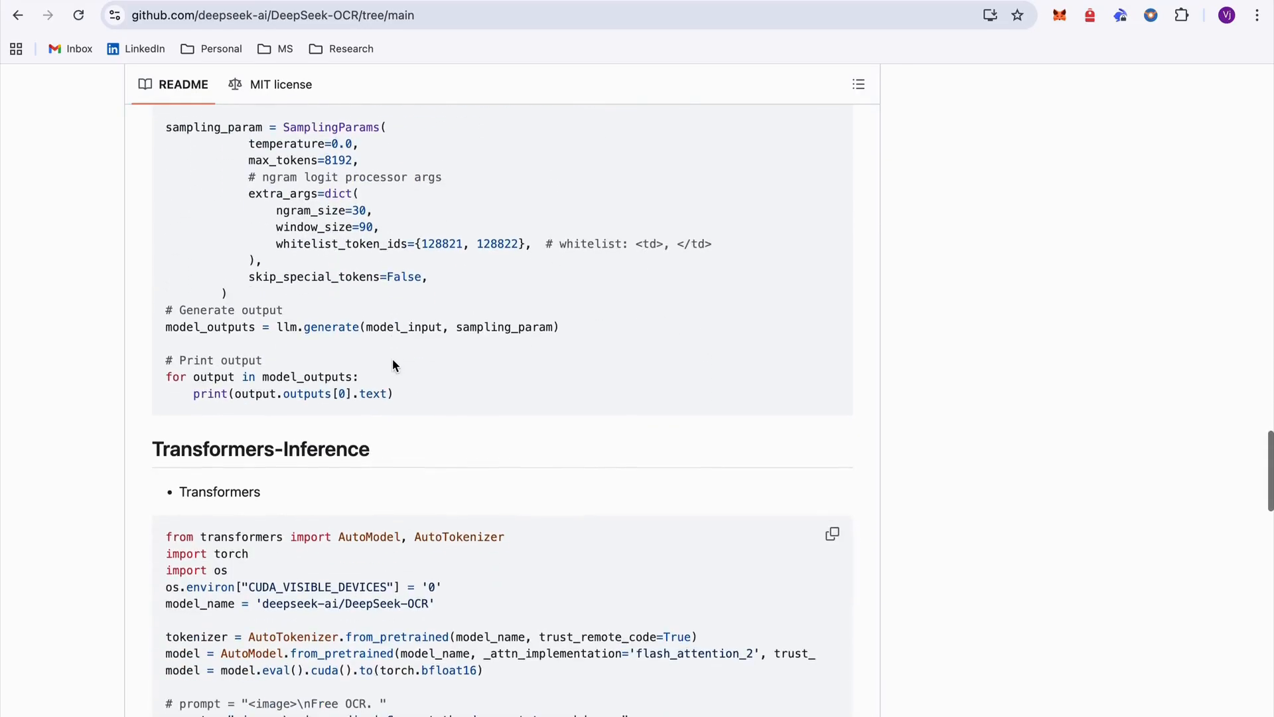
pyautogui.scroll(-3)
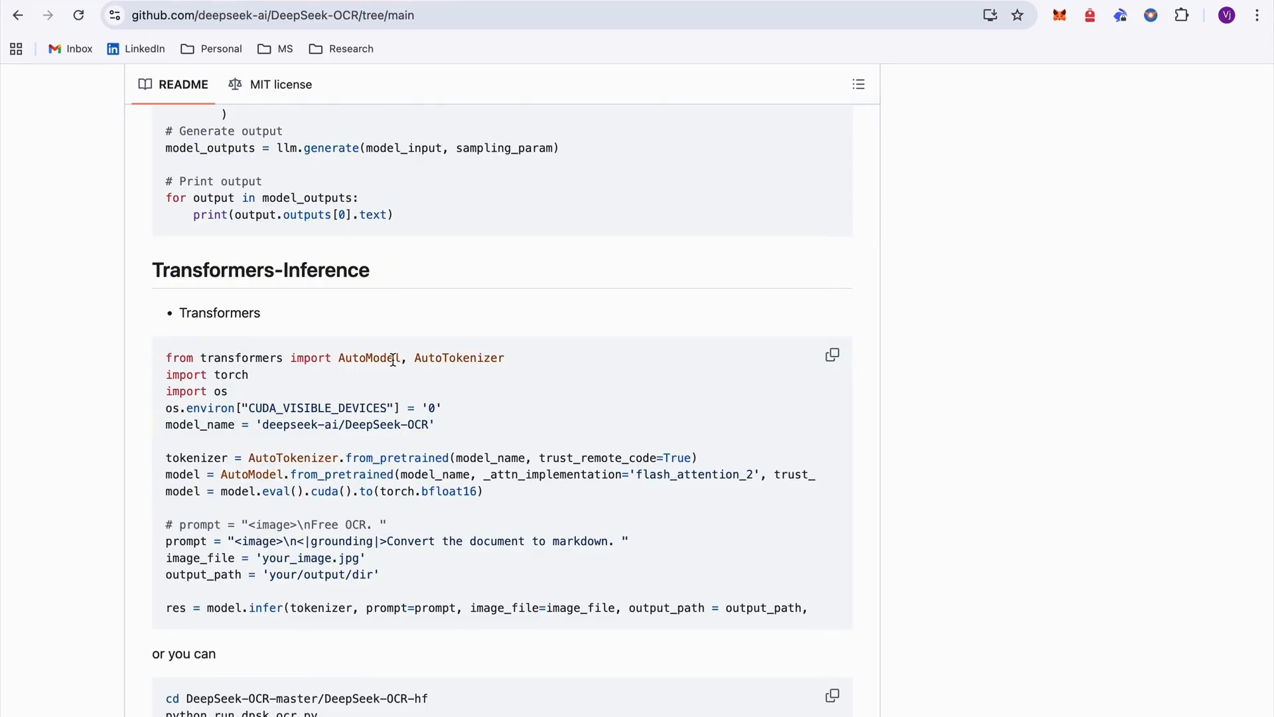
pyautogui.scroll(-3)
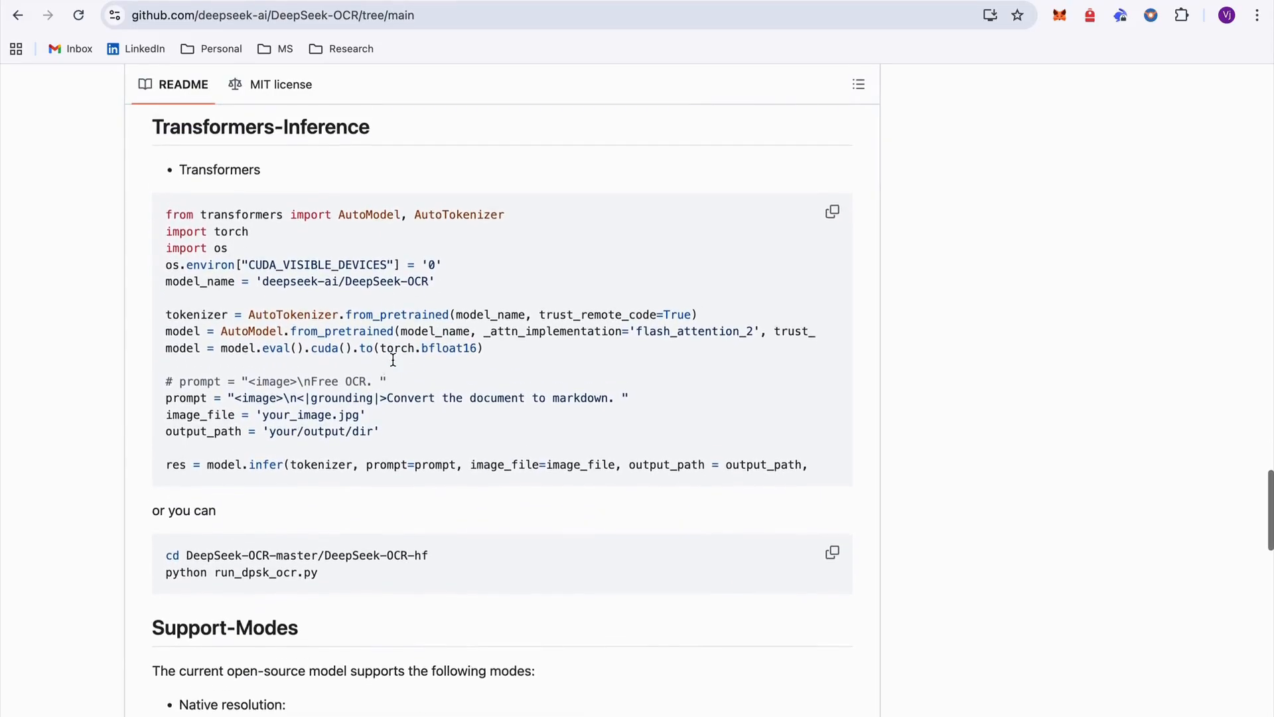
pyautogui.scroll(-3)
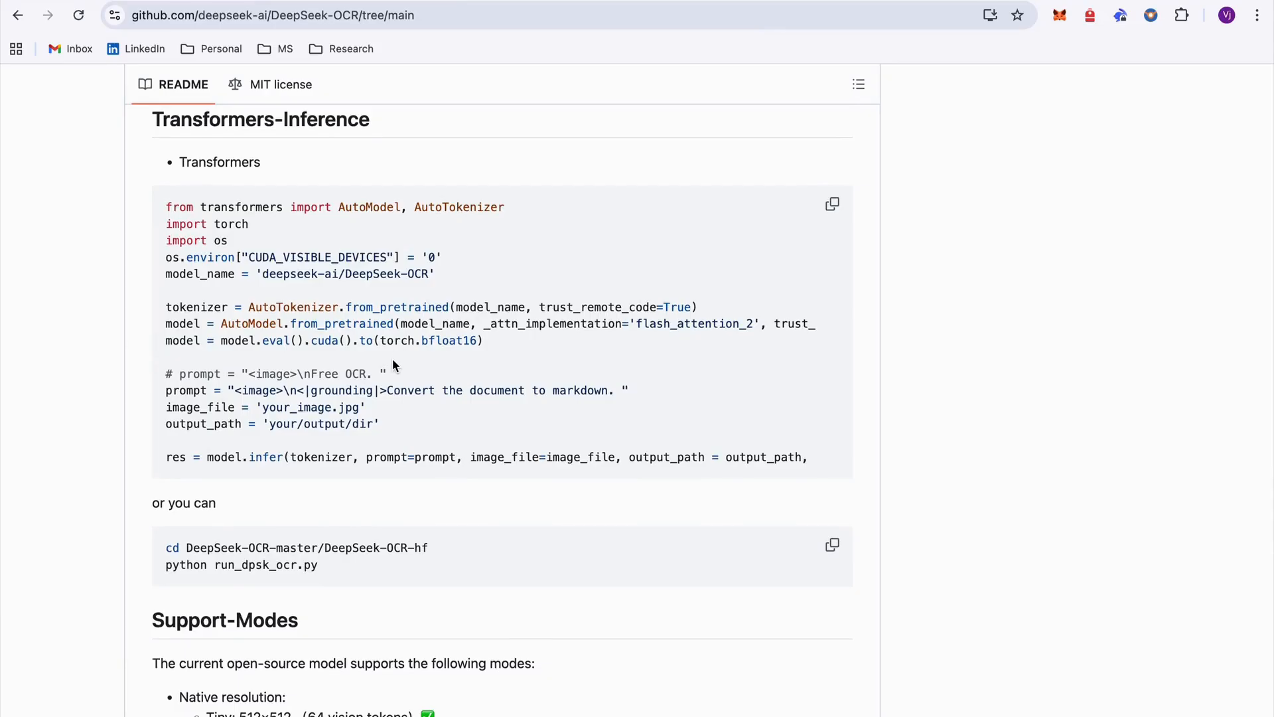
pyautogui.moveTo(705, 341)
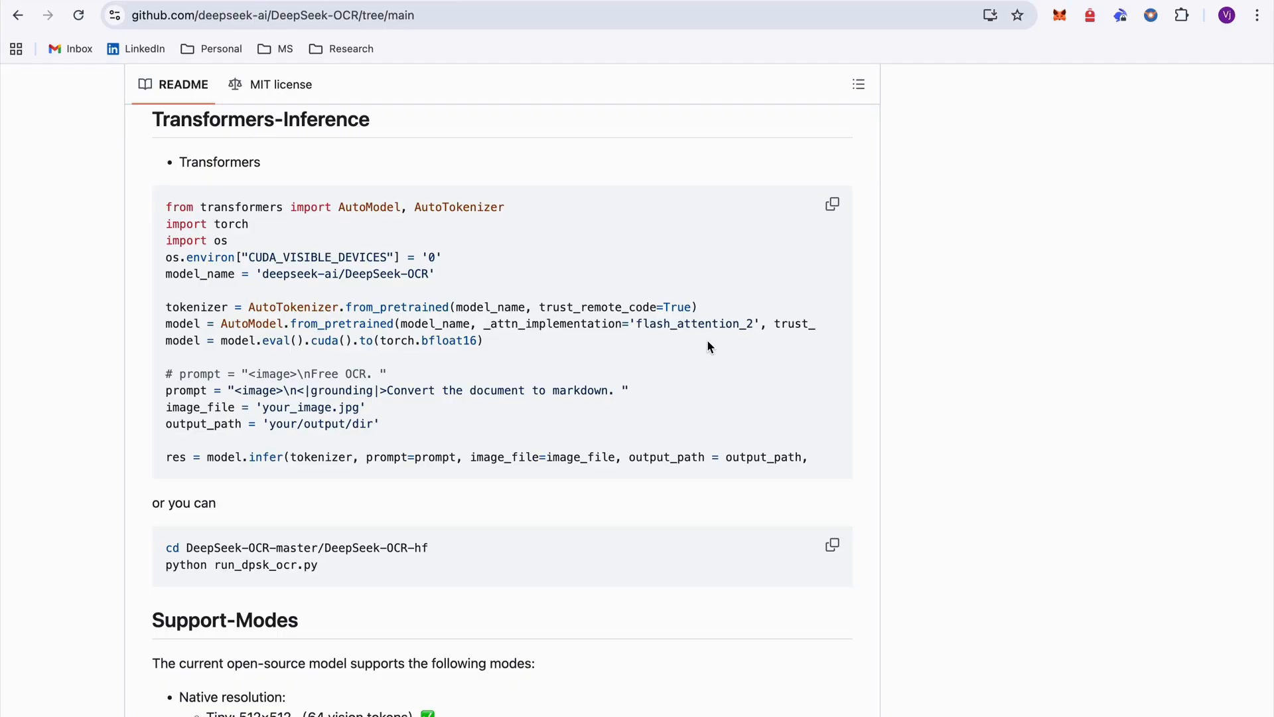
pyautogui.scroll(-3)
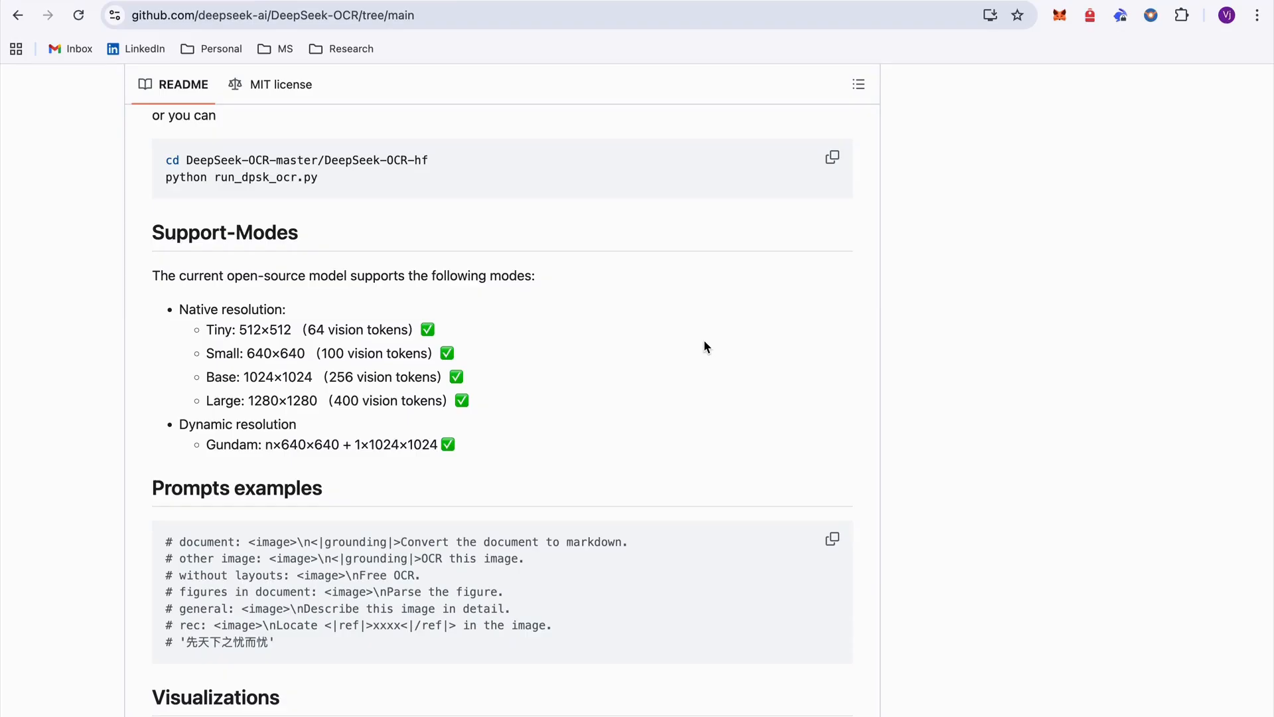
pyautogui.moveTo(589, 258)
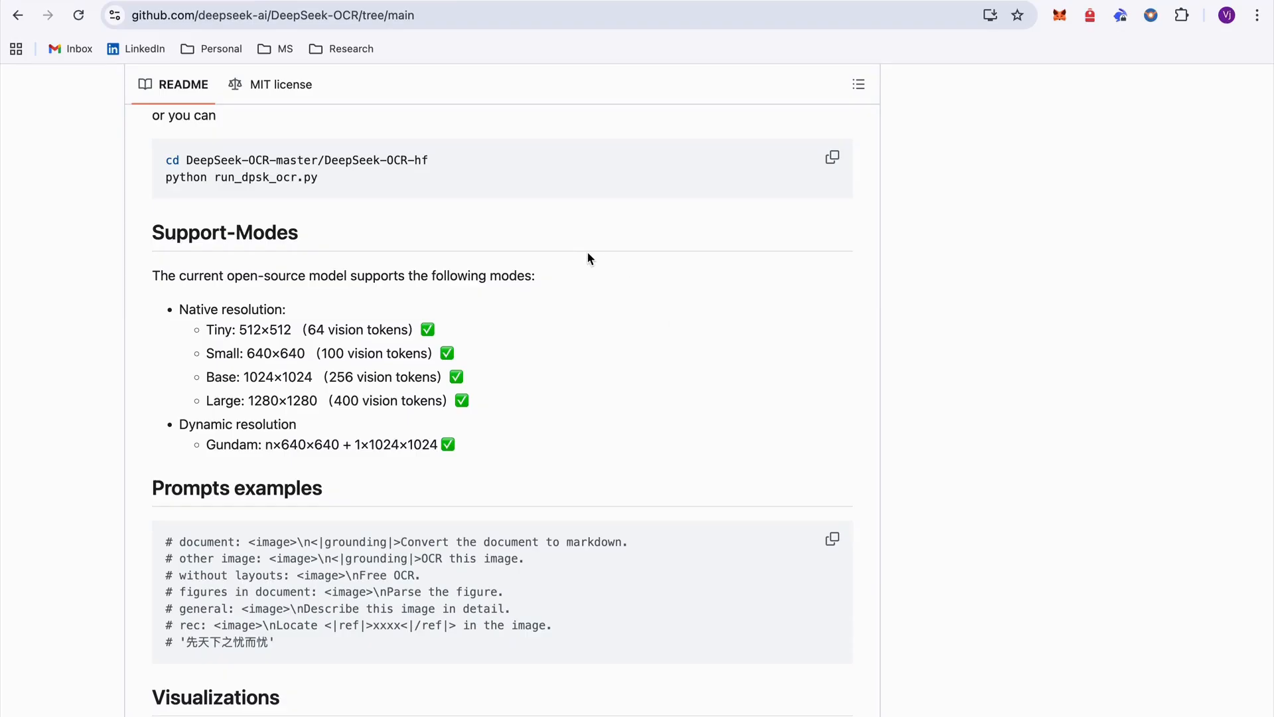
pyautogui.moveTo(249, 353)
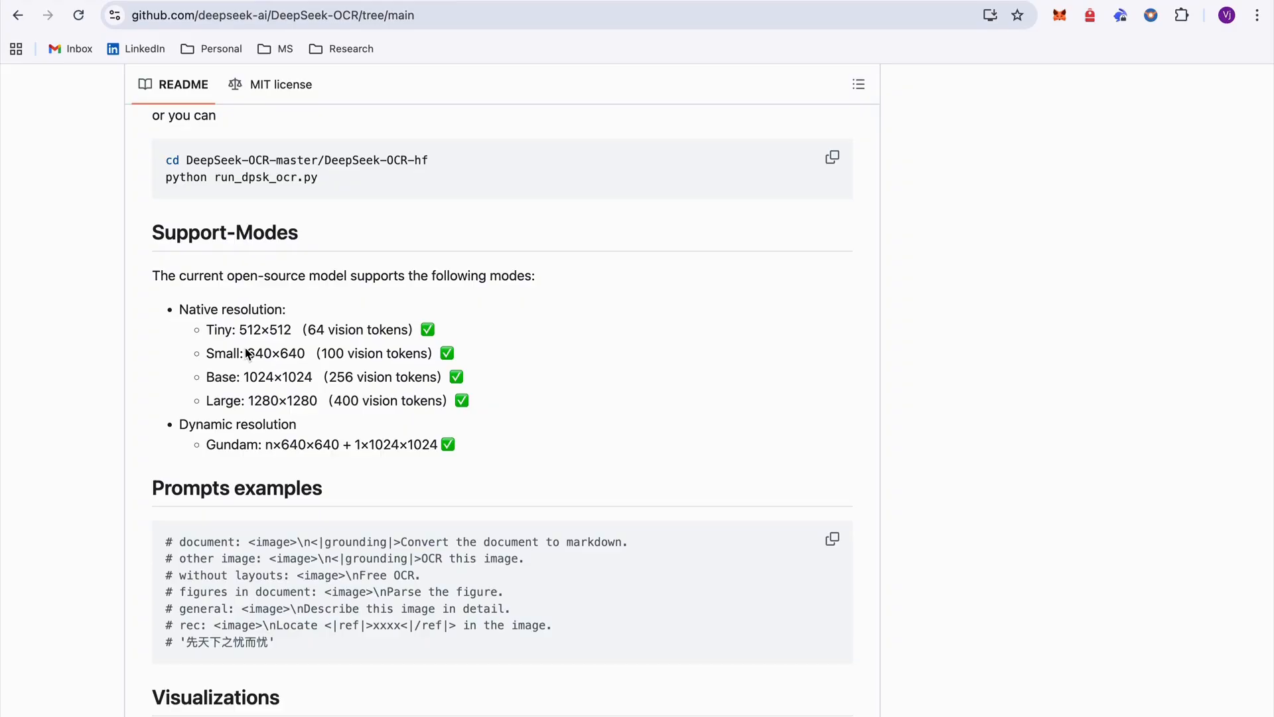
pyautogui.scroll(-3)
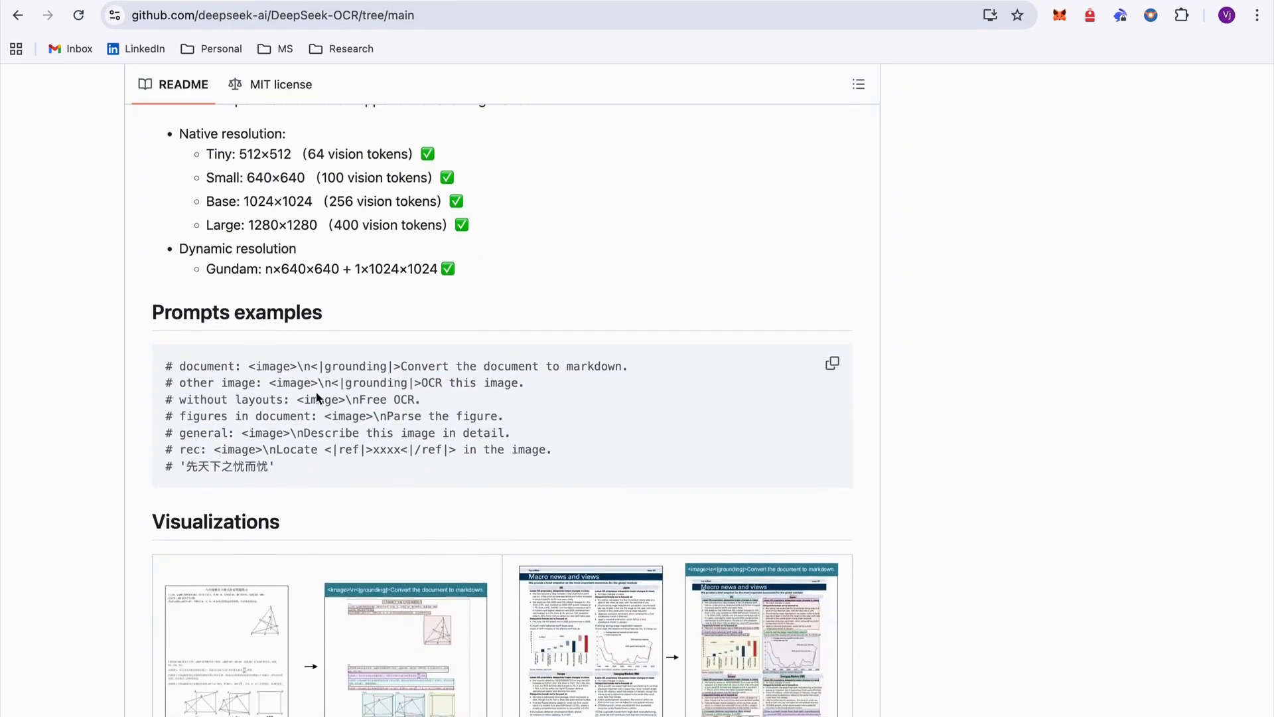
pyautogui.moveTo(283, 414)
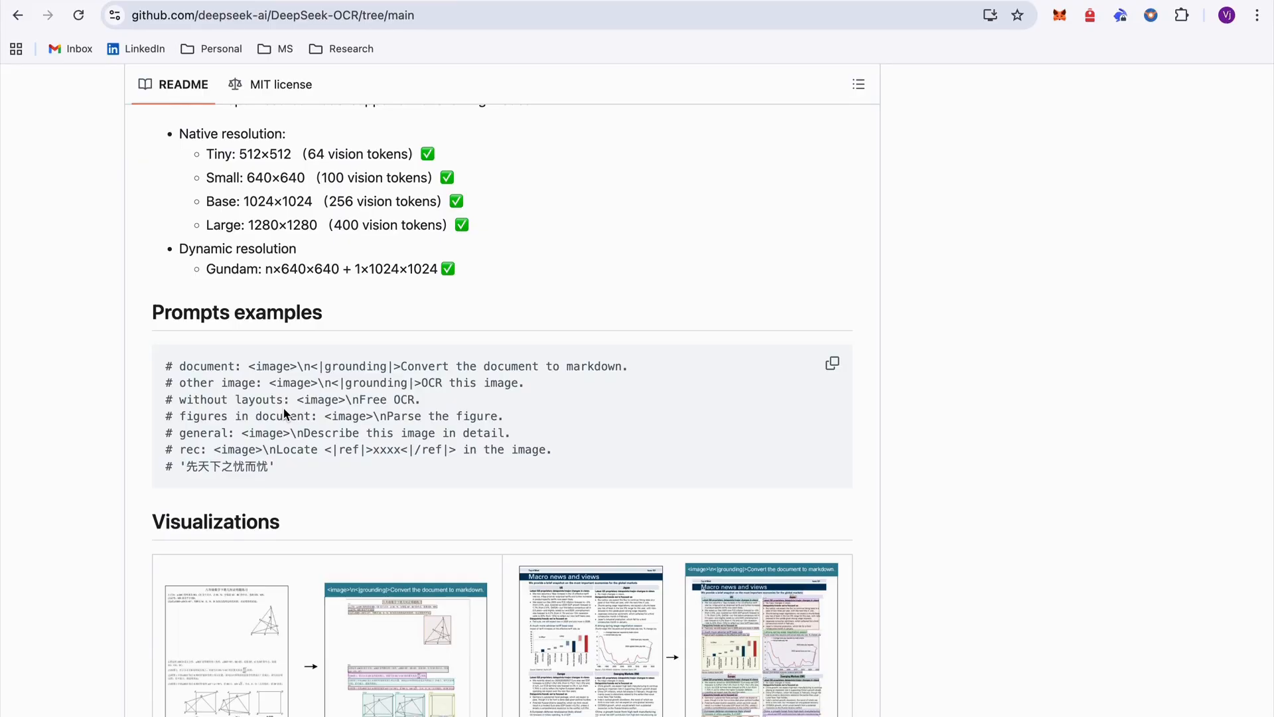
# Step: Scroll the README down to the visualization examples, Acknowledgement and Citation sections
pyautogui.scroll(-3)
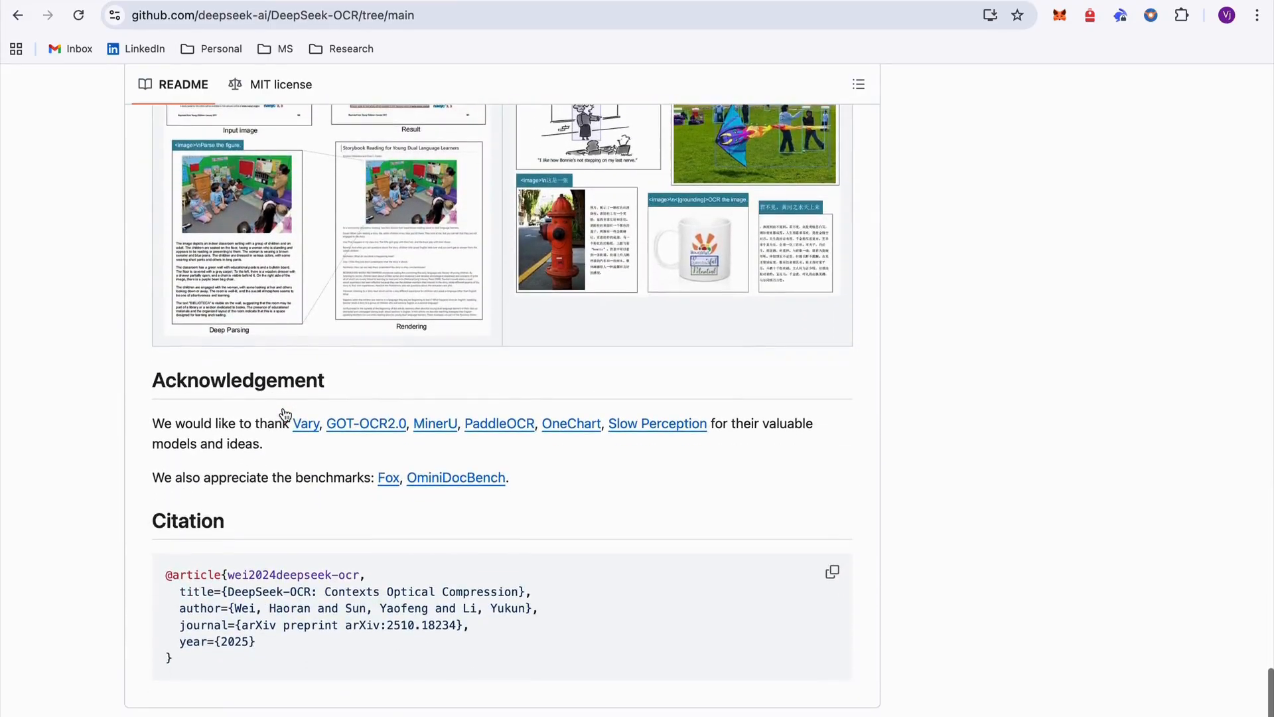
pyautogui.scroll(-3)
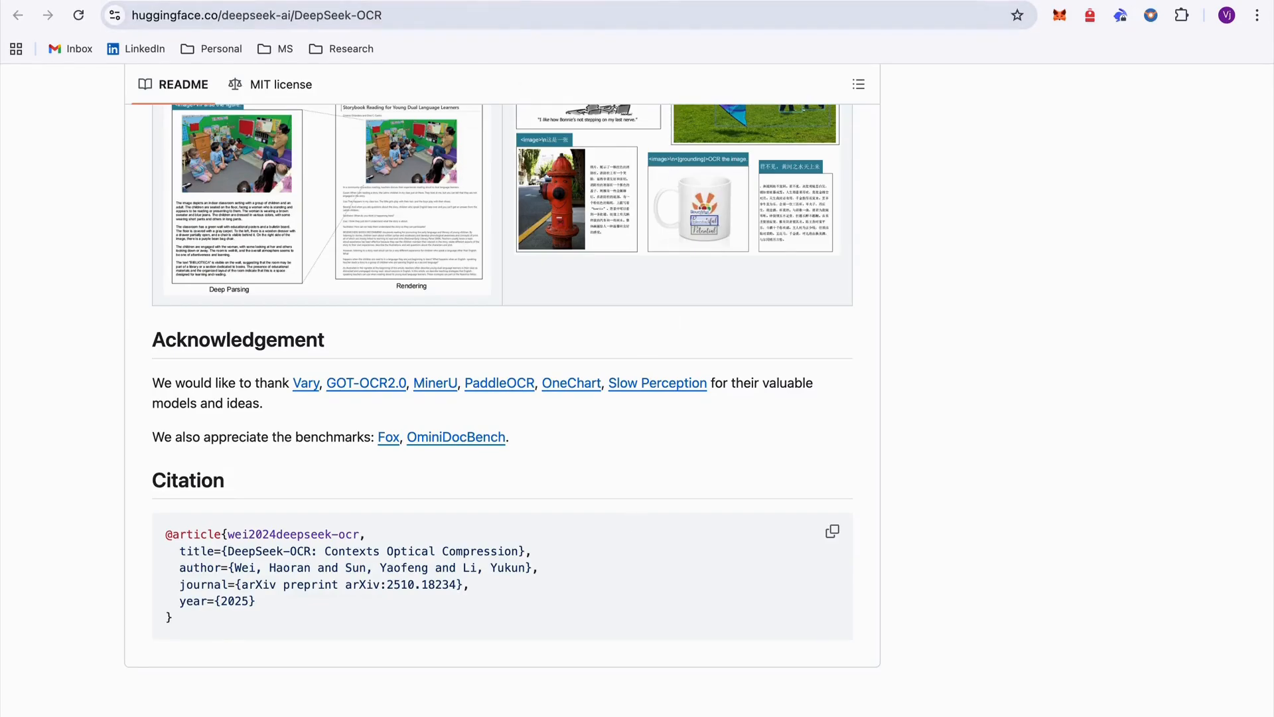
pyautogui.scroll(3)
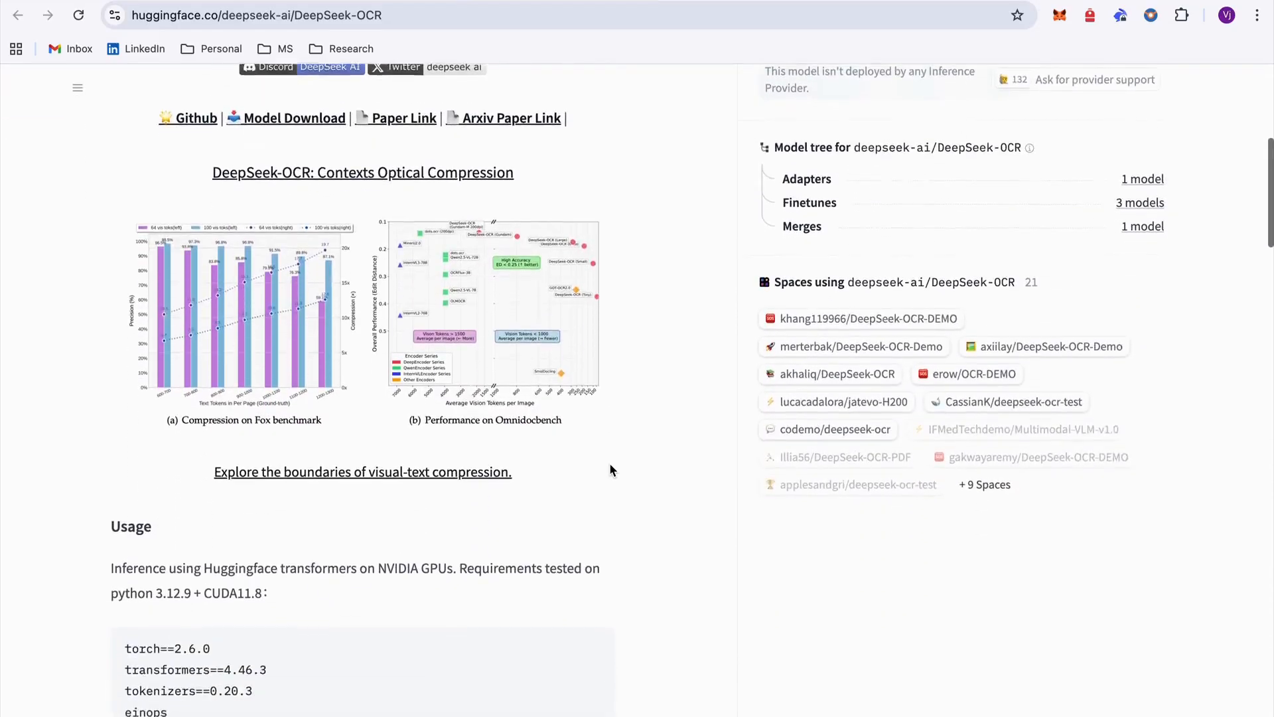
pyautogui.scroll(-3)
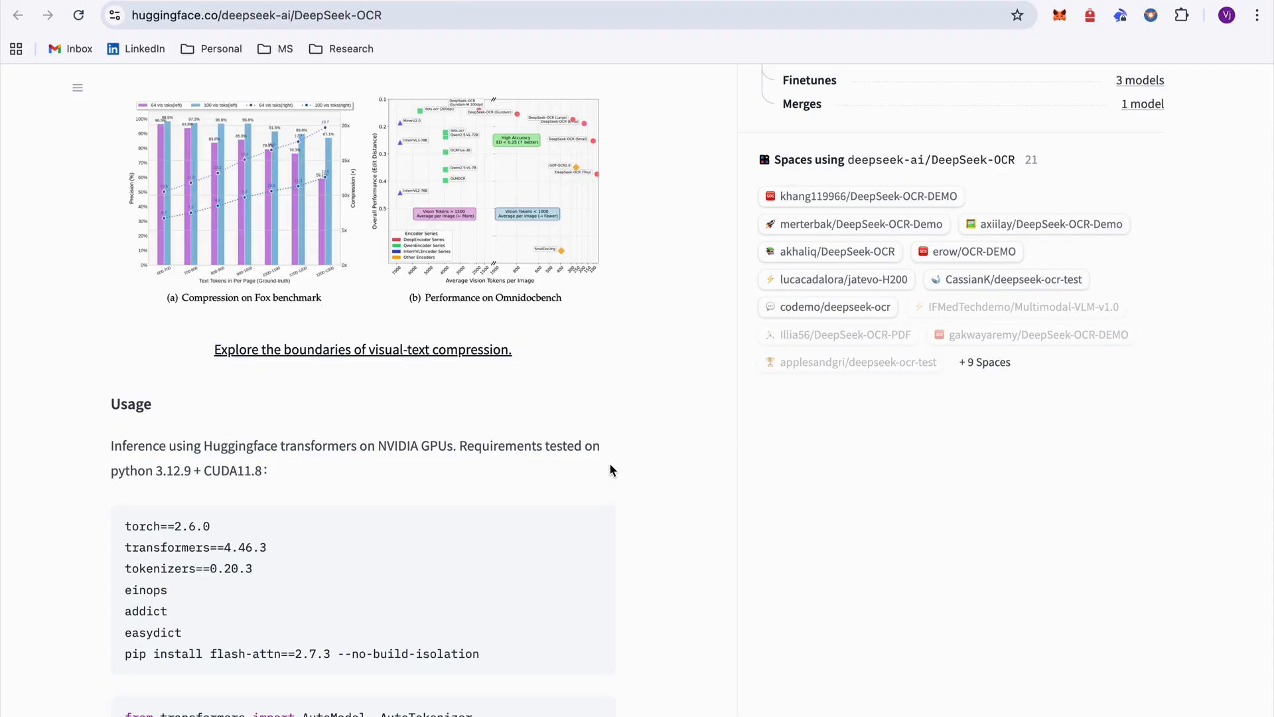
pyautogui.scroll(3)
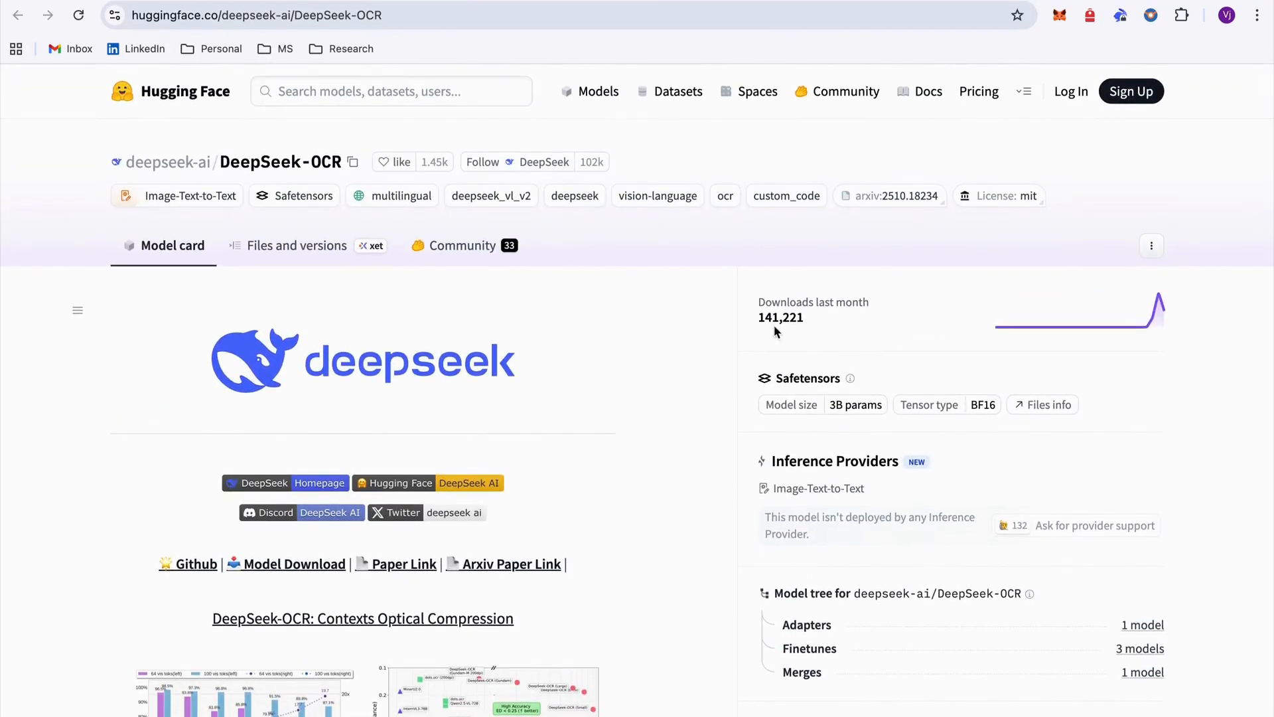
pyautogui.moveTo(780, 339)
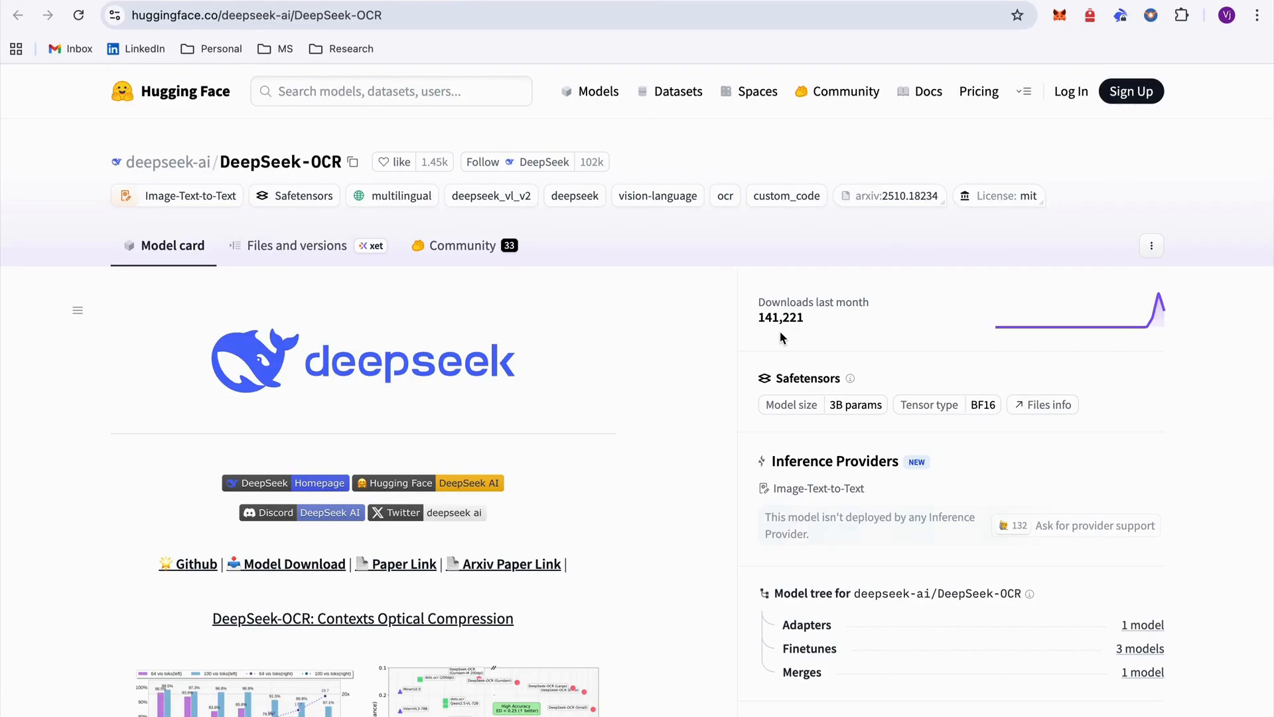
pyautogui.scroll(-3)
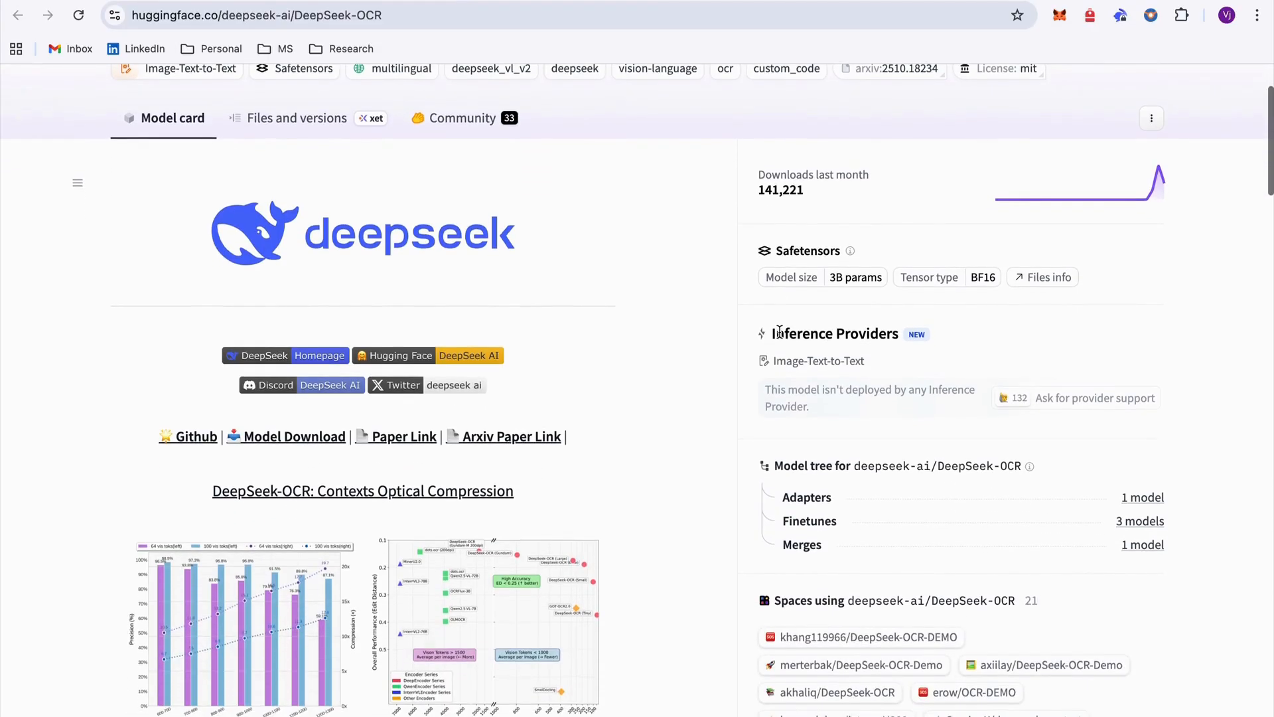
pyautogui.scroll(-3)
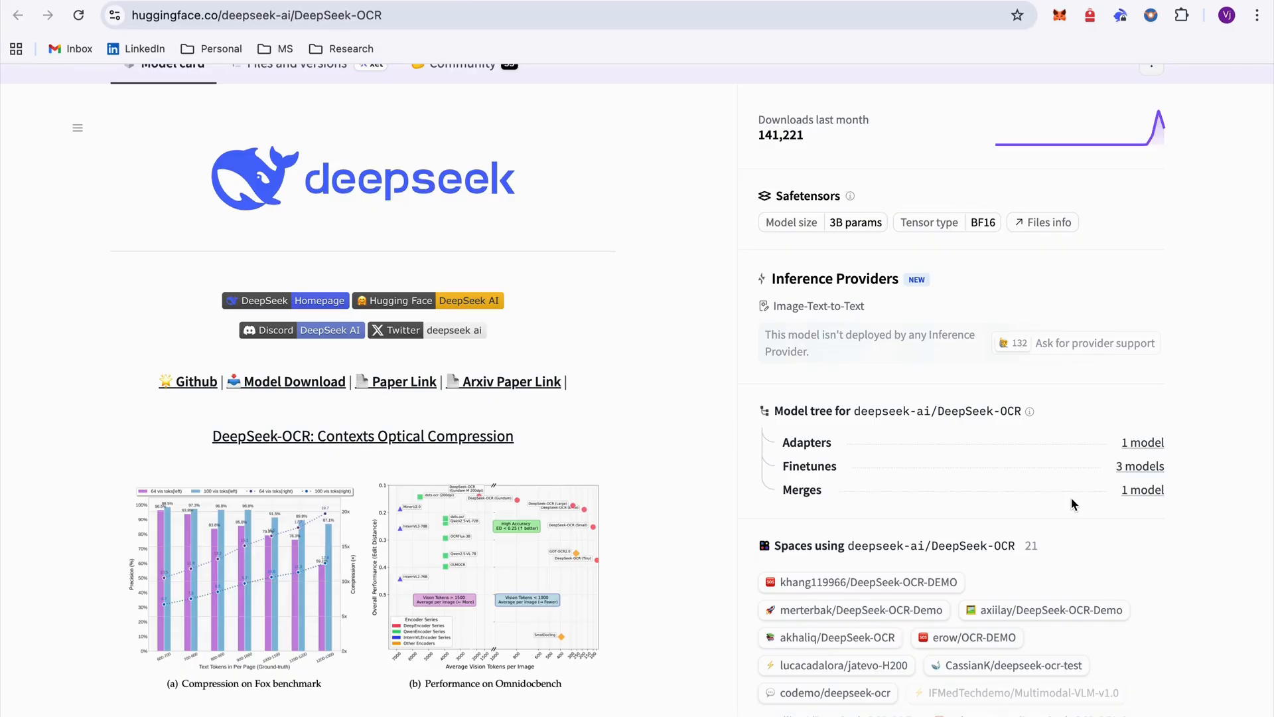
pyautogui.scroll(3)
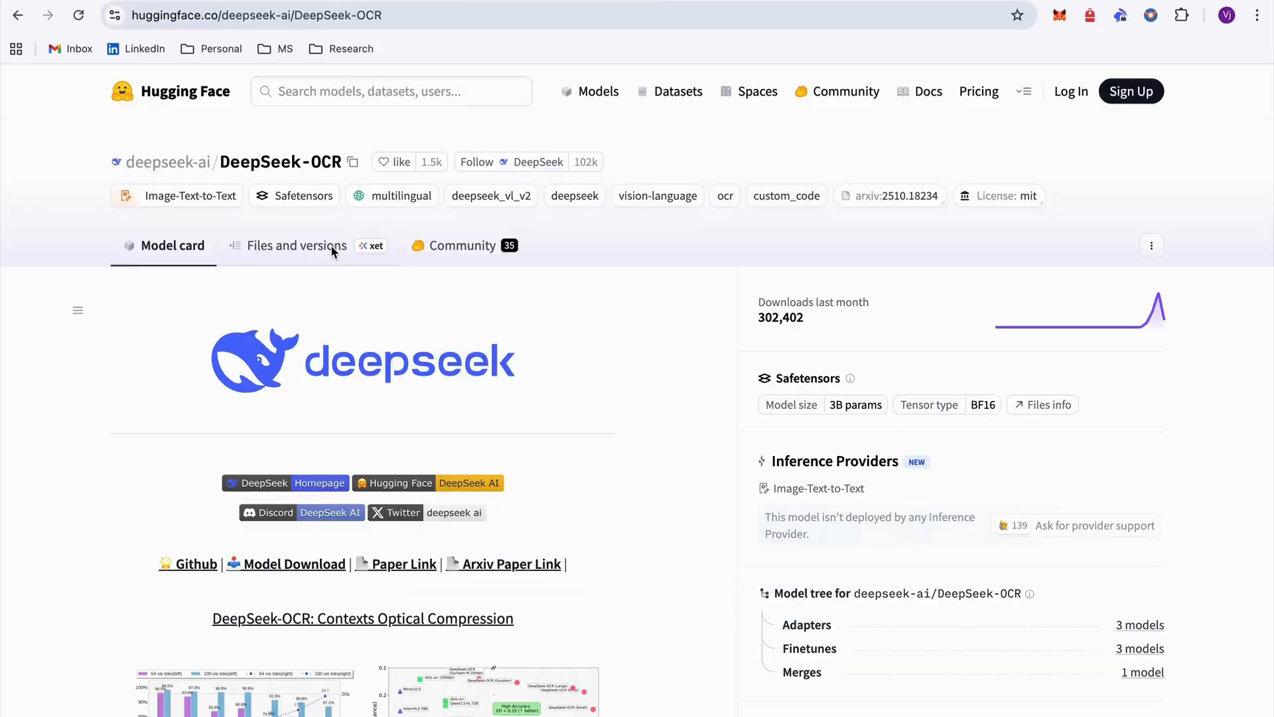
# Step: View the Files and versions list: 6.68 GB of config, modeling, tokenizer and safetensors files
pyautogui.click(294, 245)
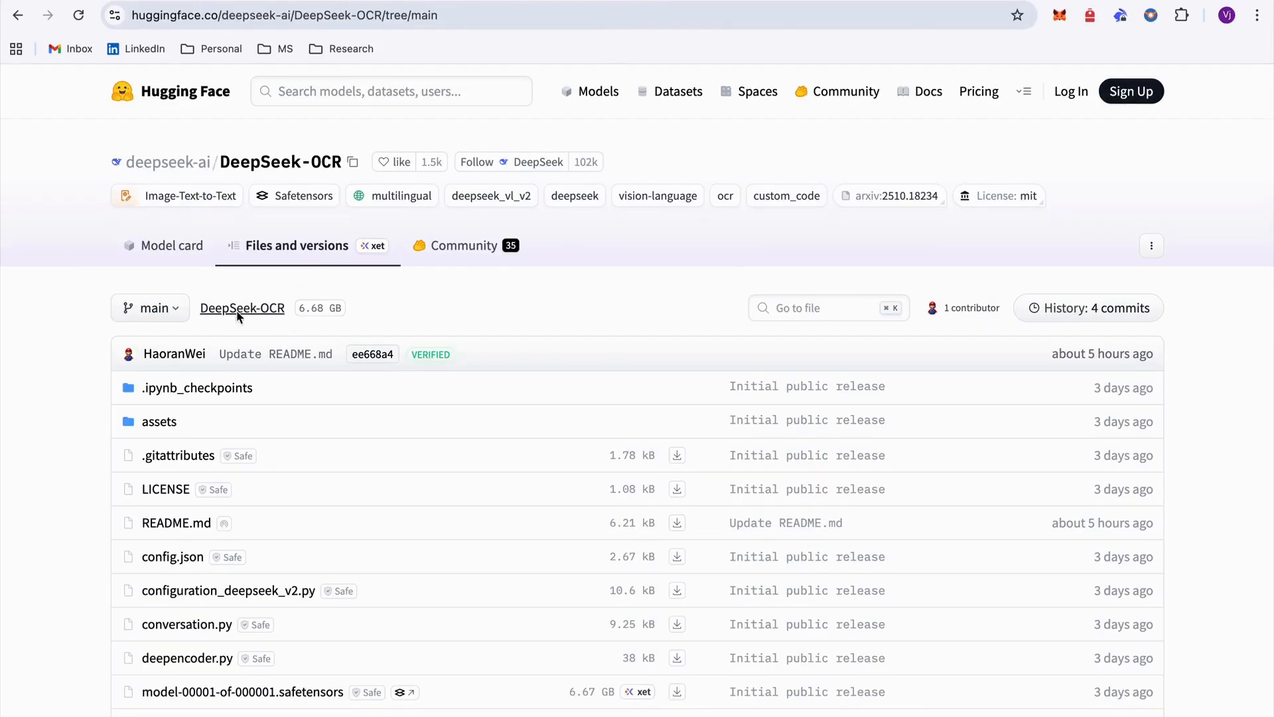
pyautogui.moveTo(314, 317)
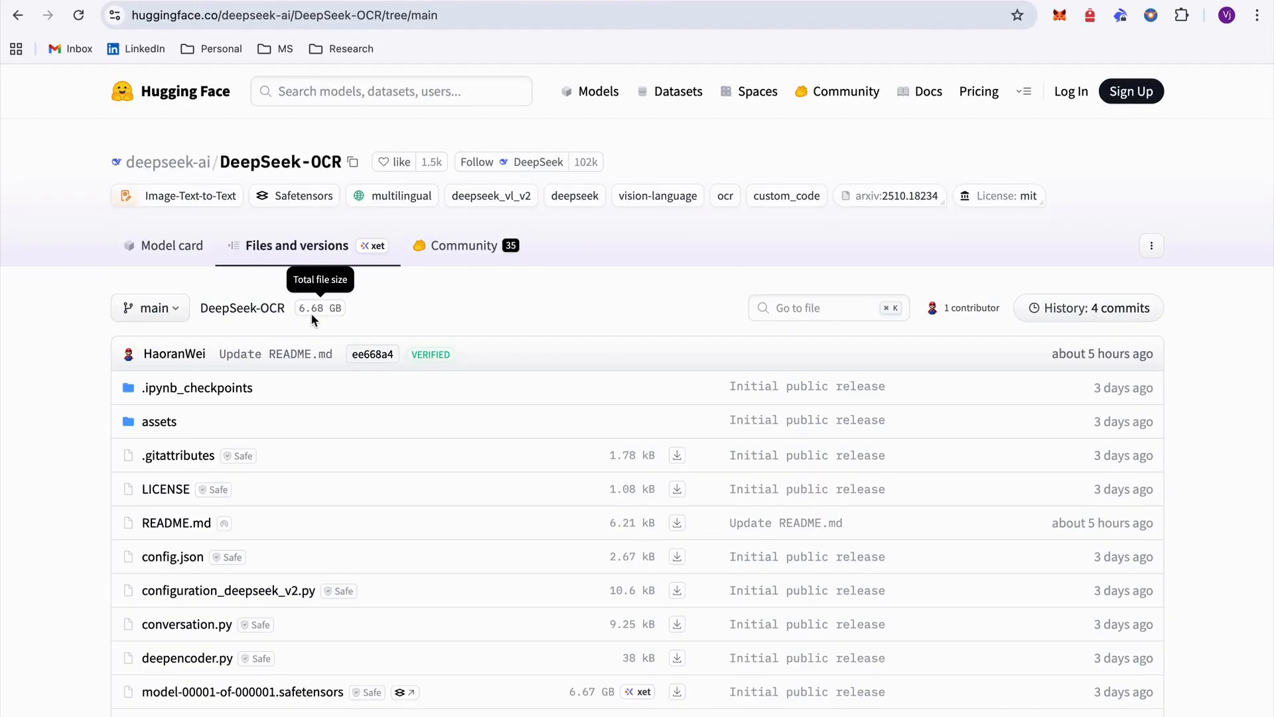
pyautogui.scroll(-3)
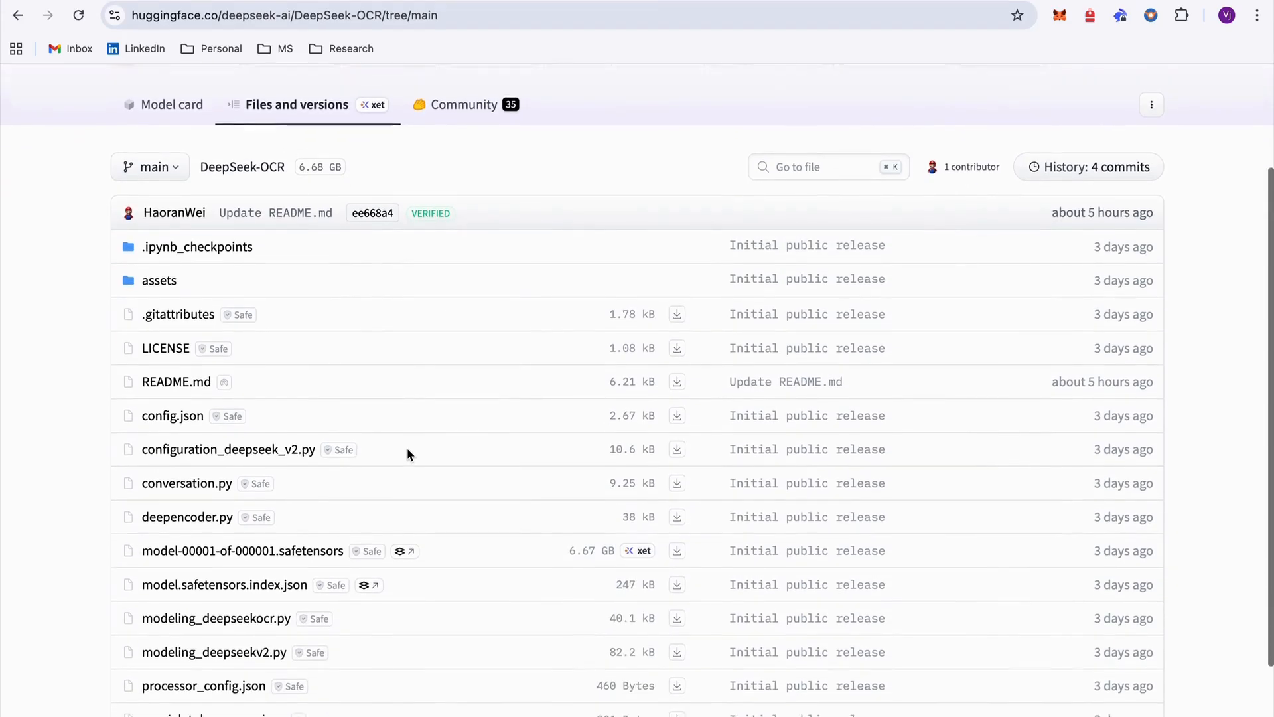
pyautogui.scroll(-3)
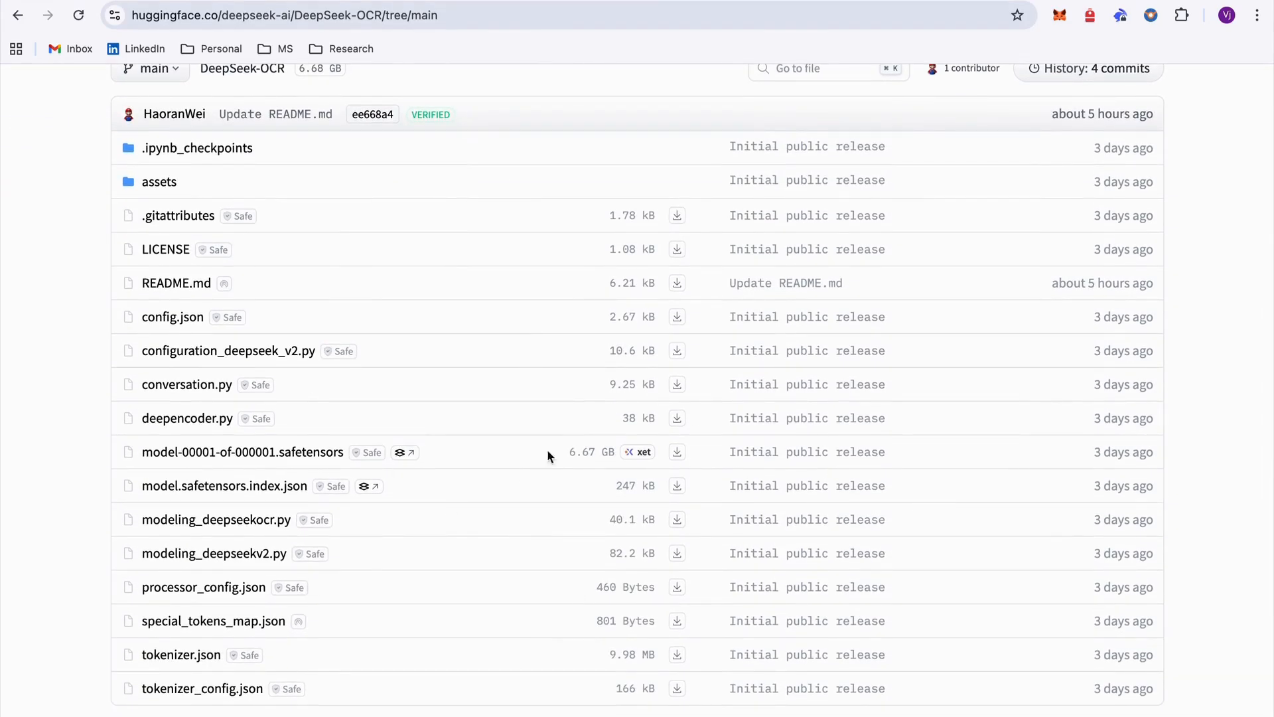
pyautogui.moveTo(599, 470)
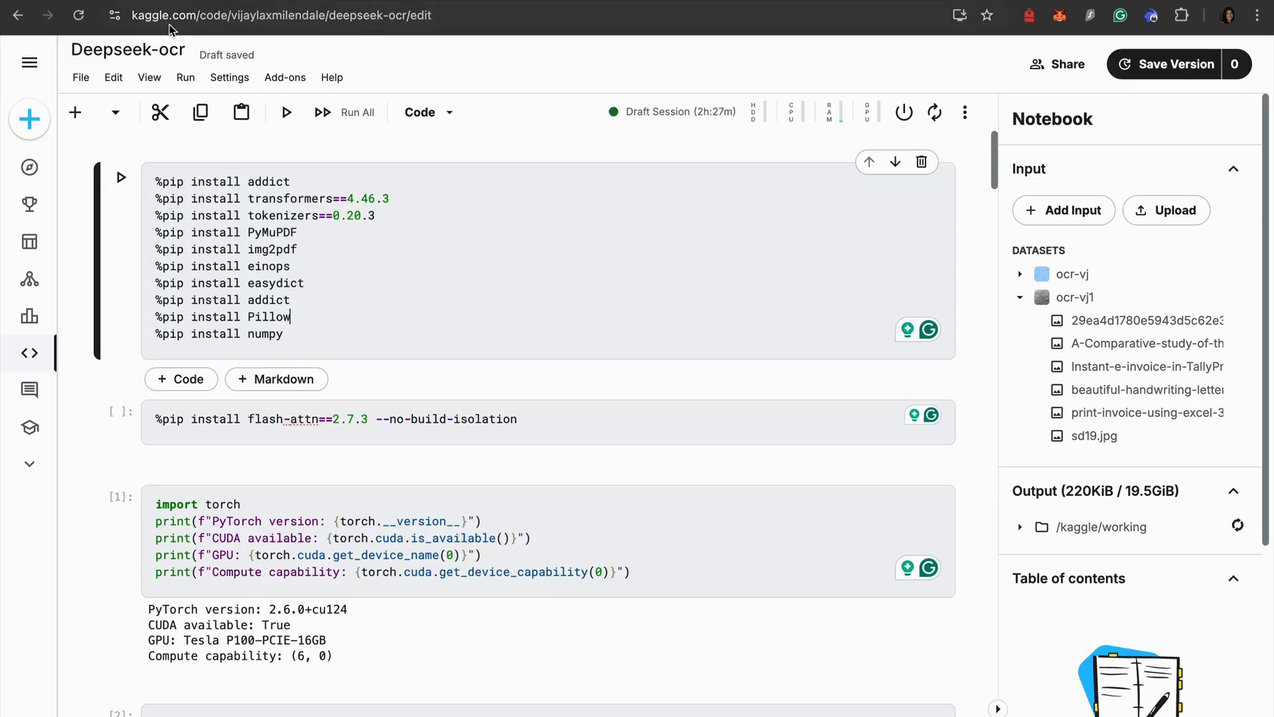
pyautogui.moveTo(843, 179)
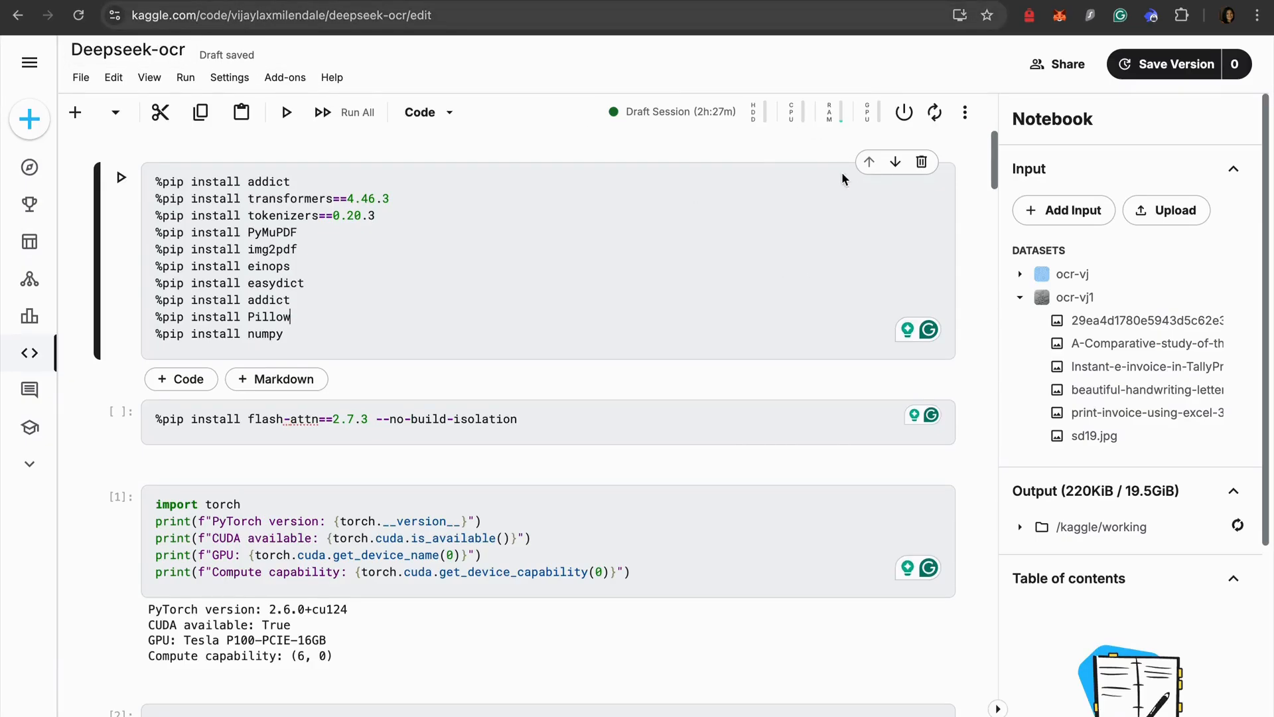
pyautogui.moveTo(774, 160)
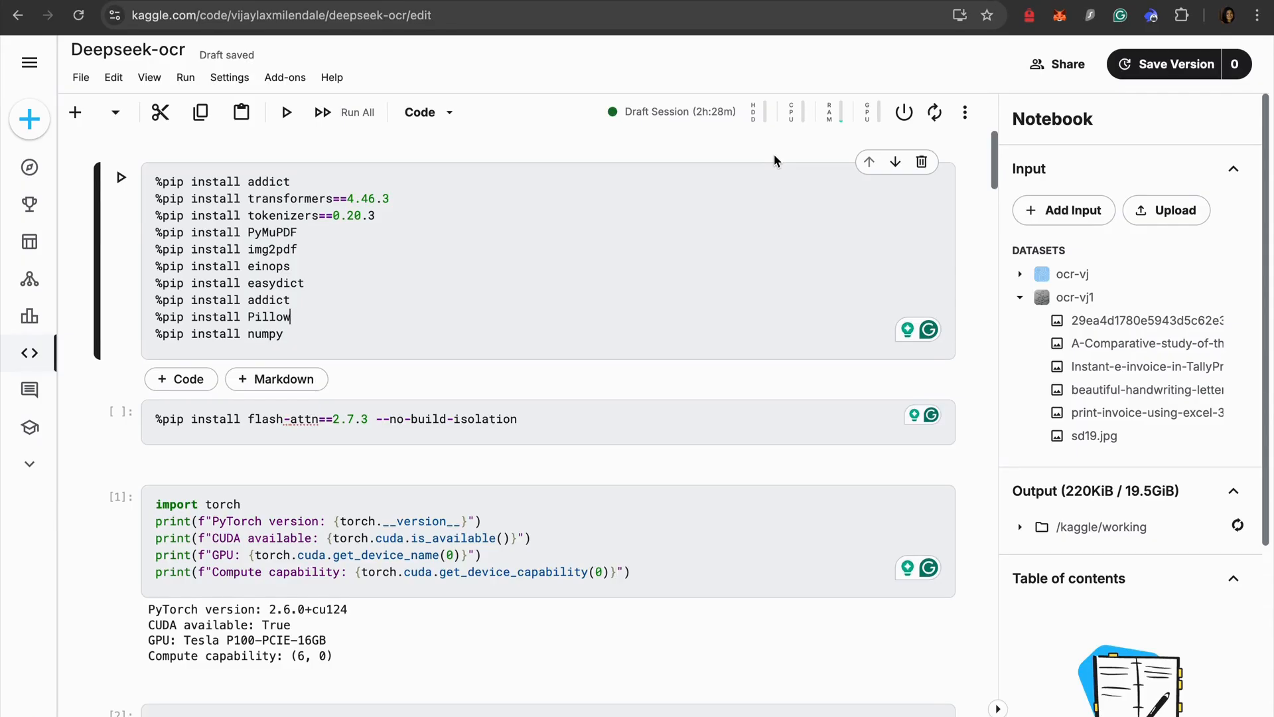
pyautogui.moveTo(735, 166)
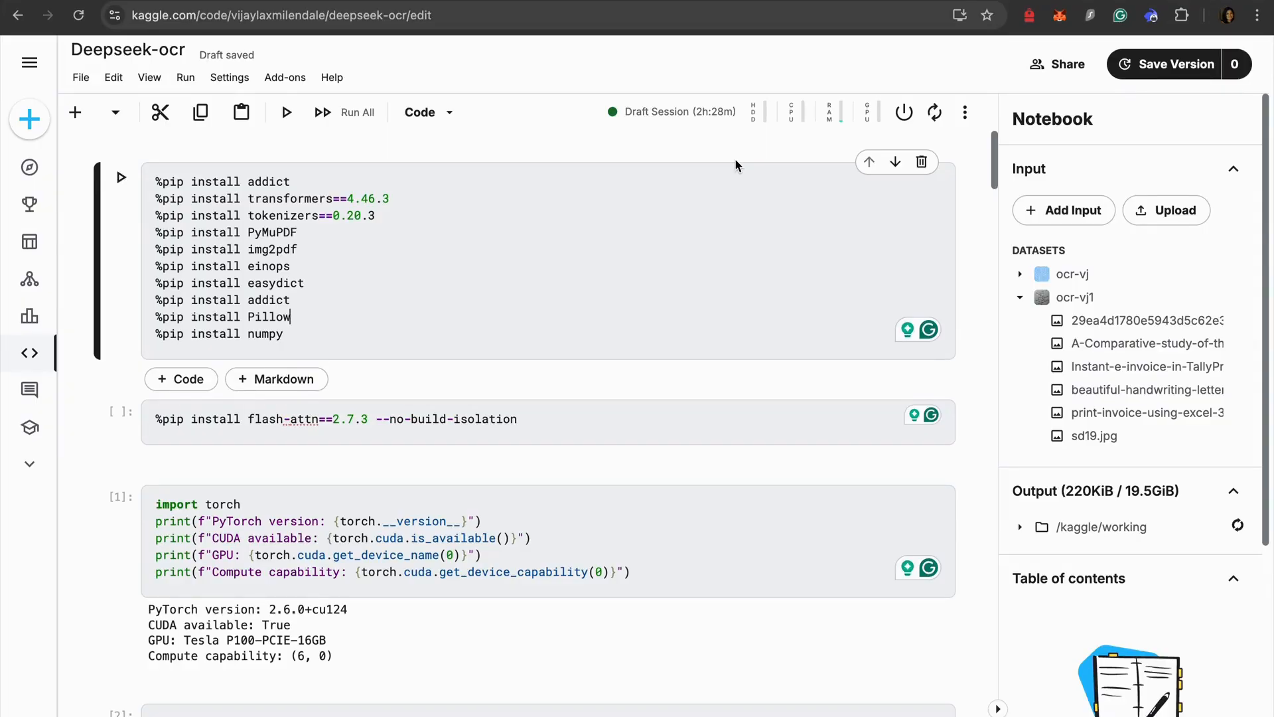
pyautogui.moveTo(636, 134)
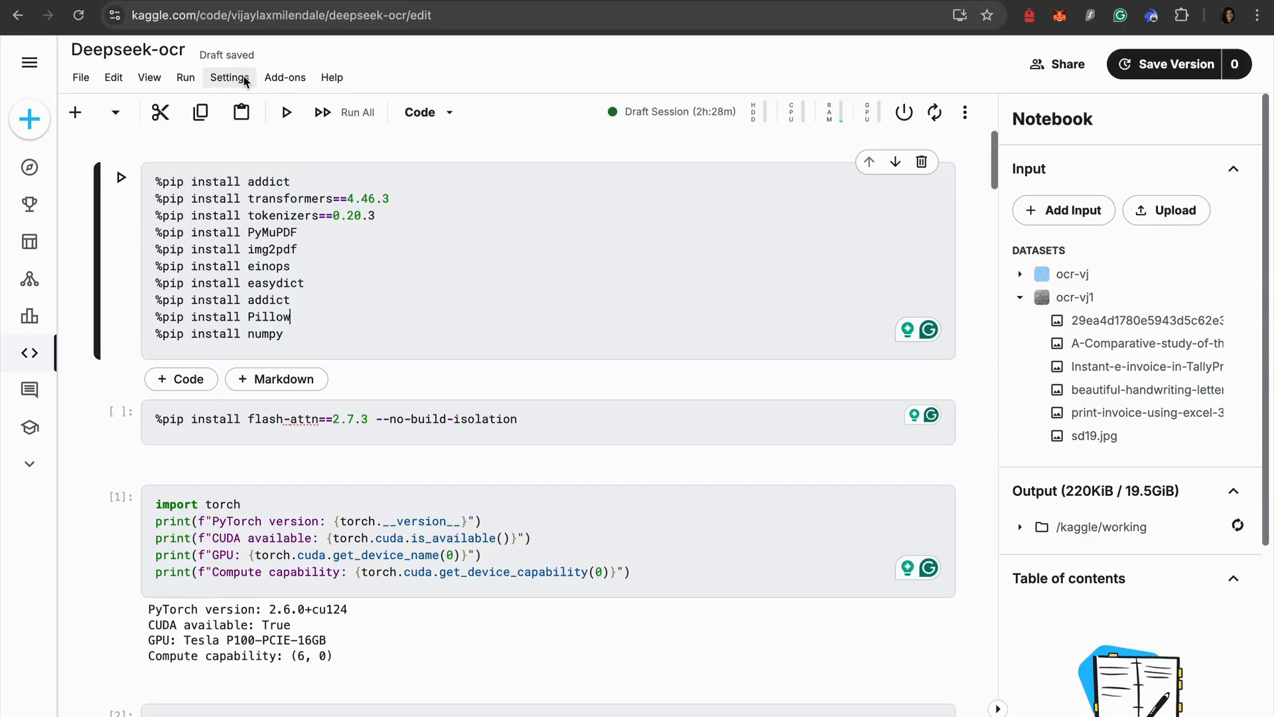
pyautogui.click(228, 77)
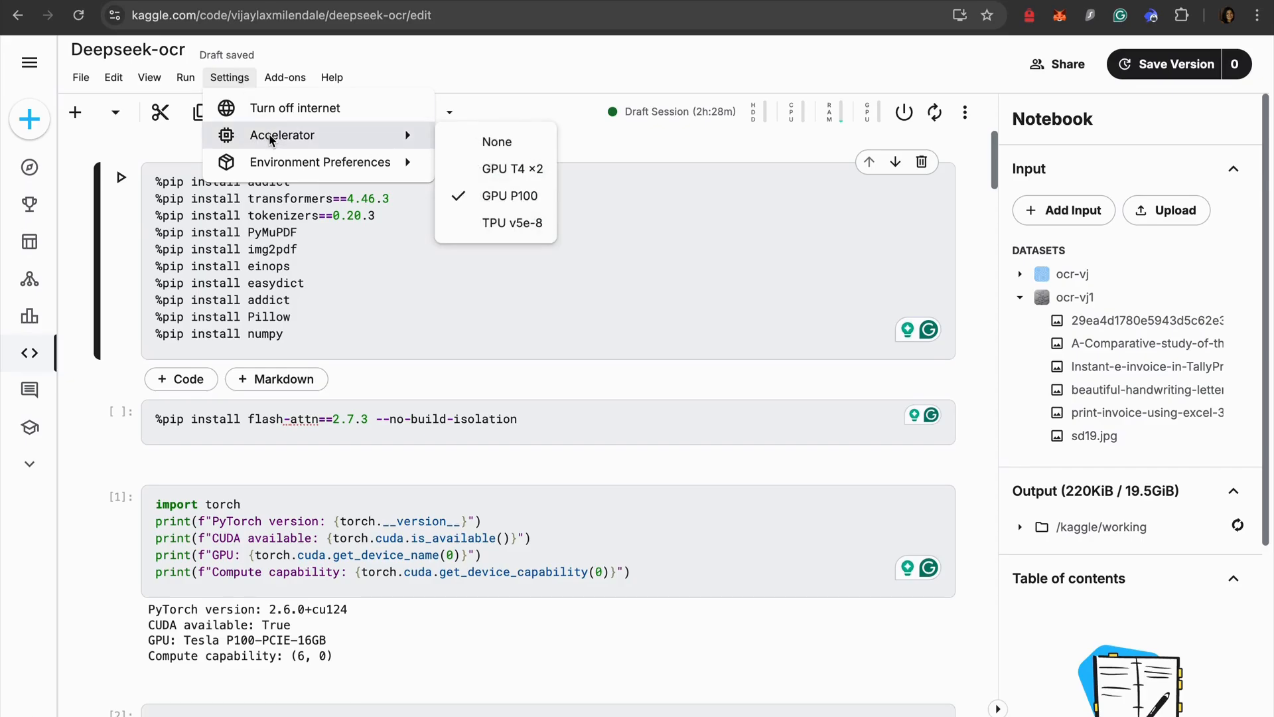
pyautogui.moveTo(393, 145)
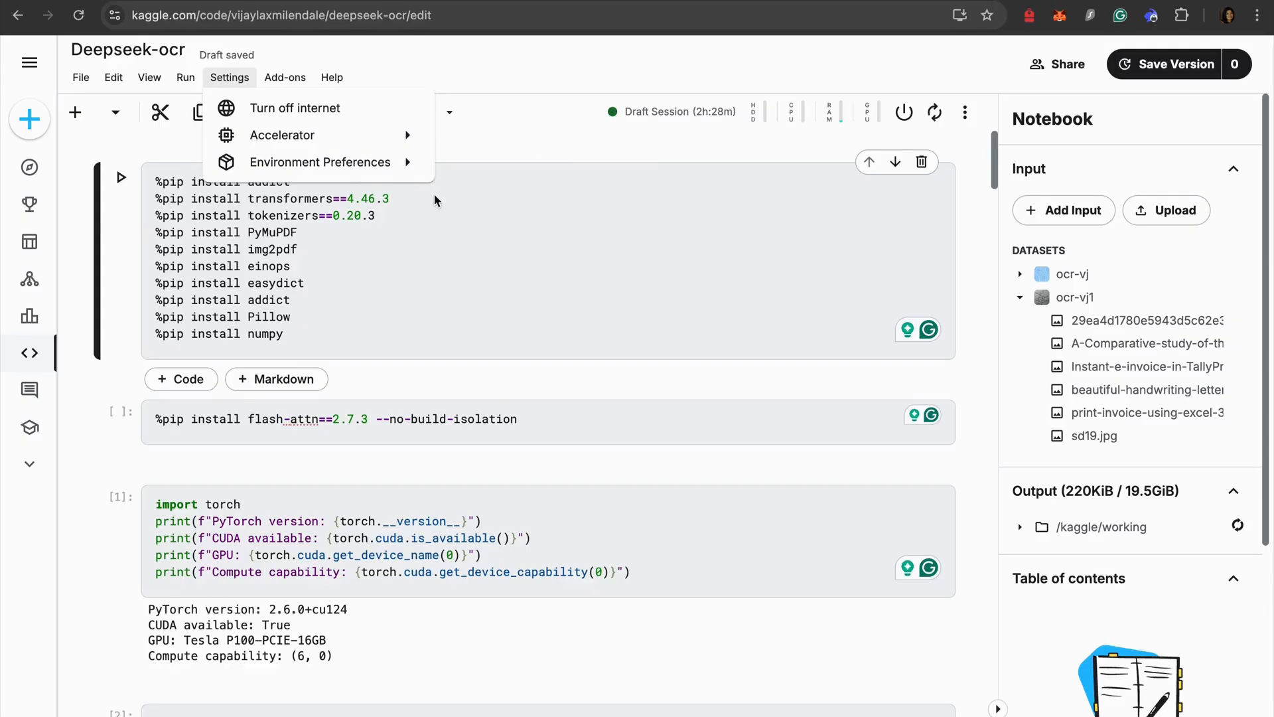
pyautogui.click(281, 136)
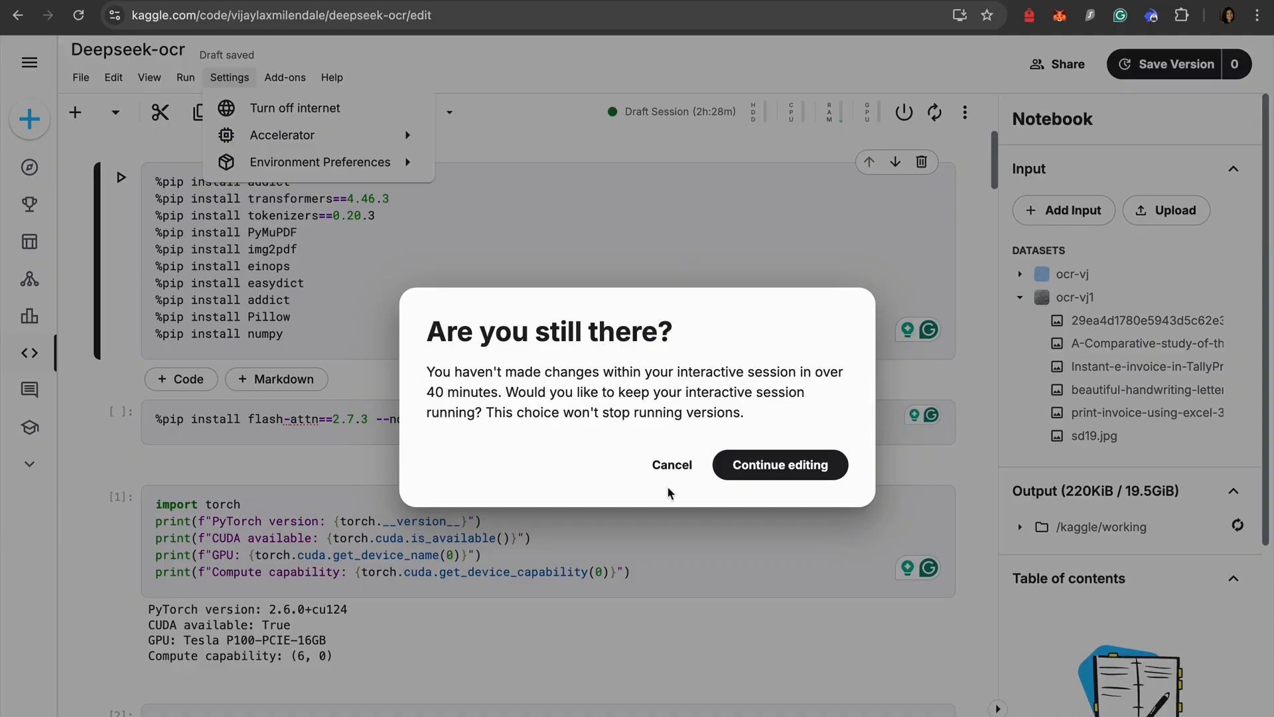
pyautogui.click(779, 465)
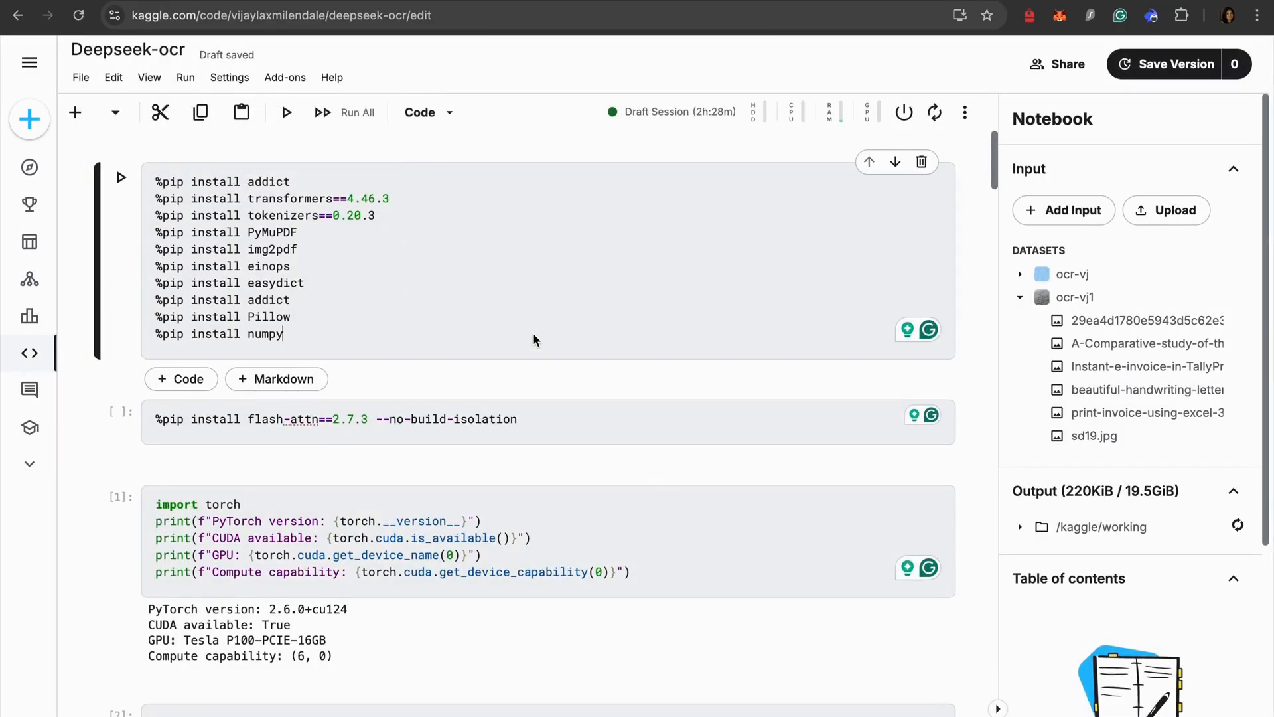
pyautogui.moveTo(319, 251)
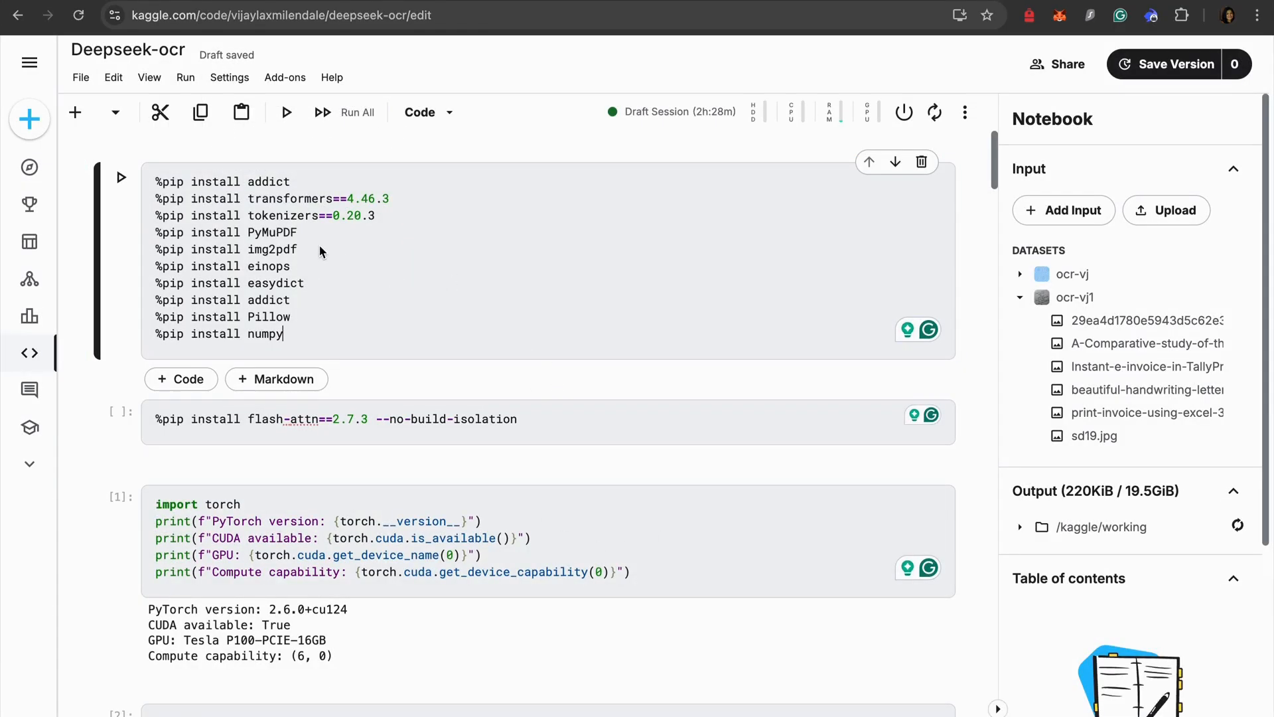
pyautogui.moveTo(329, 282)
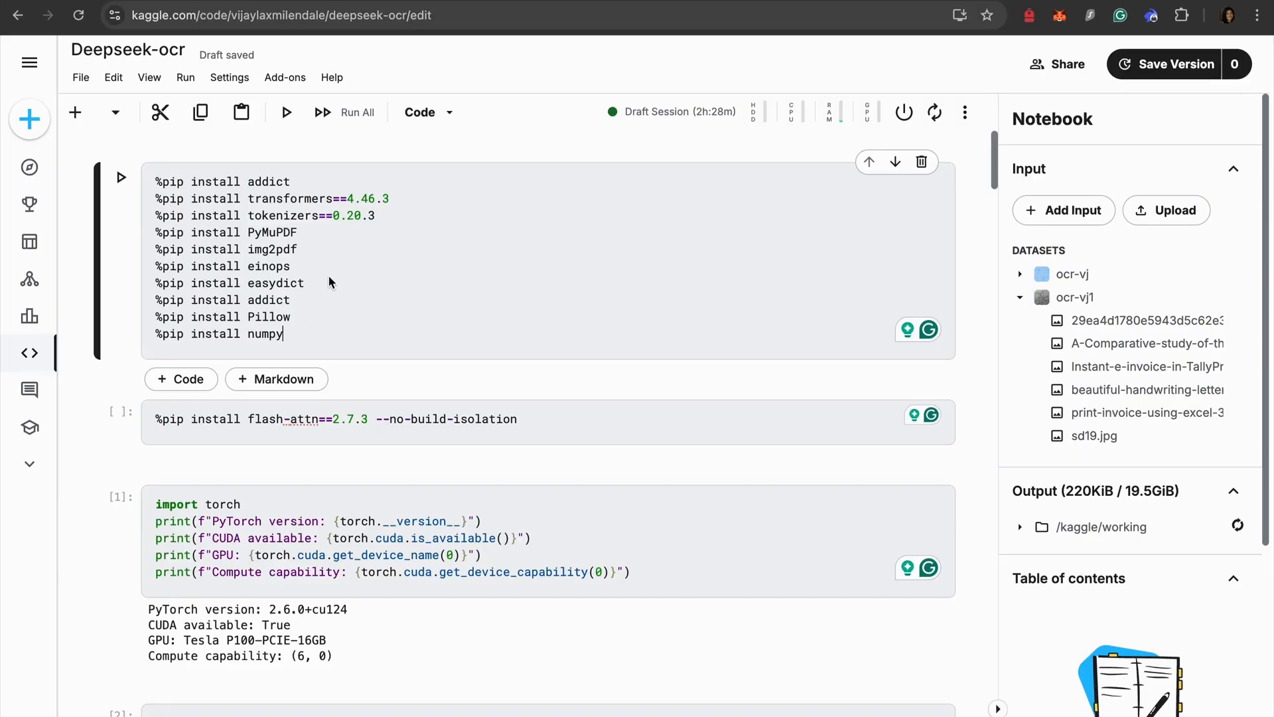
pyautogui.moveTo(377, 408)
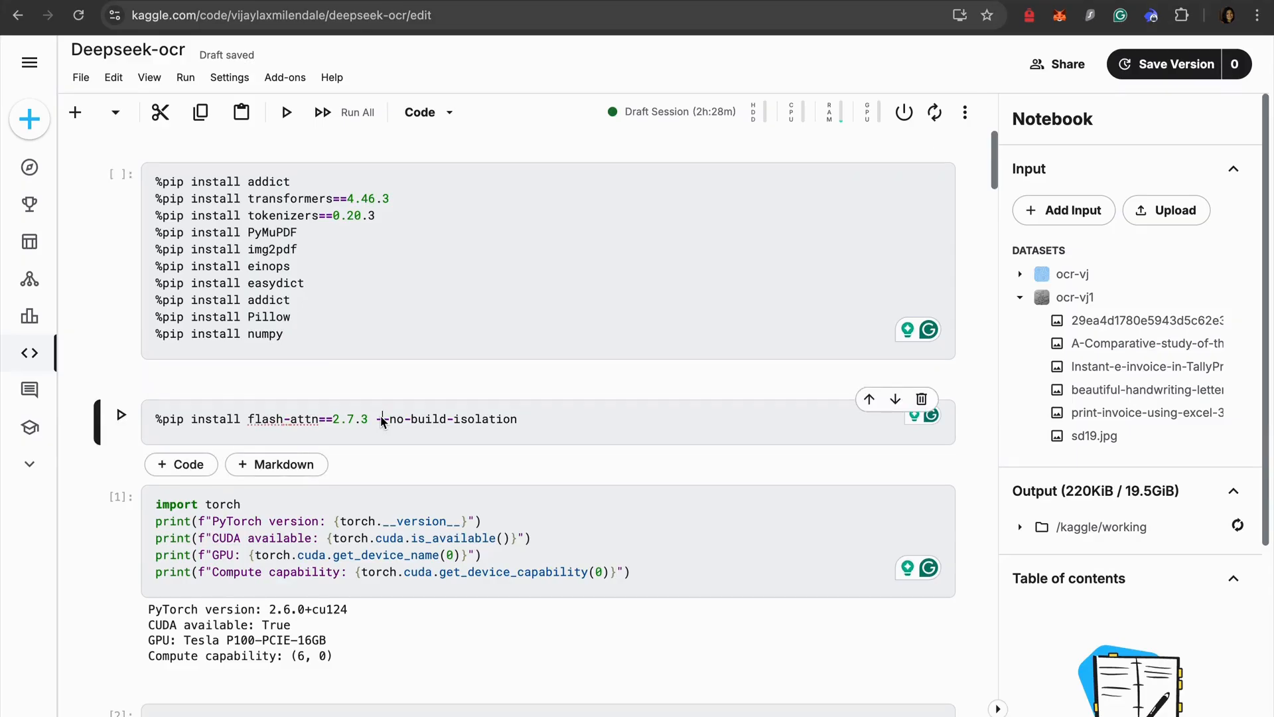
pyautogui.scroll(-3)
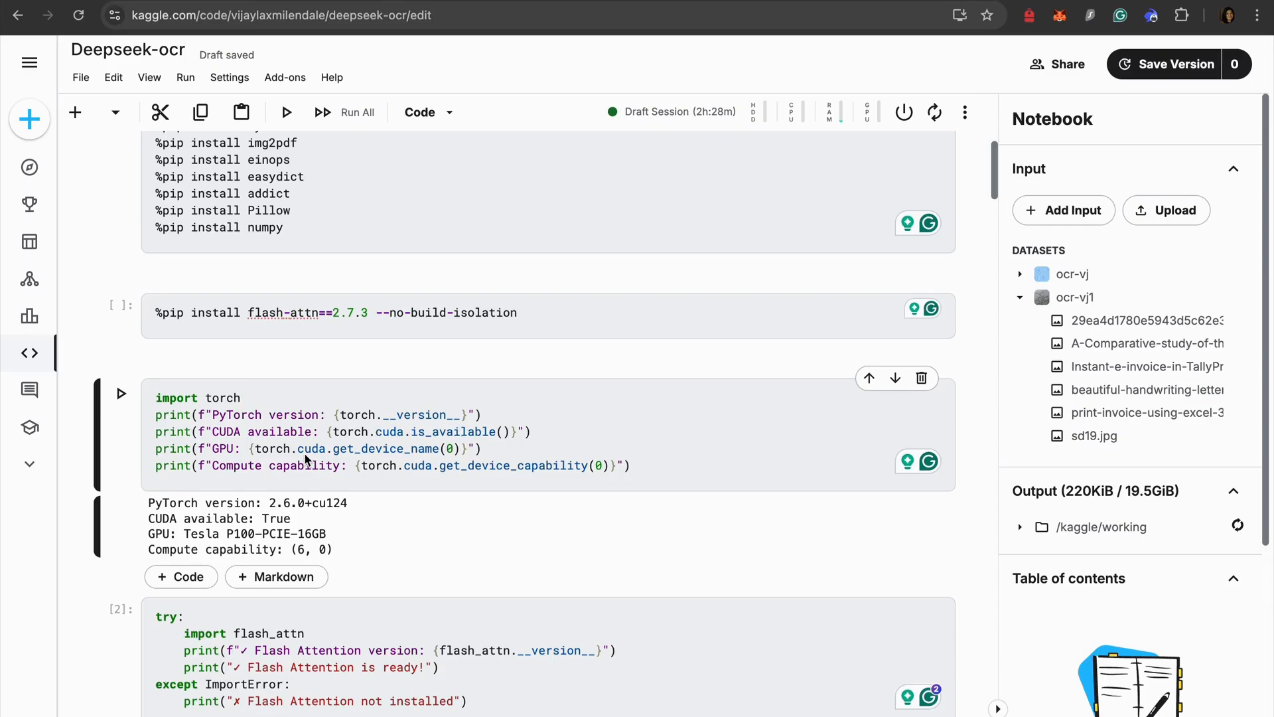
pyautogui.click(240, 397)
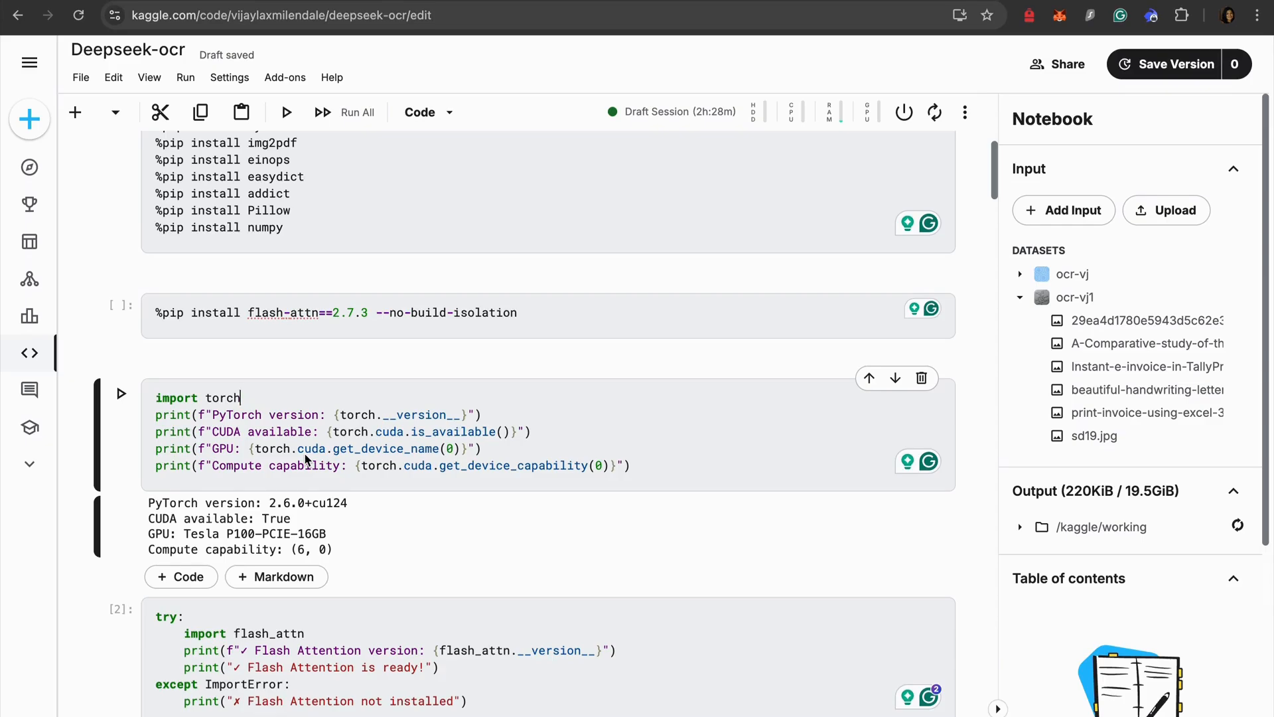
pyautogui.scroll(-3)
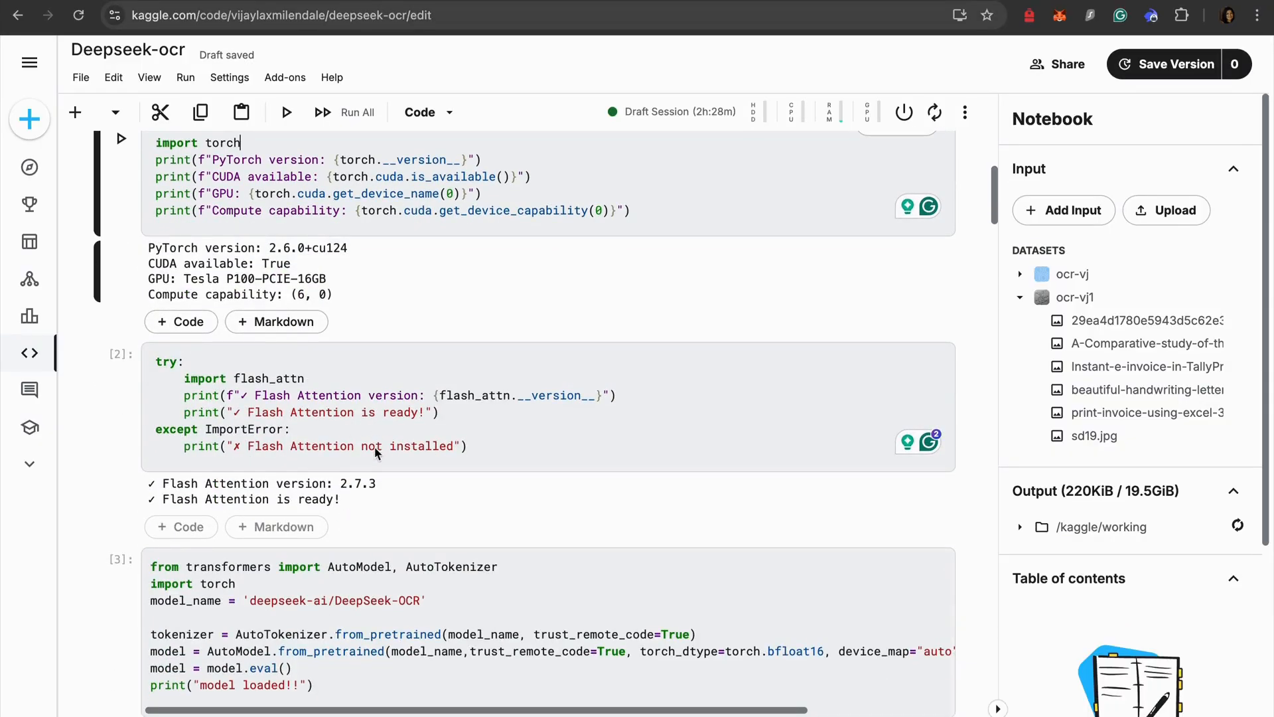
pyautogui.moveTo(375, 507)
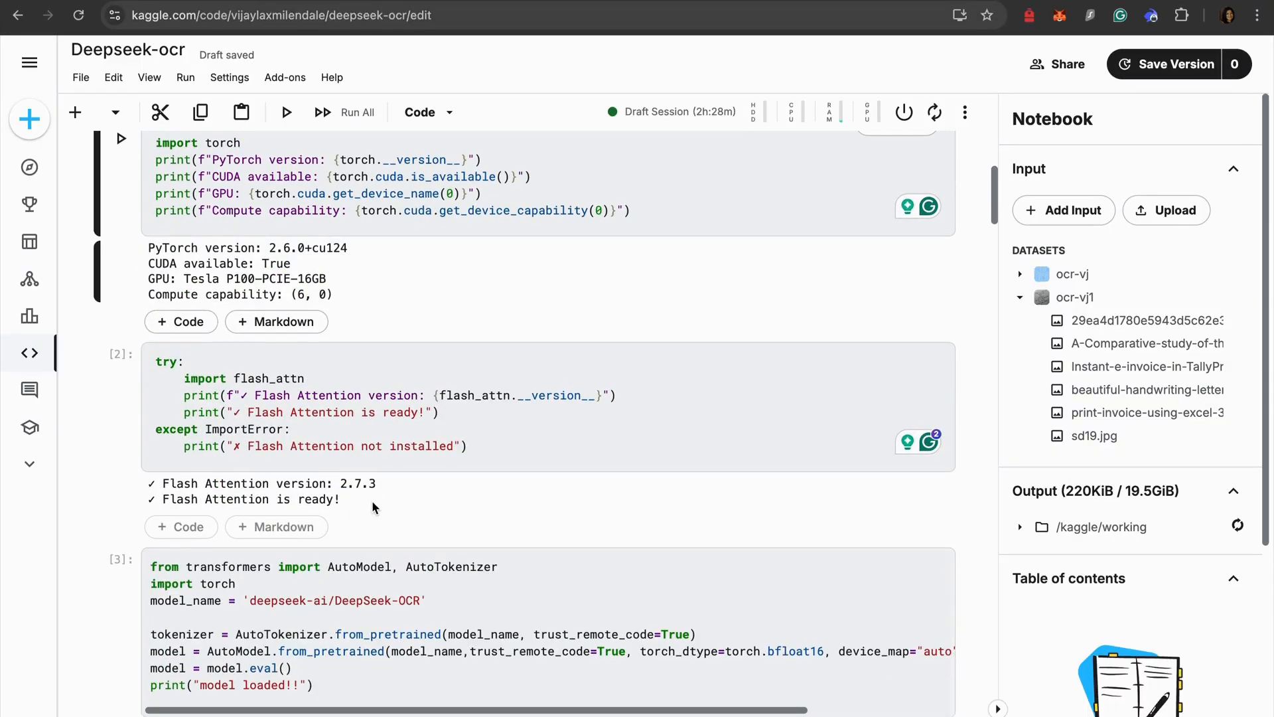
pyautogui.scroll(-3)
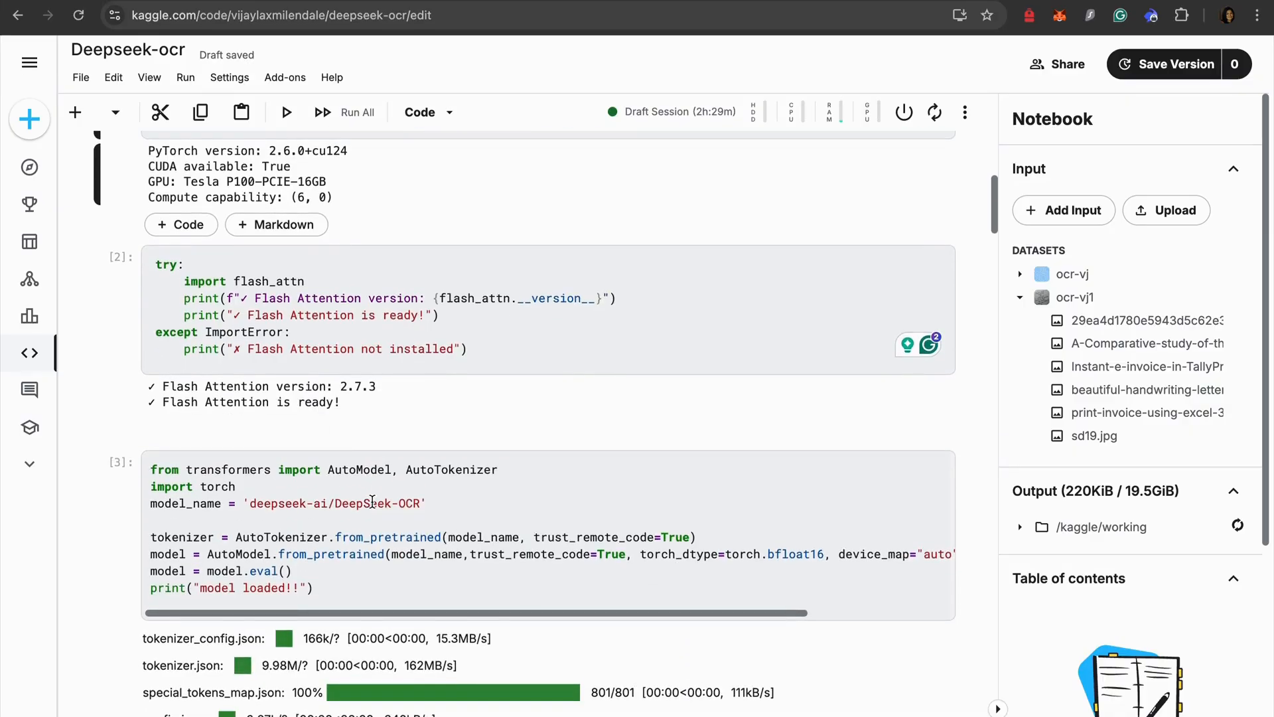
pyautogui.scroll(-3)
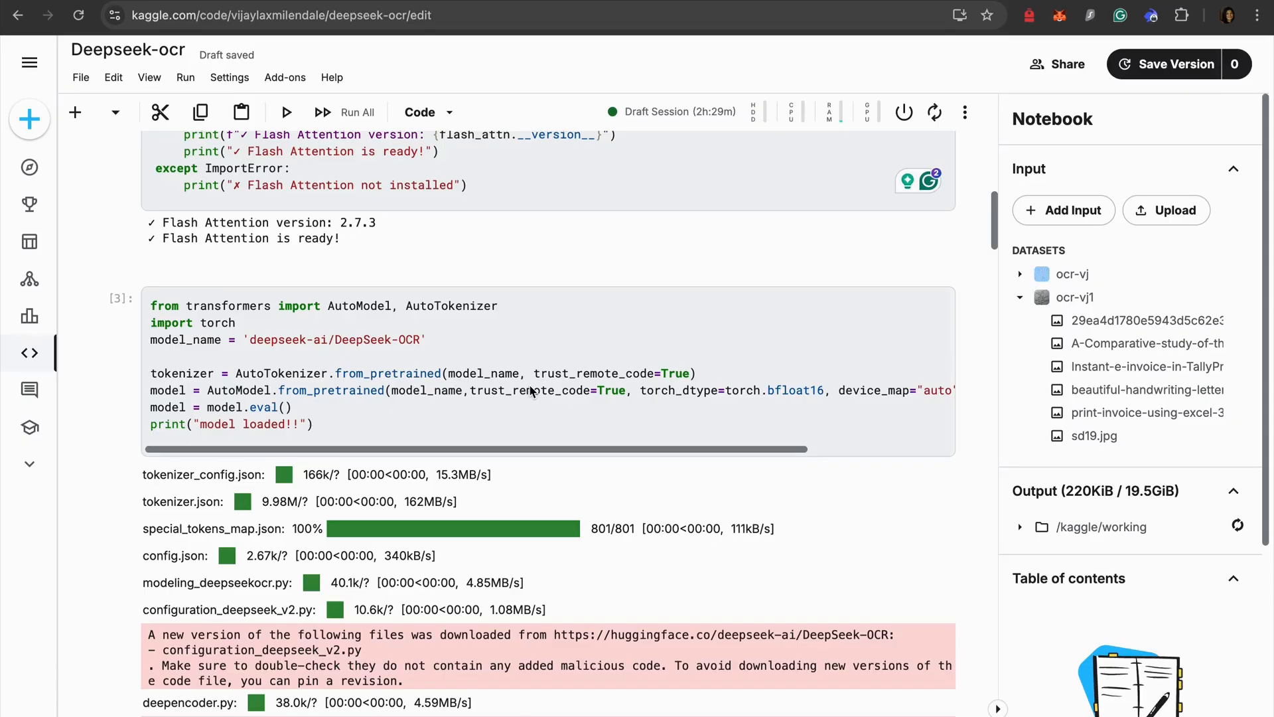
pyautogui.moveTo(605, 451)
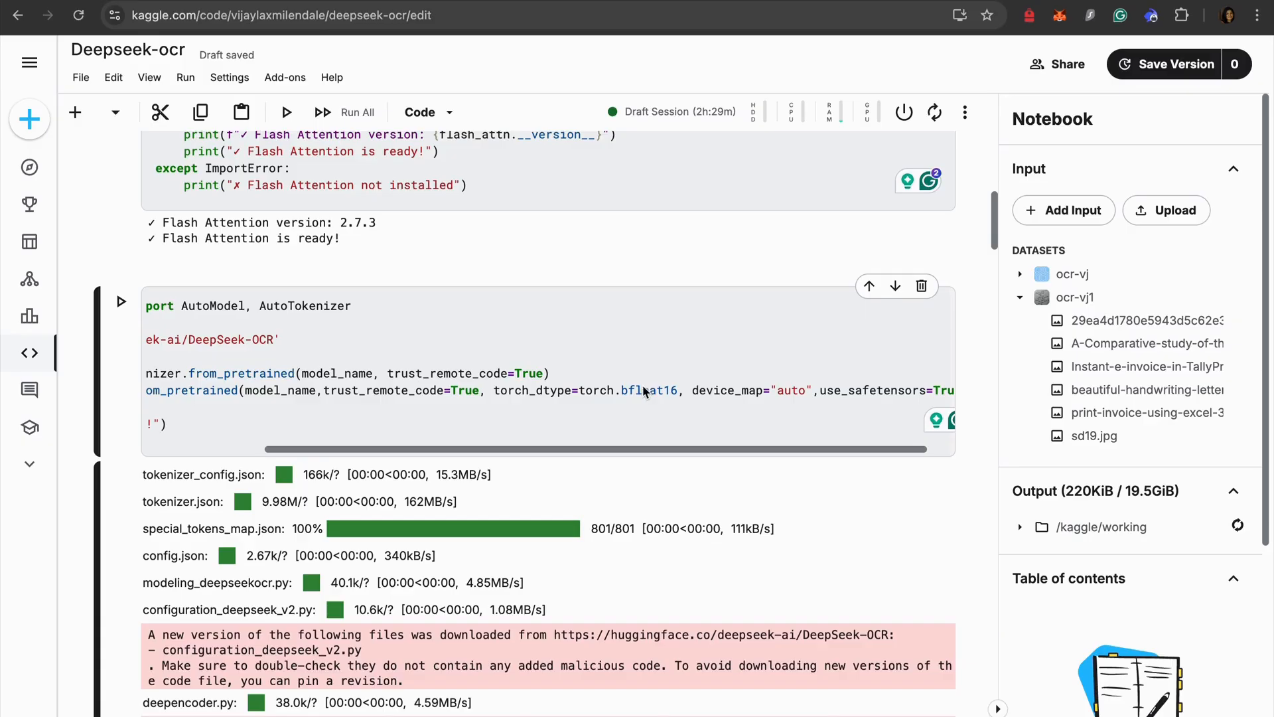
pyautogui.moveTo(722, 454)
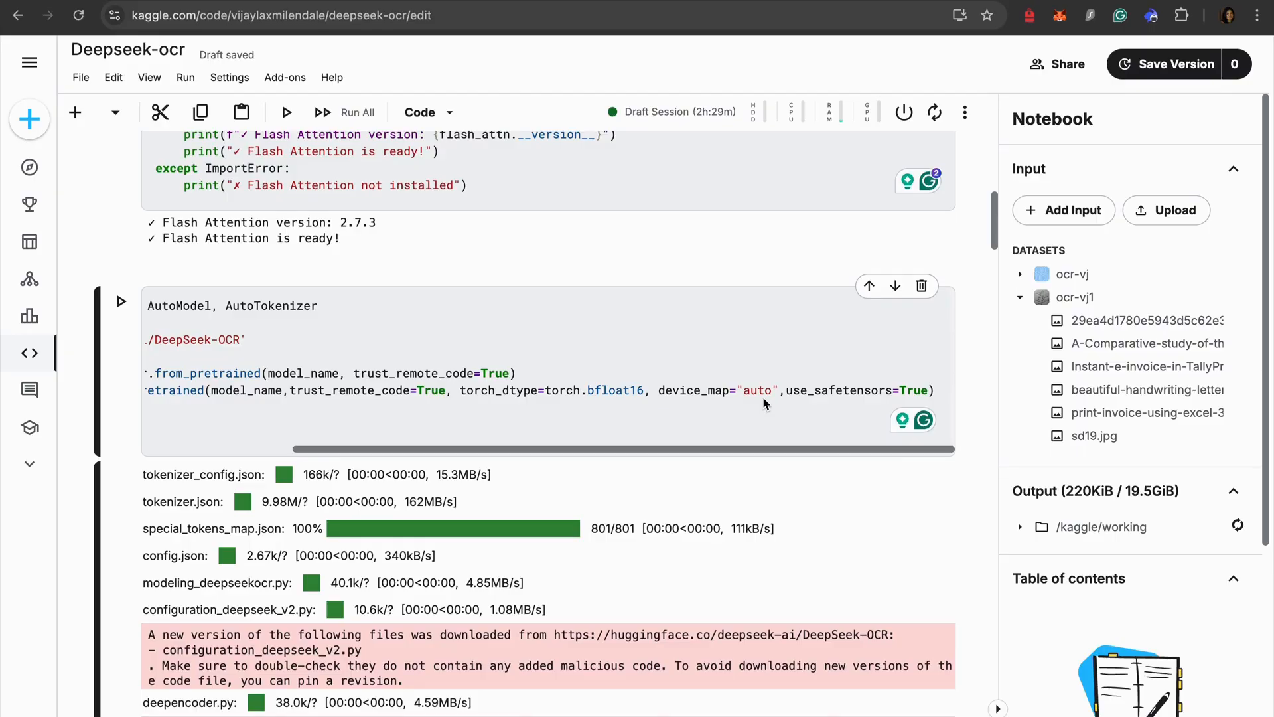
pyautogui.scroll(-3)
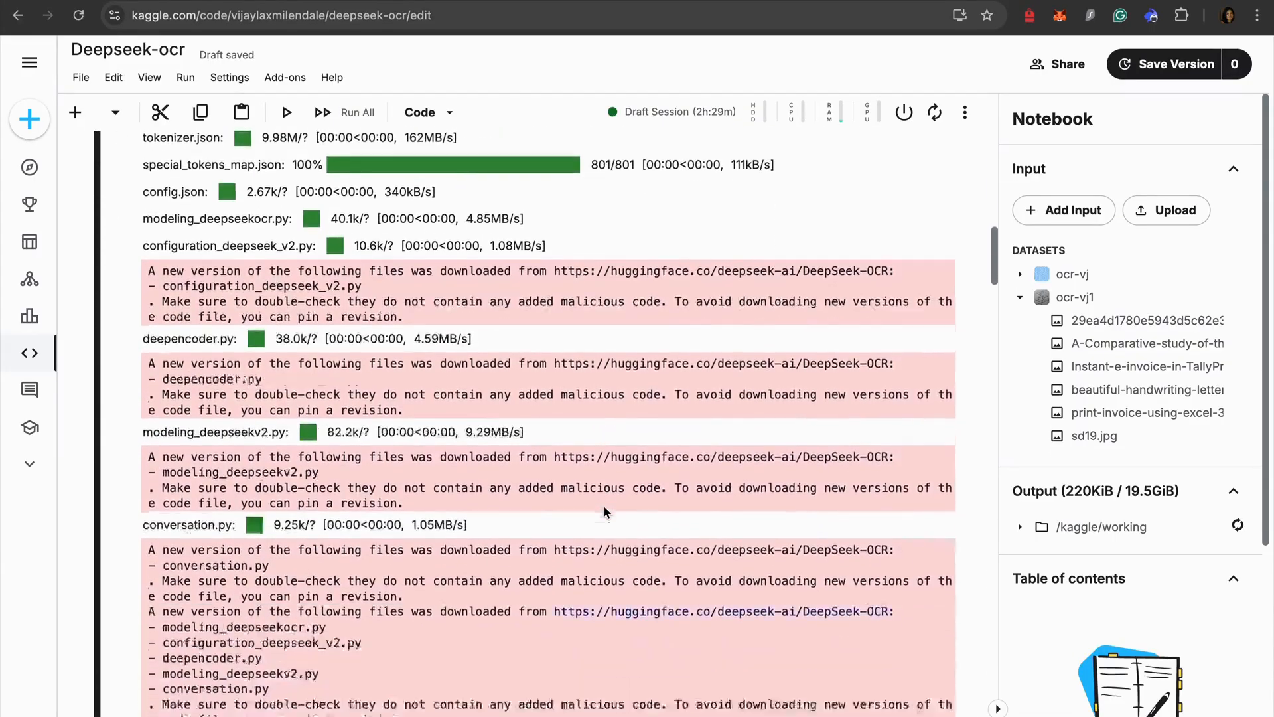
pyautogui.scroll(-3)
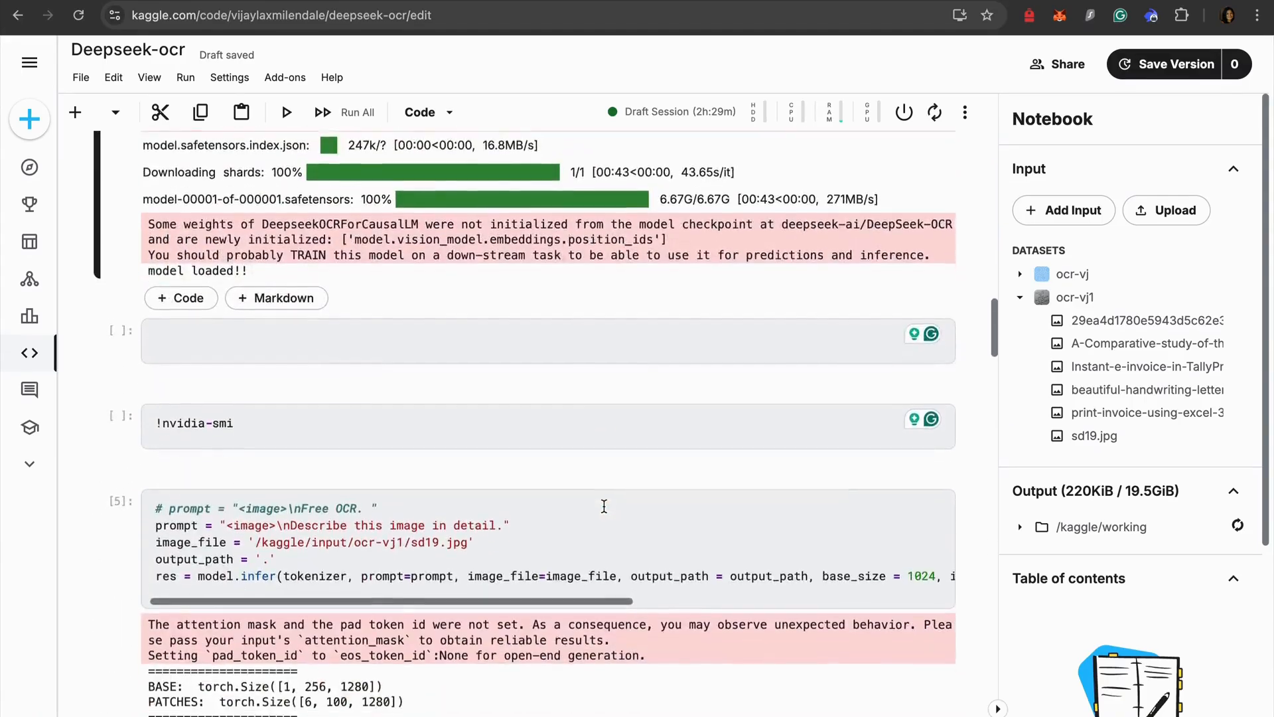
pyautogui.scroll(3)
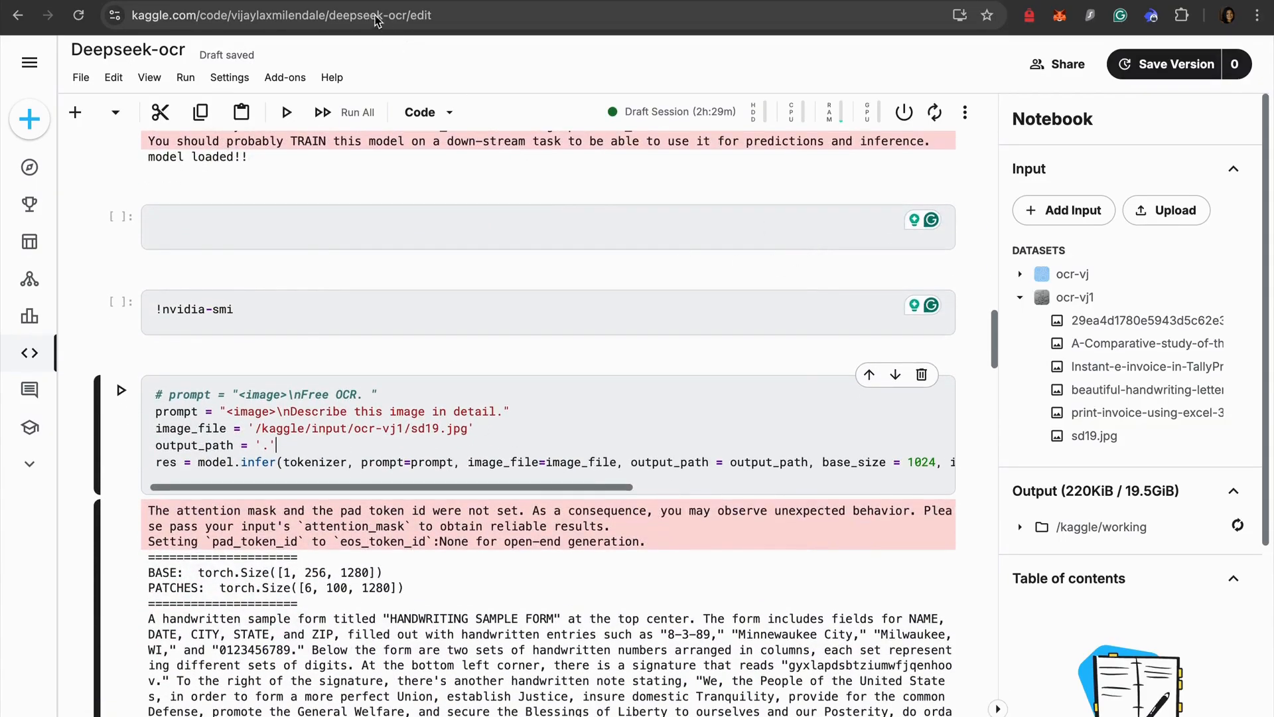
# Step: On the ocr-vj1 dataset page, preview the cursive poem, OCR comparison table and TallyPrime e-invoice images
pyautogui.click(1095, 435)
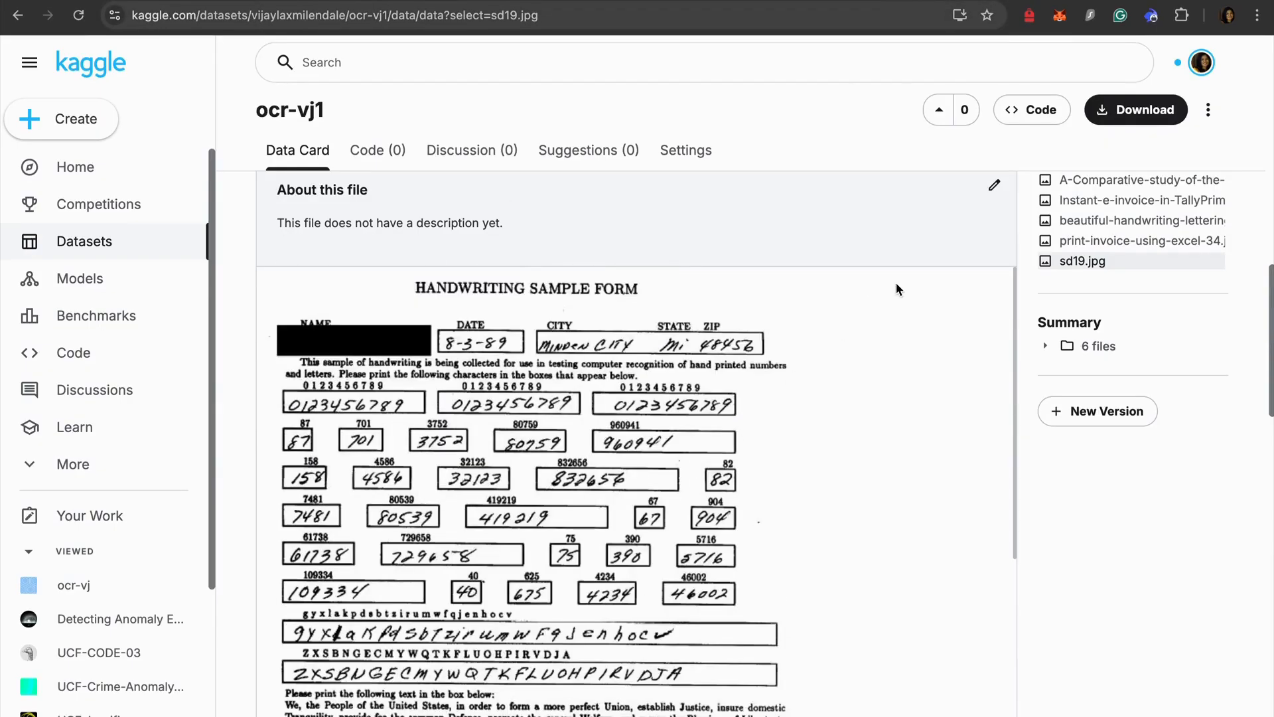
pyautogui.scroll(3)
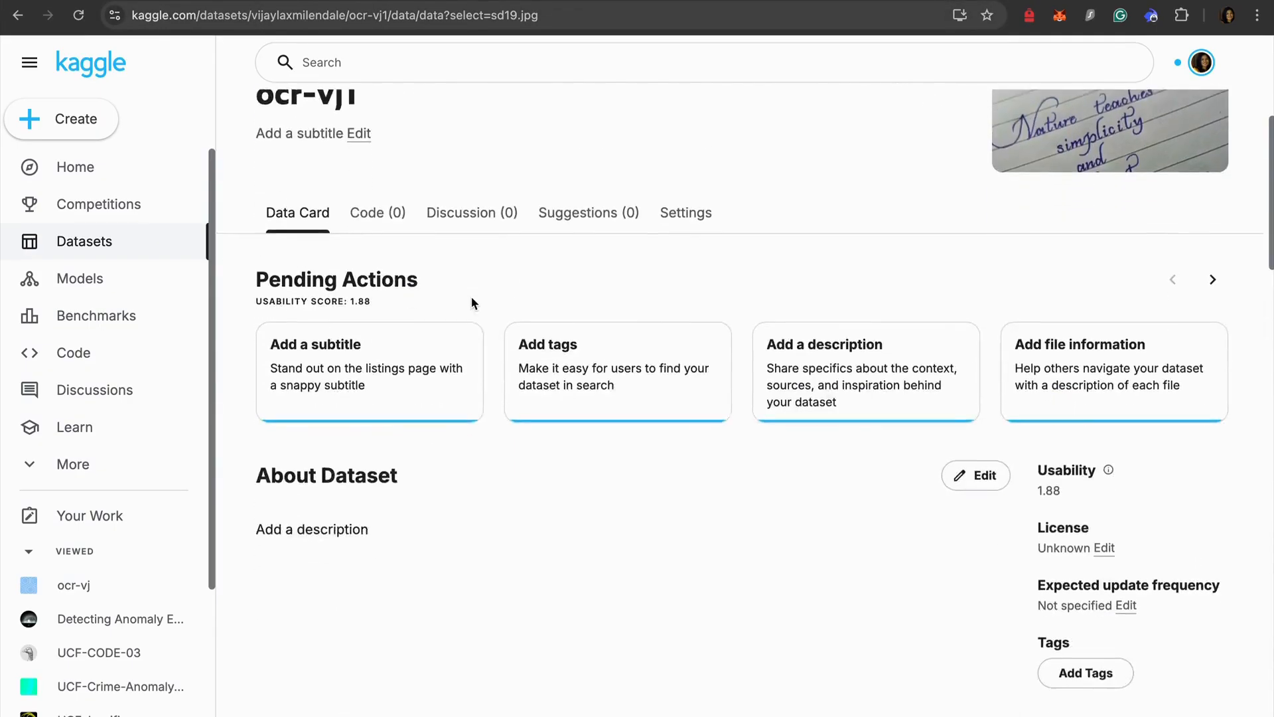
pyautogui.scroll(-3)
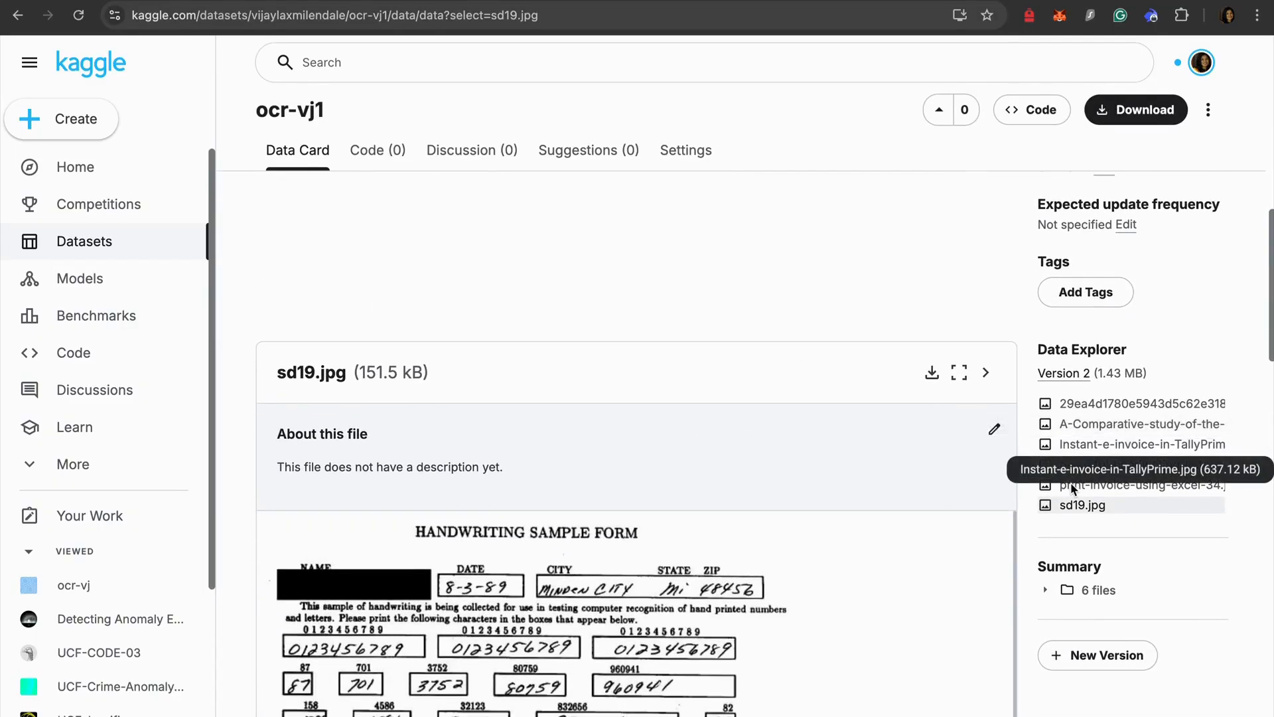
pyautogui.click(1142, 404)
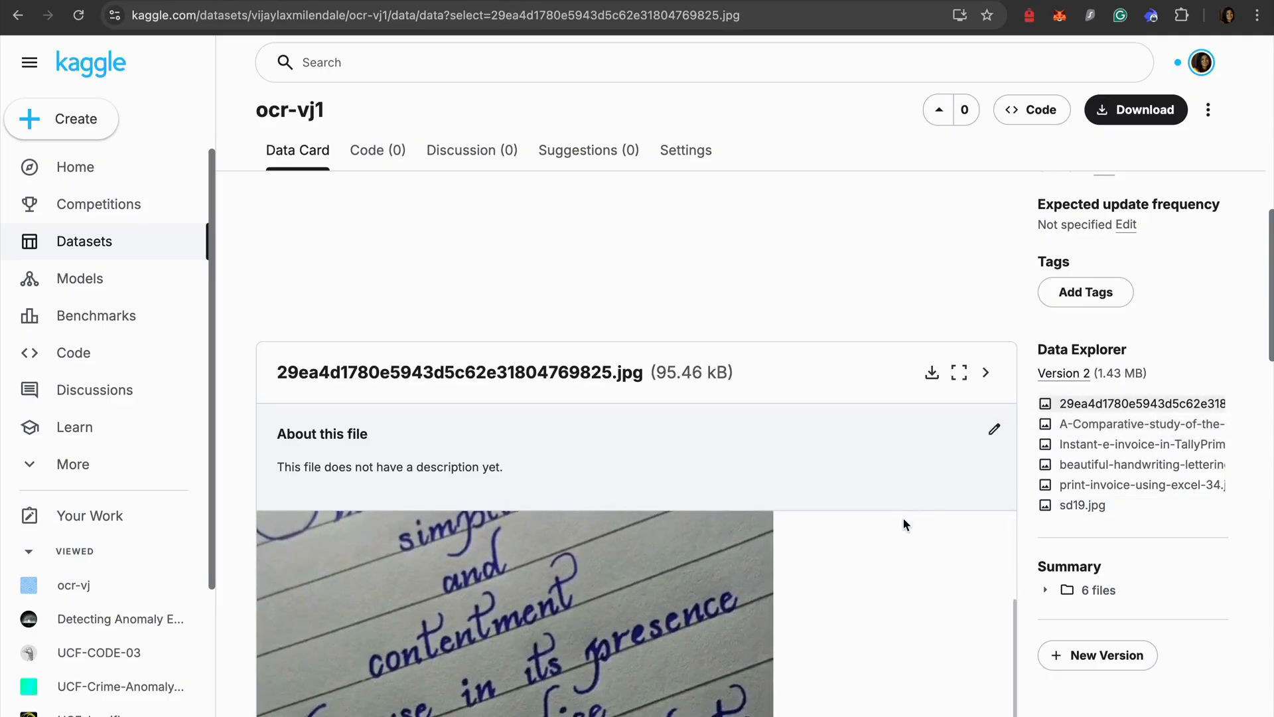
pyautogui.click(1140, 423)
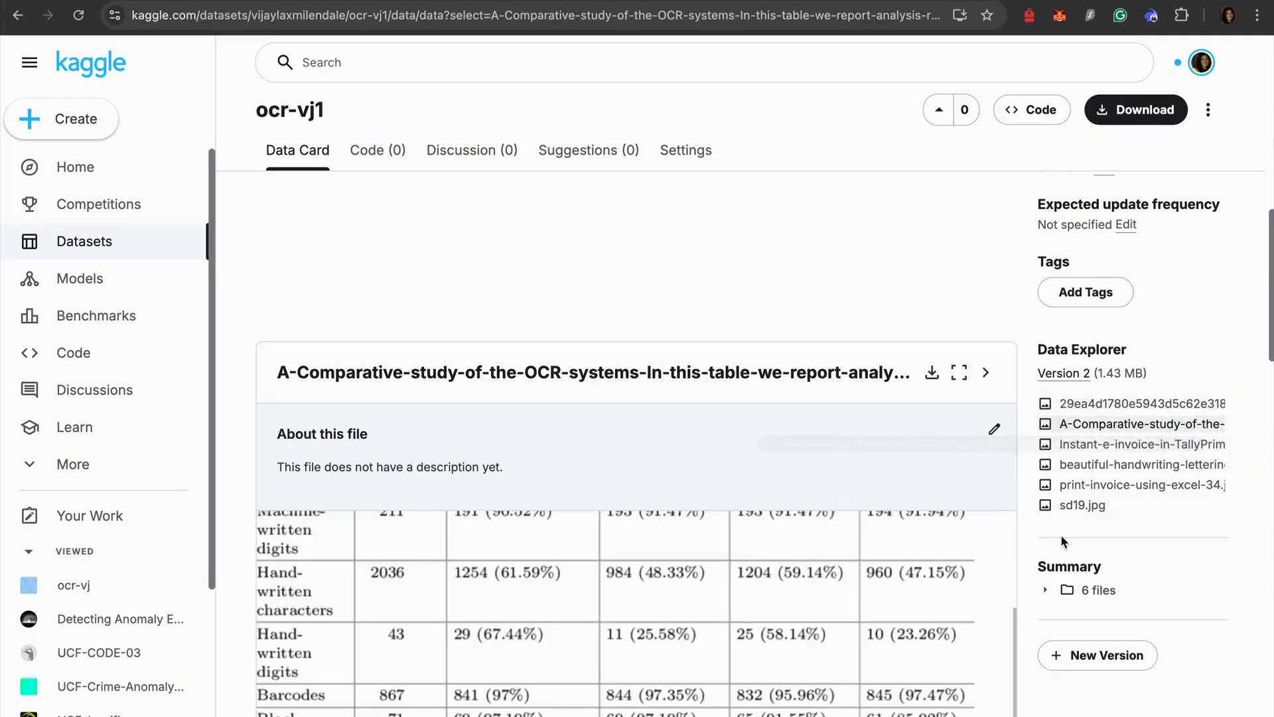
pyautogui.click(1141, 443)
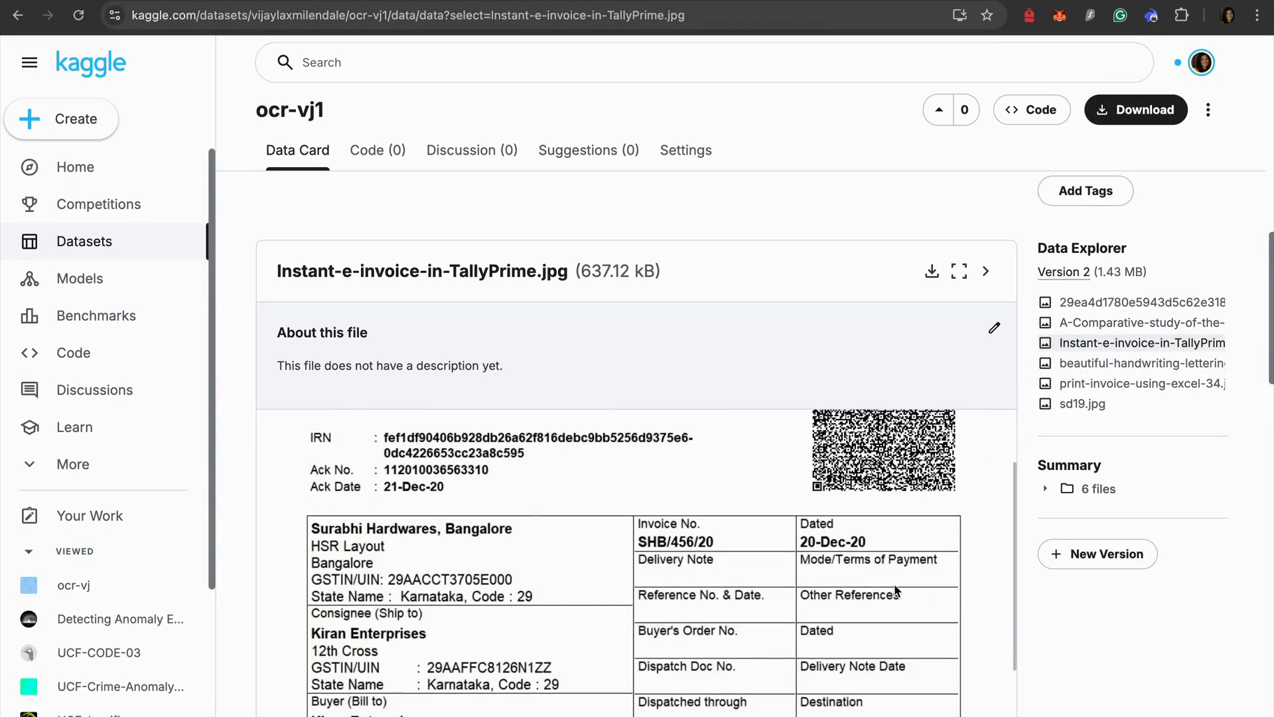
pyautogui.scroll(-3)
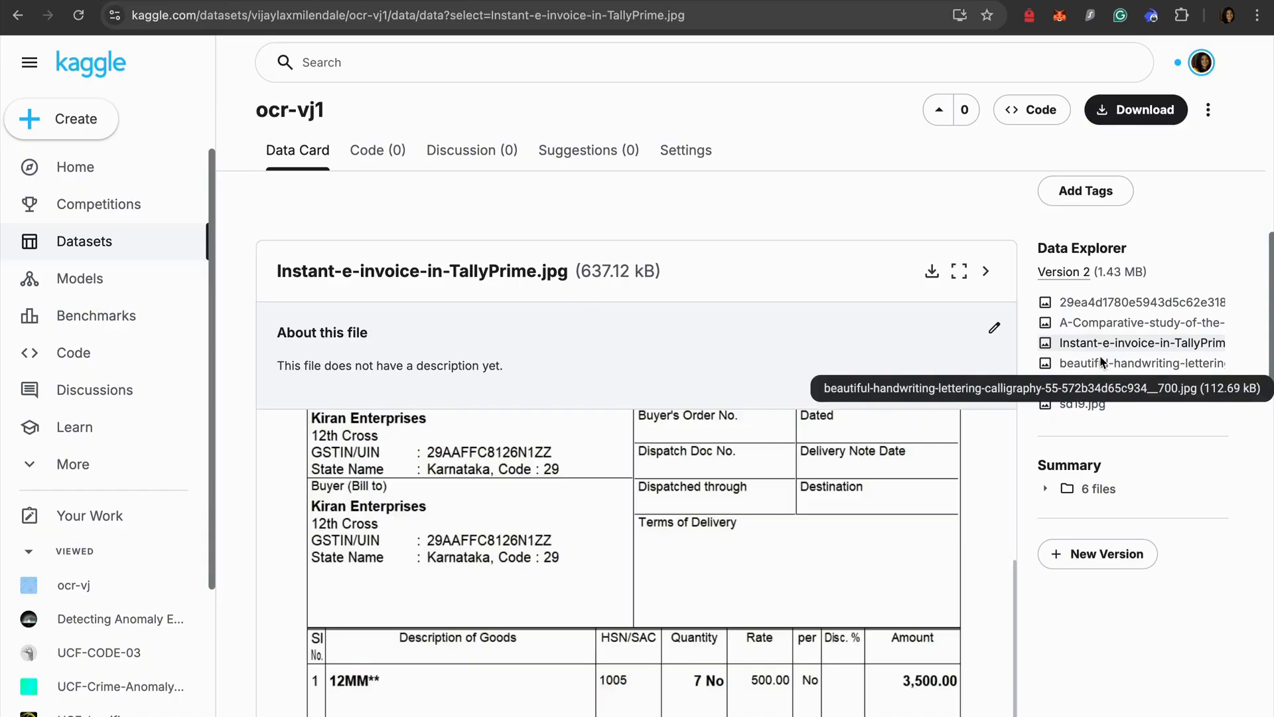
# Step: Preview the calligraphy sample, the Excel invoice and the sd19.jpg handwriting form, returning to the top
pyautogui.click(1141, 363)
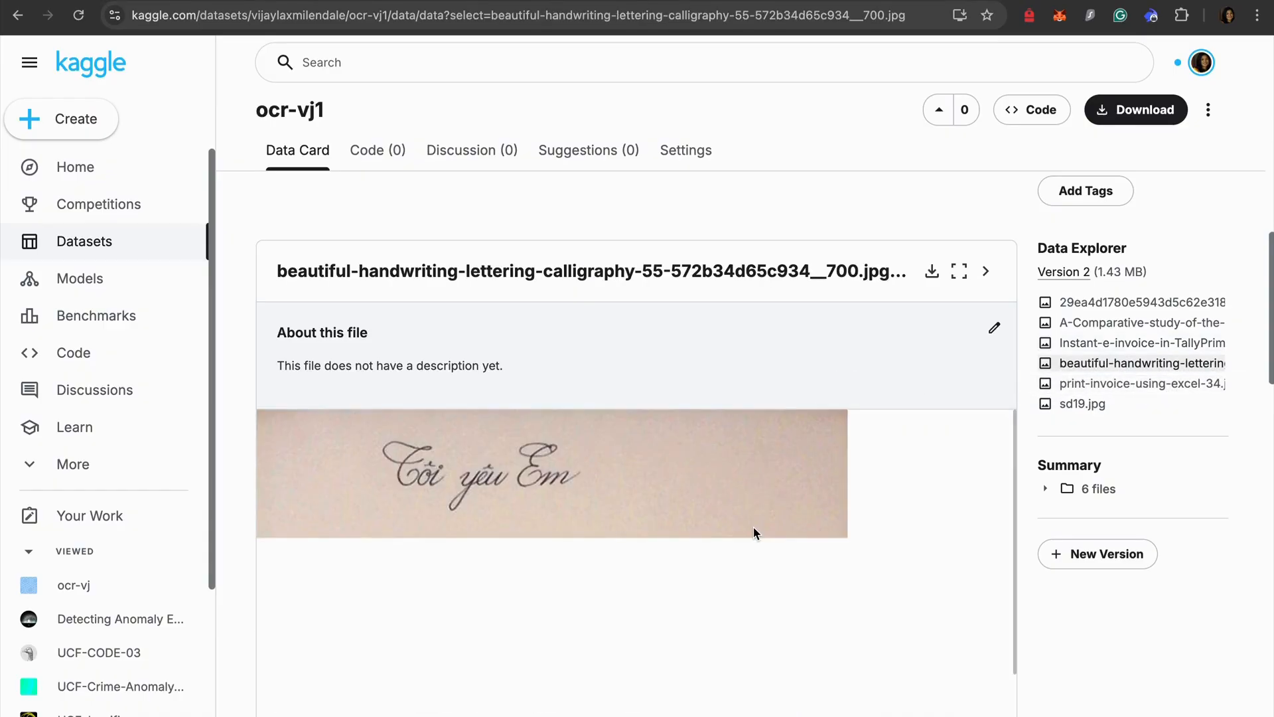
pyautogui.click(1142, 384)
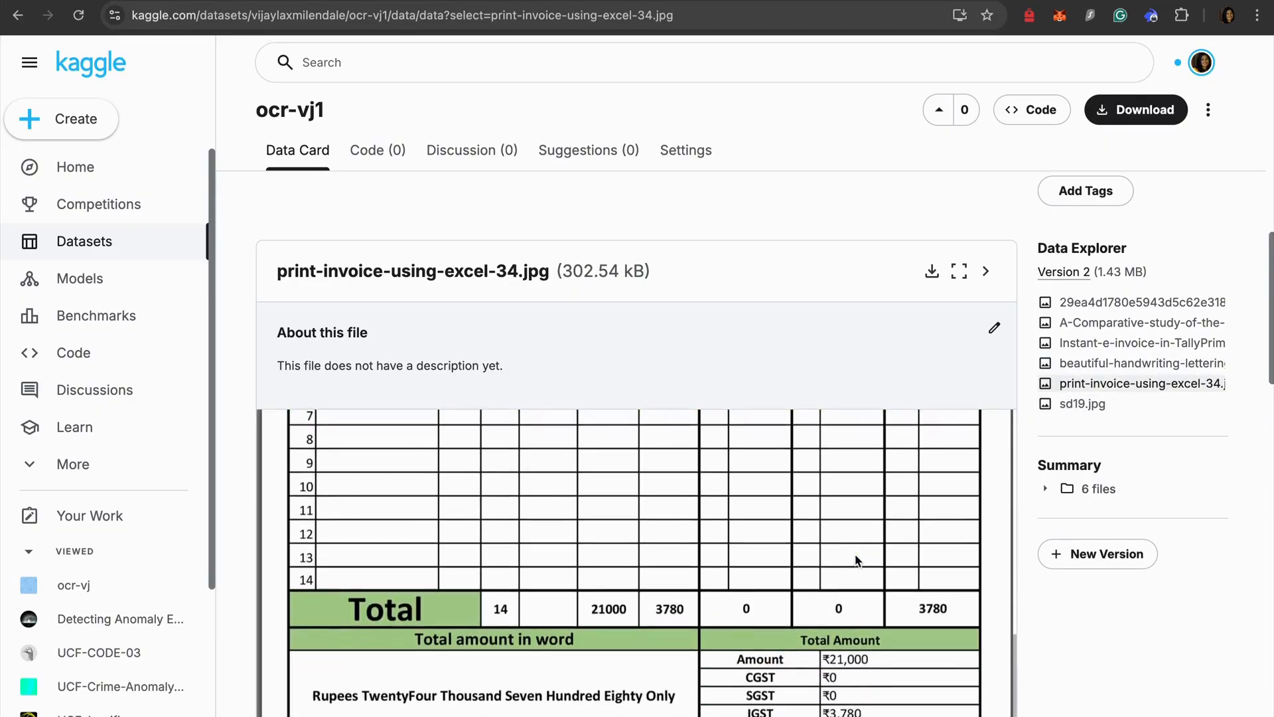
pyautogui.scroll(-3)
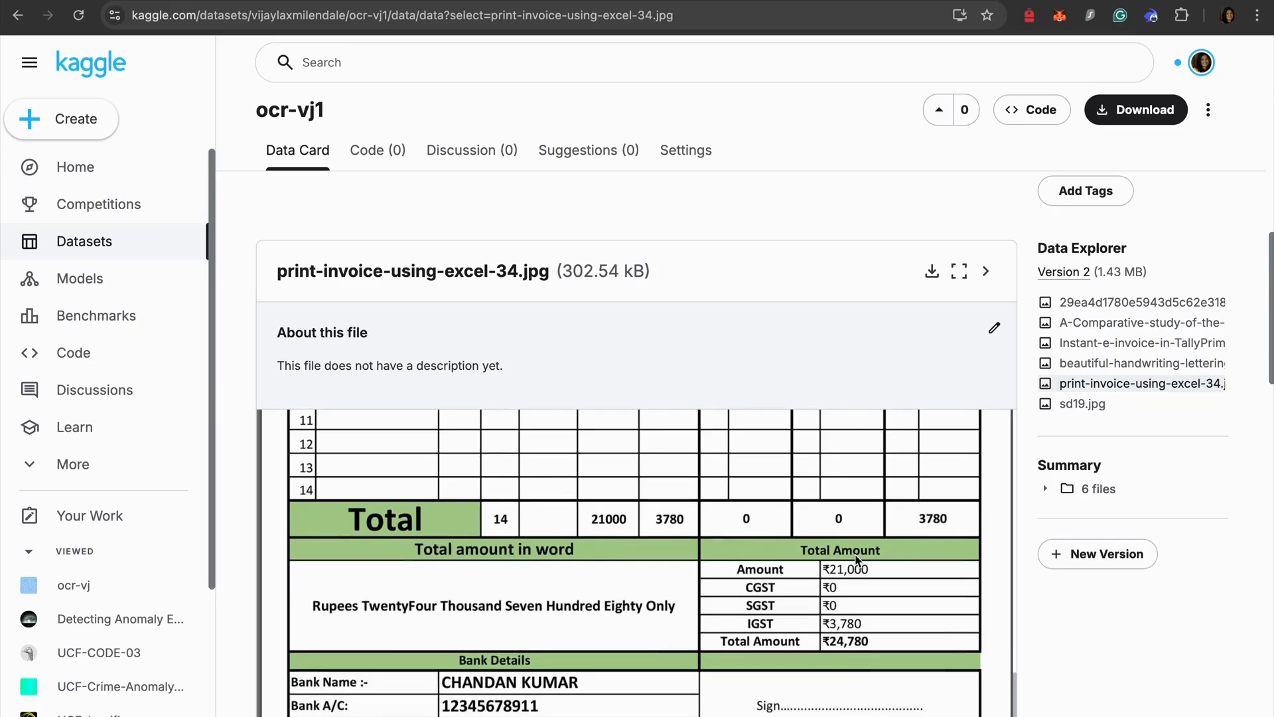
pyautogui.scroll(-3)
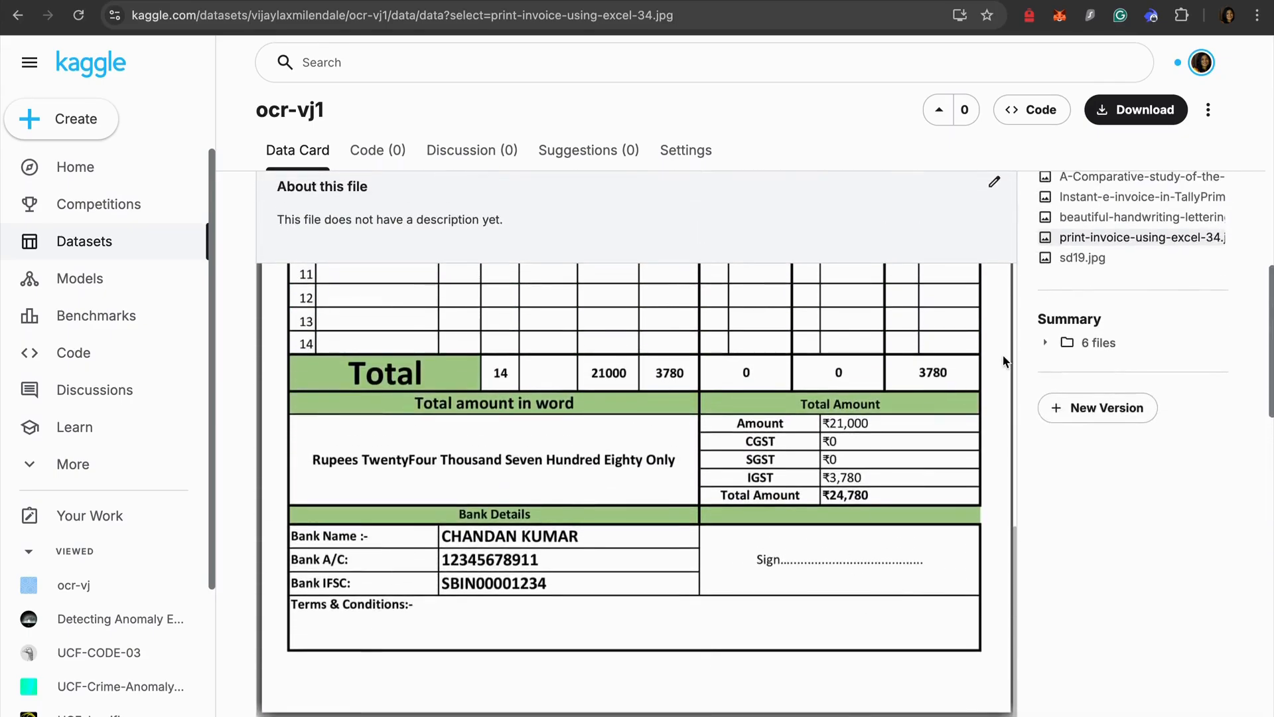
pyautogui.click(1083, 257)
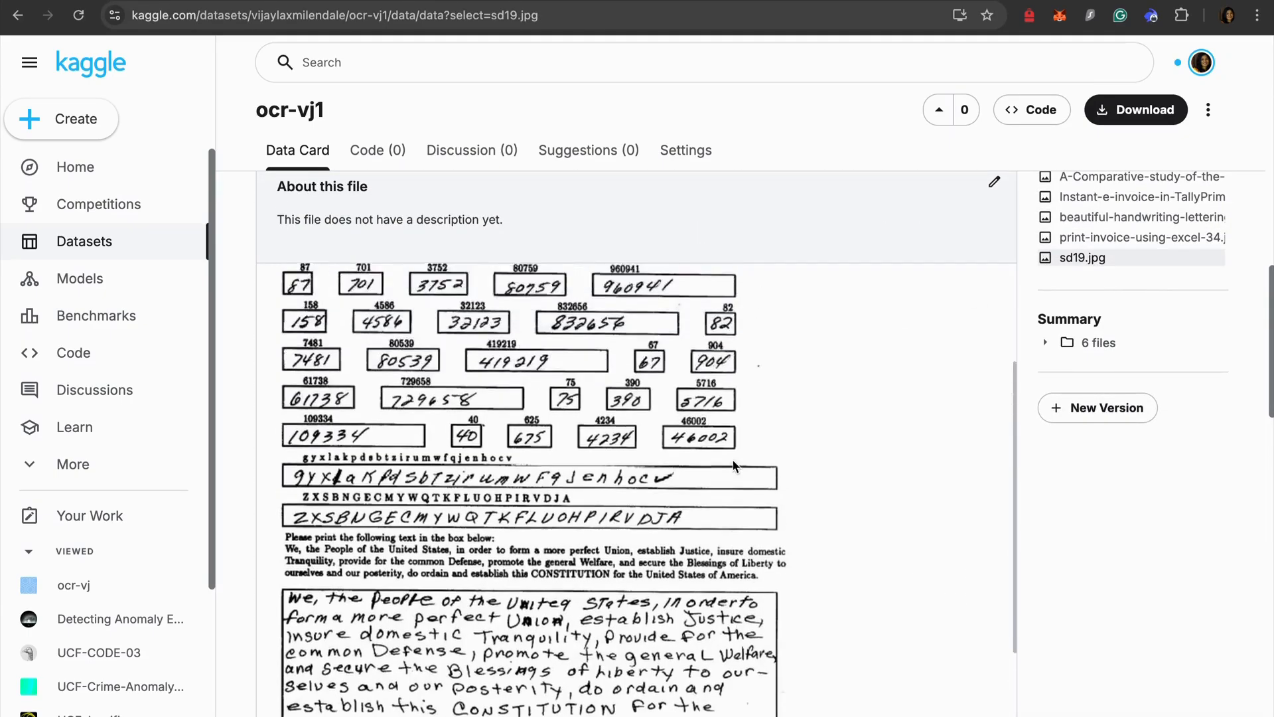
pyautogui.scroll(3)
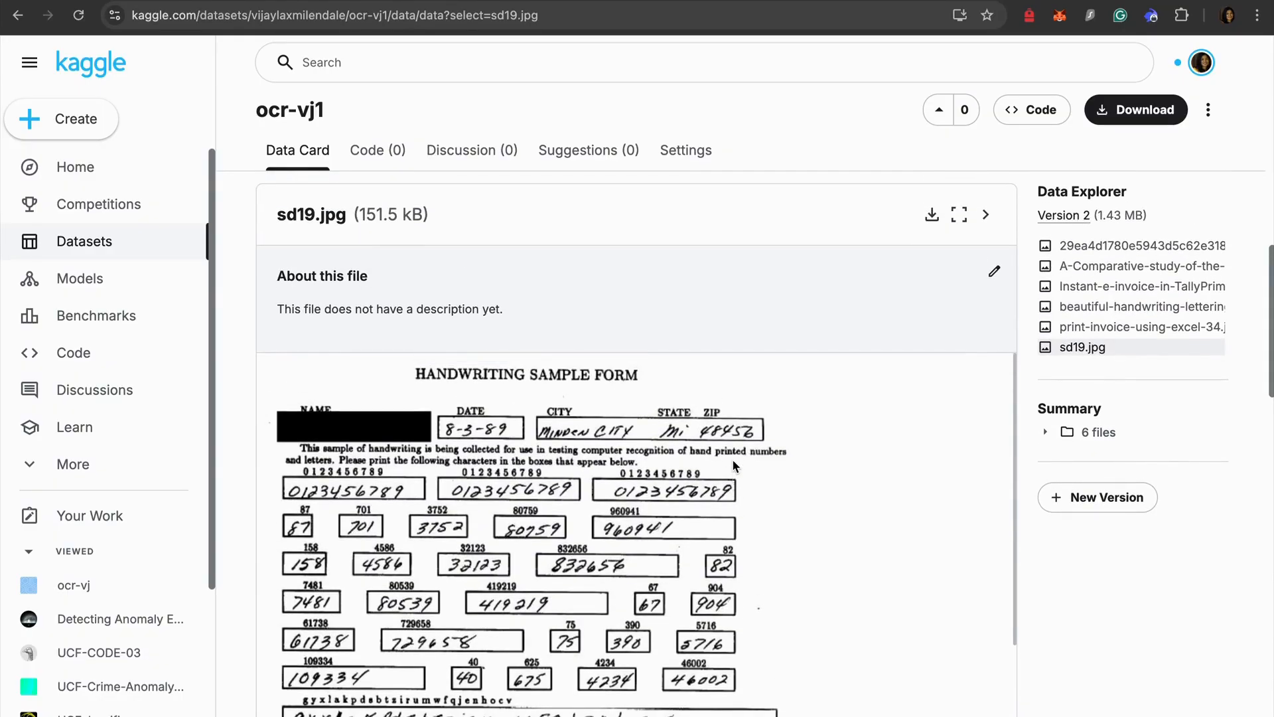
pyautogui.scroll(3)
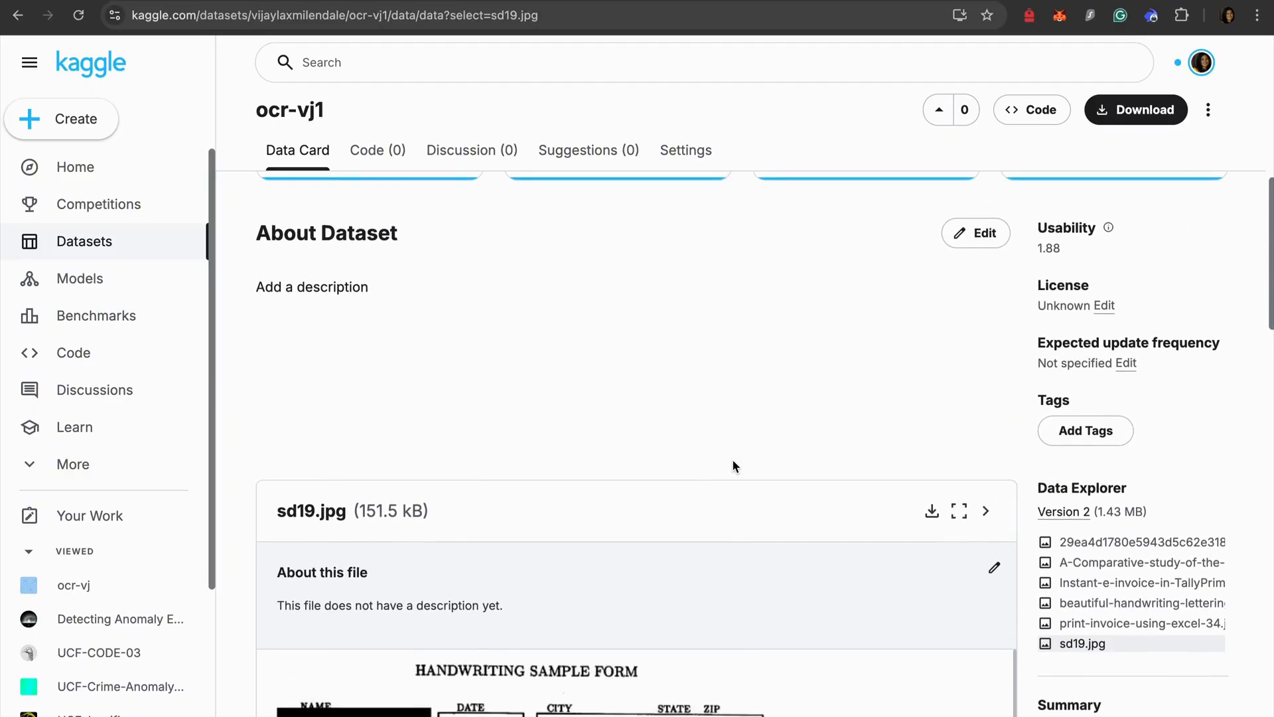
pyautogui.scroll(3)
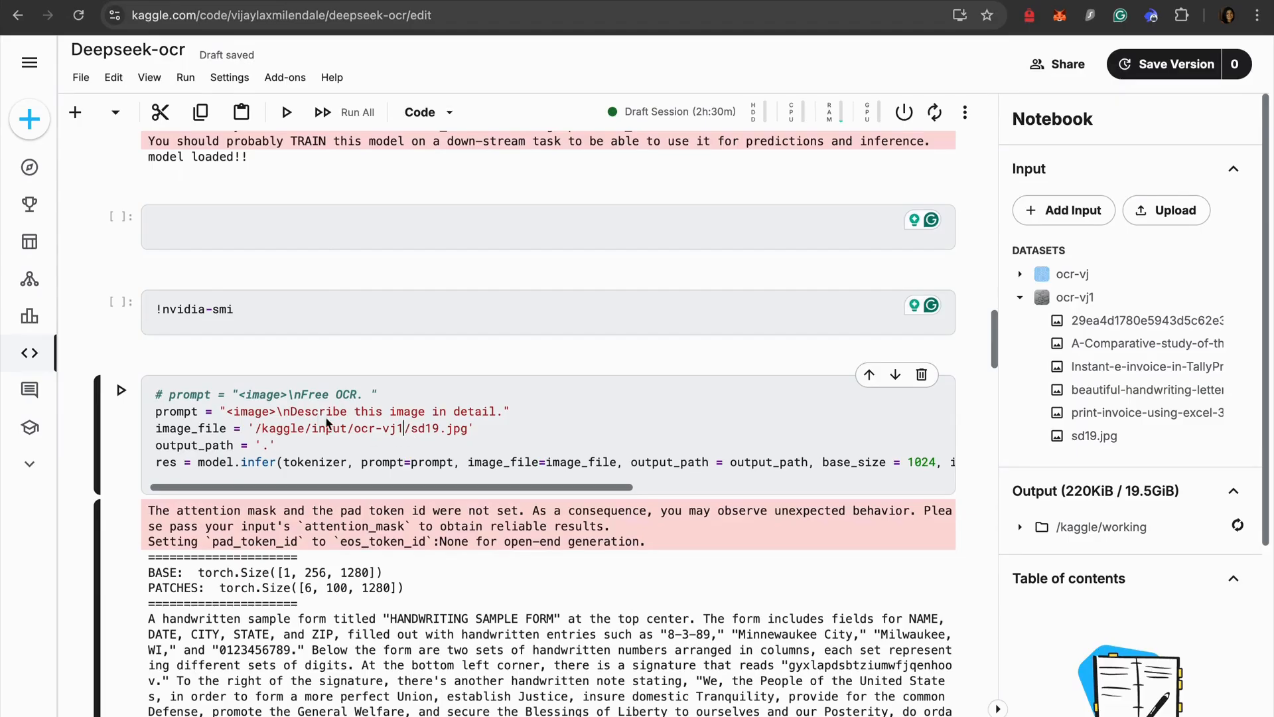
pyautogui.moveTo(352, 432)
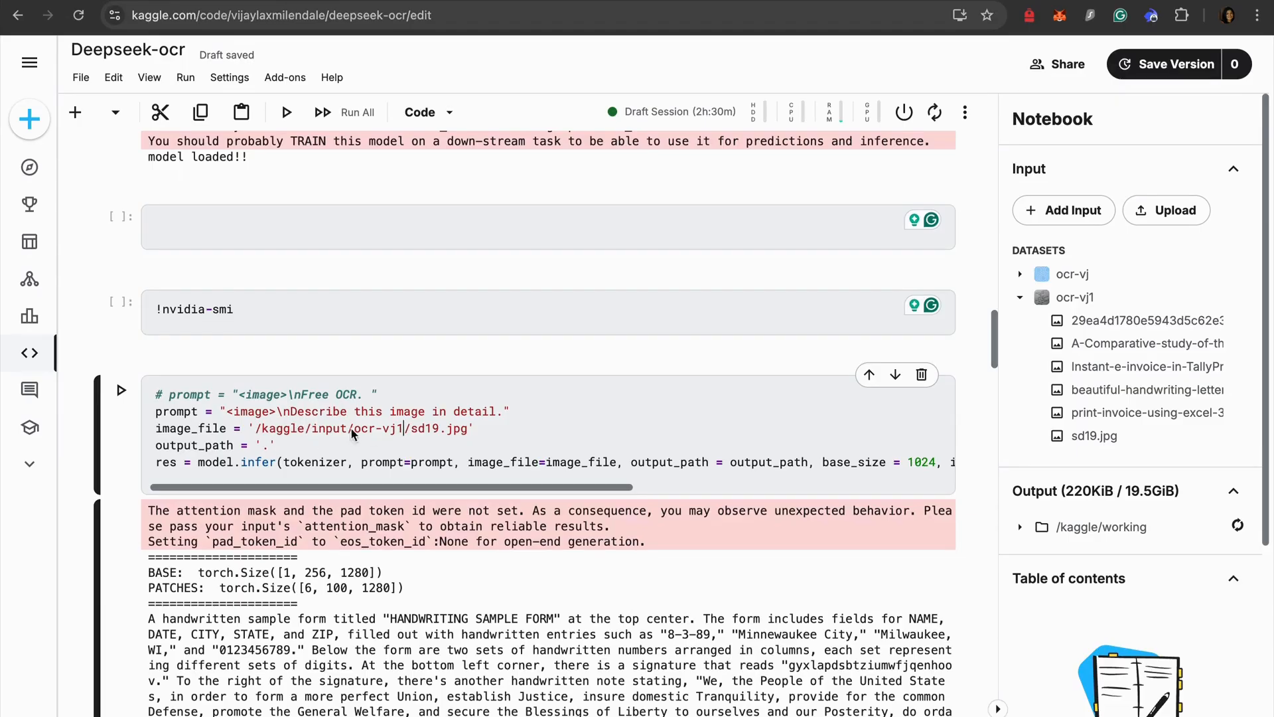
# Step: Reach the sd19.jpg inference cell in the notebook and view sd19.jpg in the dataset file viewer
pyautogui.scroll(-3)
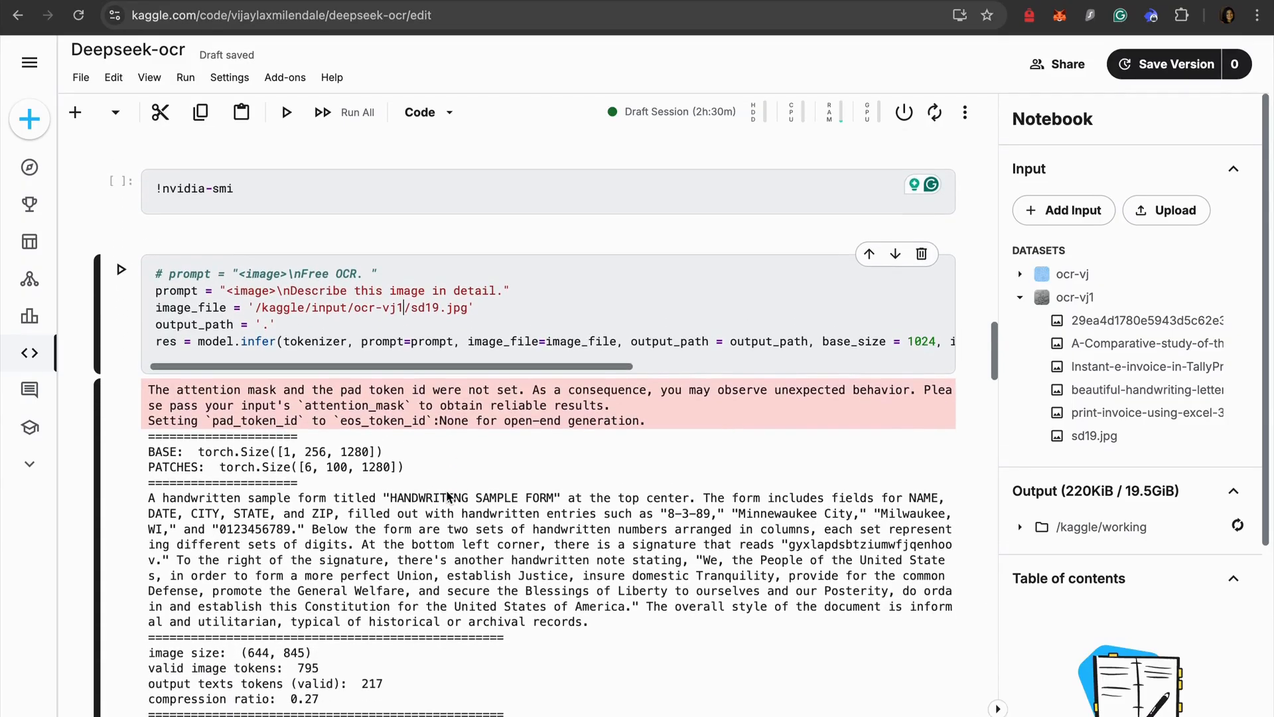
pyautogui.moveTo(435, 360)
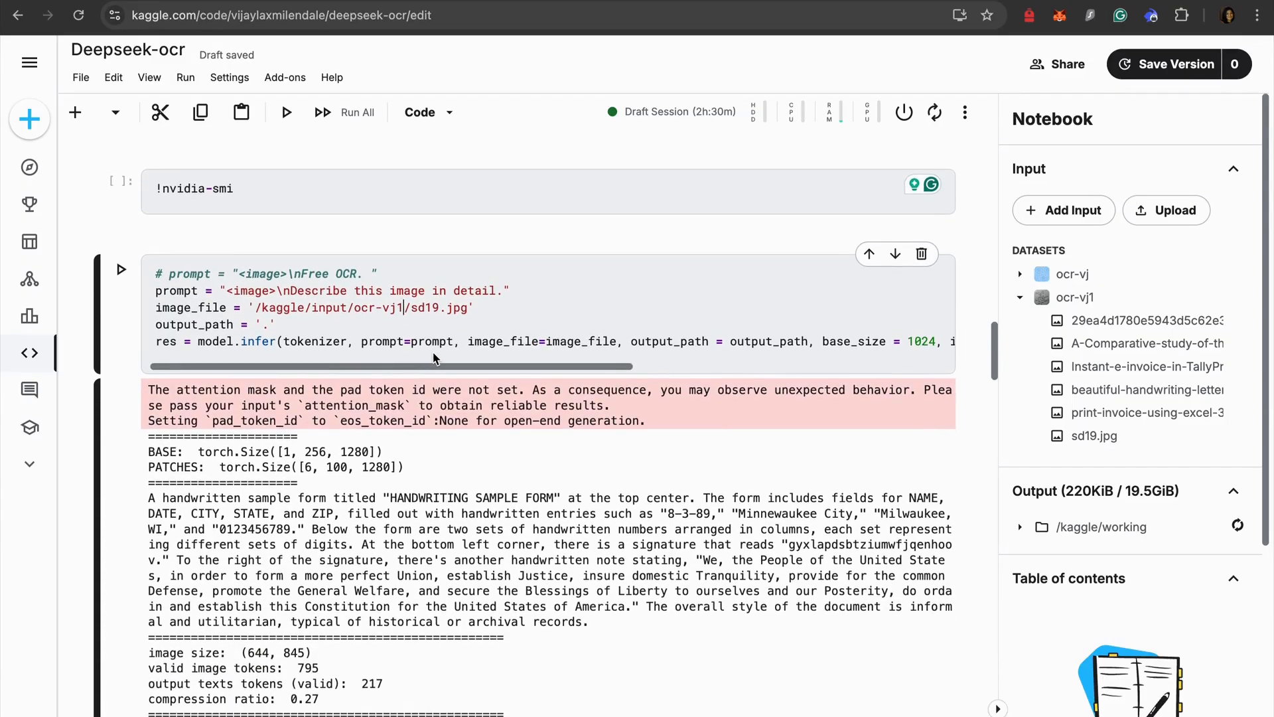
pyautogui.moveTo(378, 332)
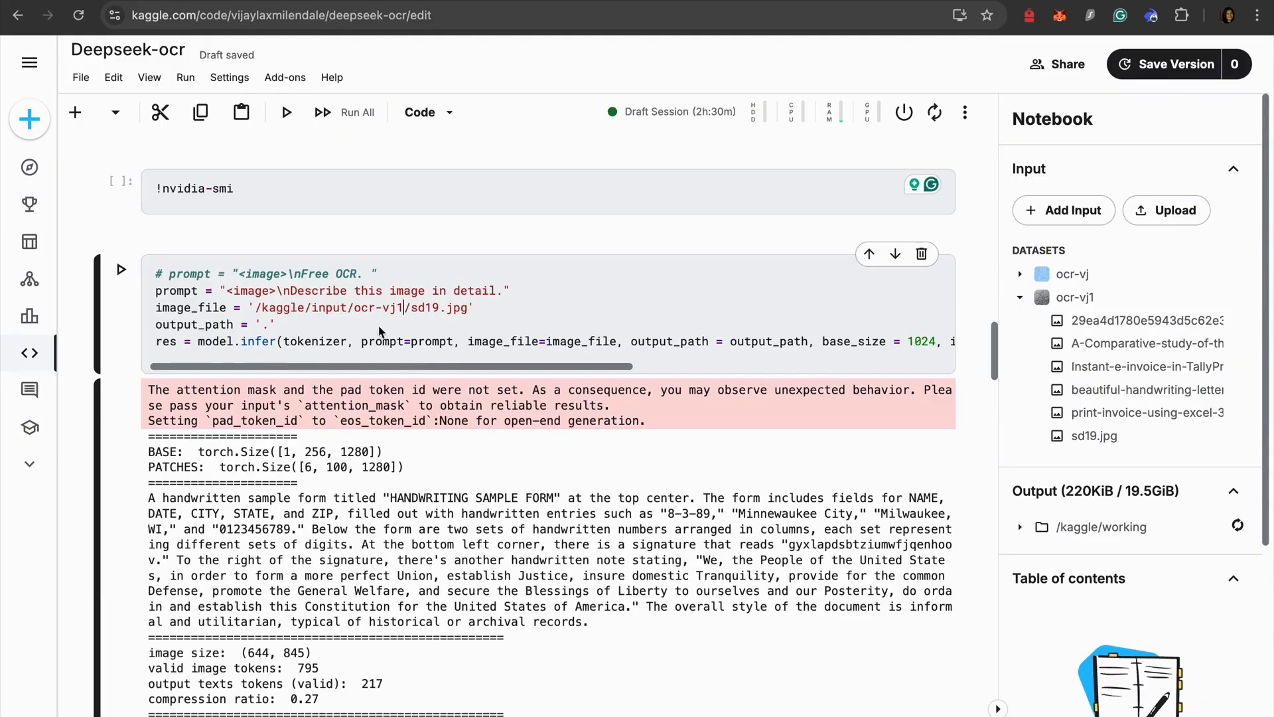
pyautogui.moveTo(1095, 435)
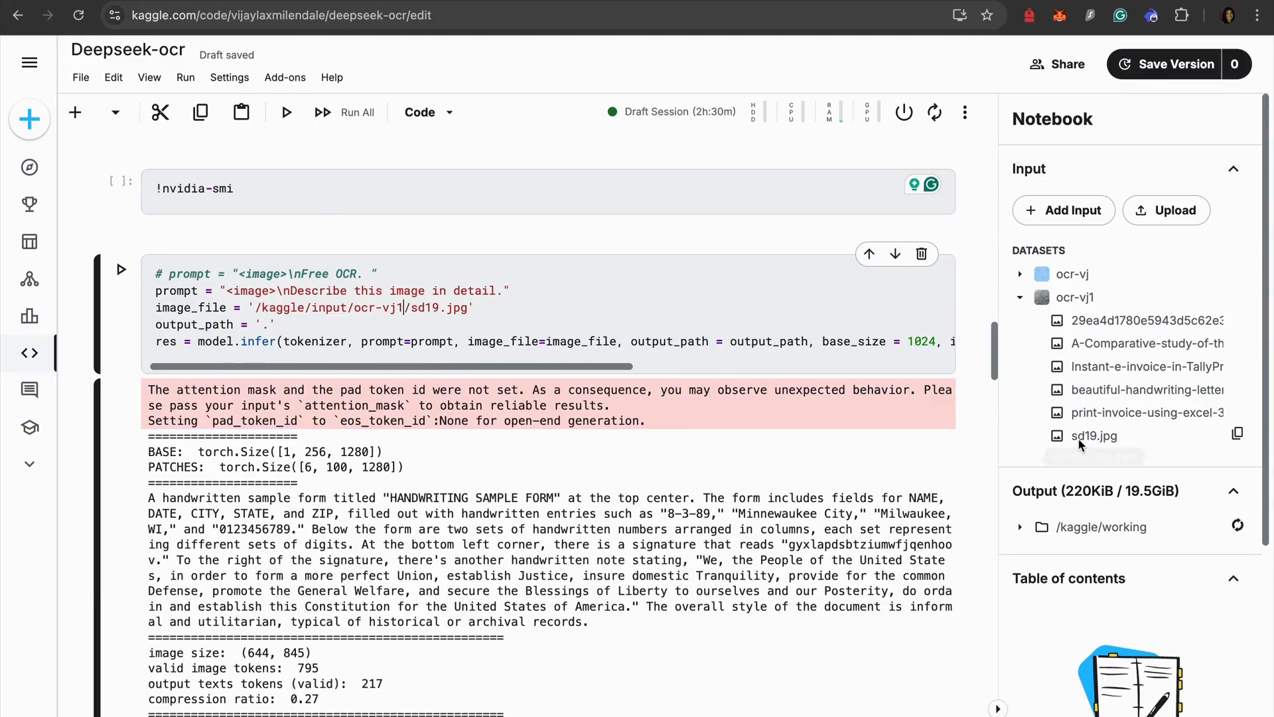
pyautogui.click(1094, 435)
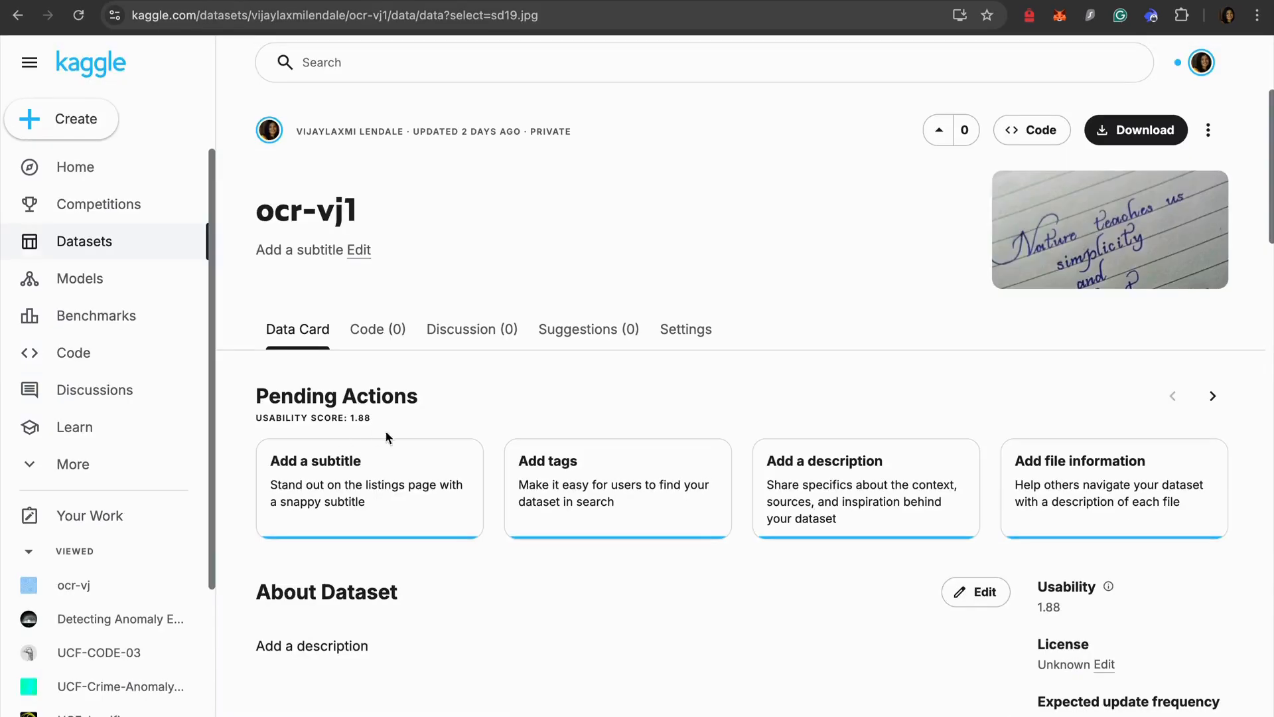
pyautogui.scroll(-3)
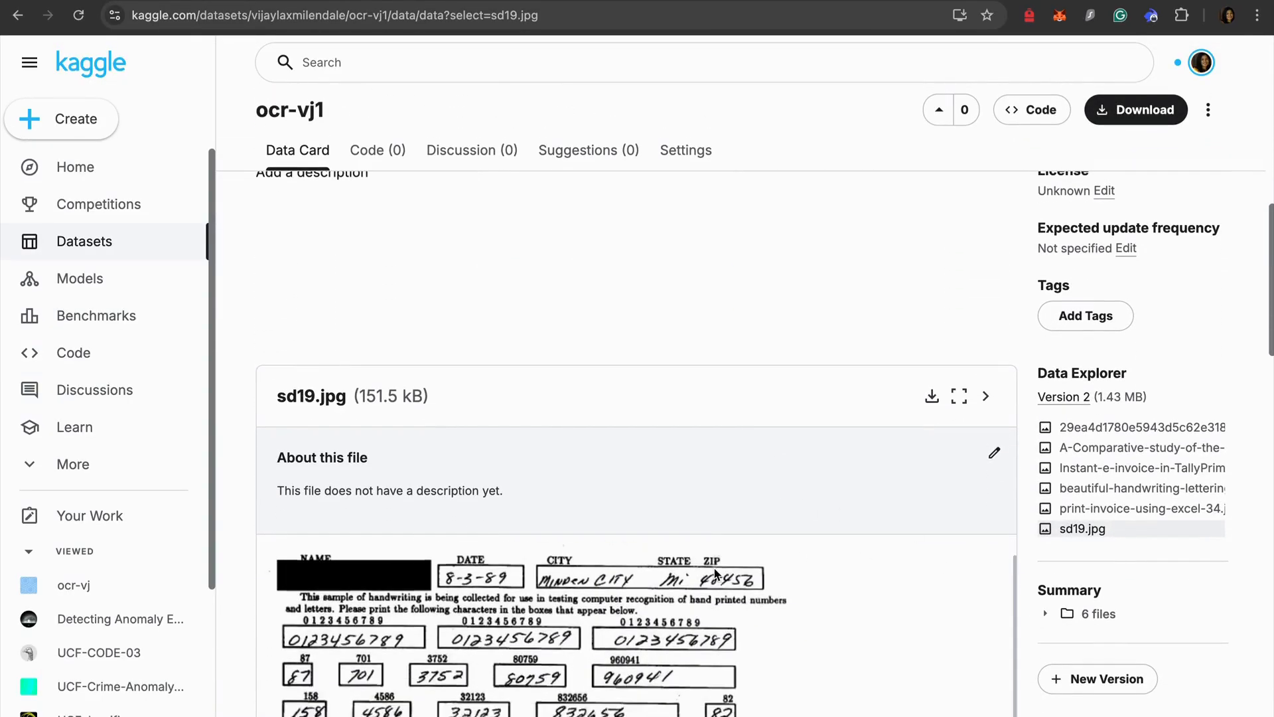
pyautogui.scroll(-3)
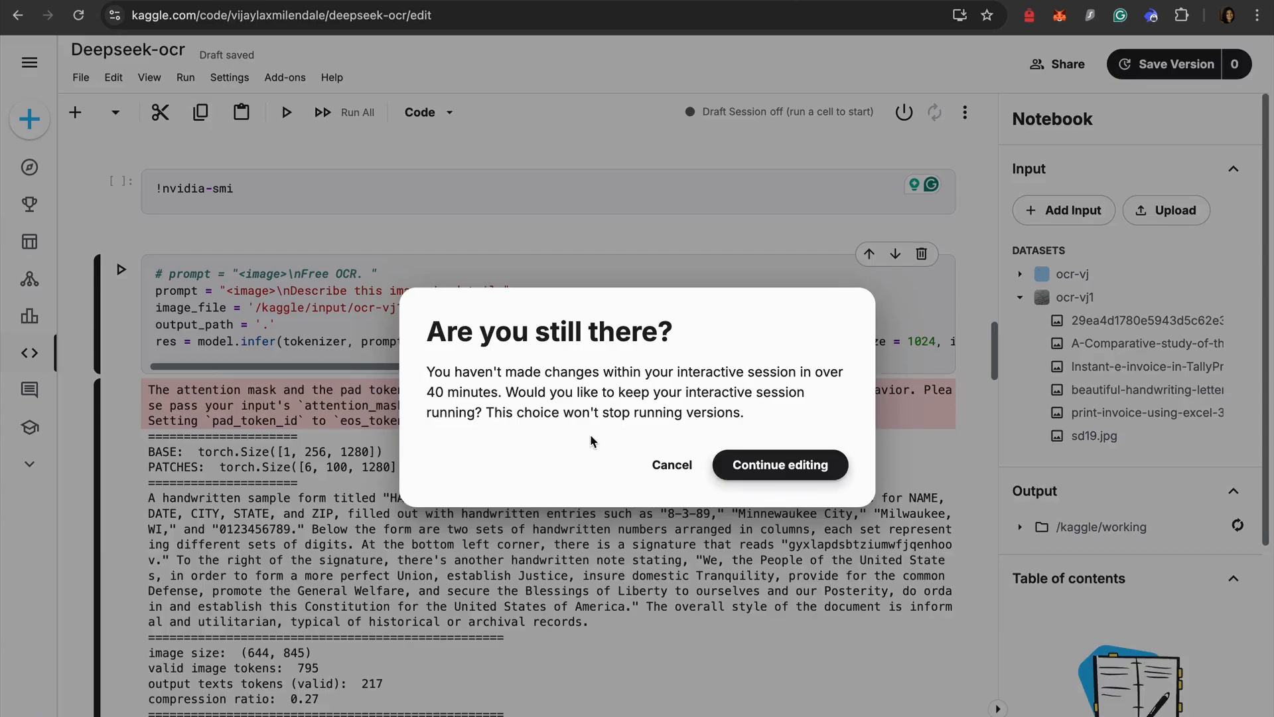
# Step: Dismiss the 'Are you still there?' prompt and read down the sd19 description to the invoice cell
pyautogui.click(779, 464)
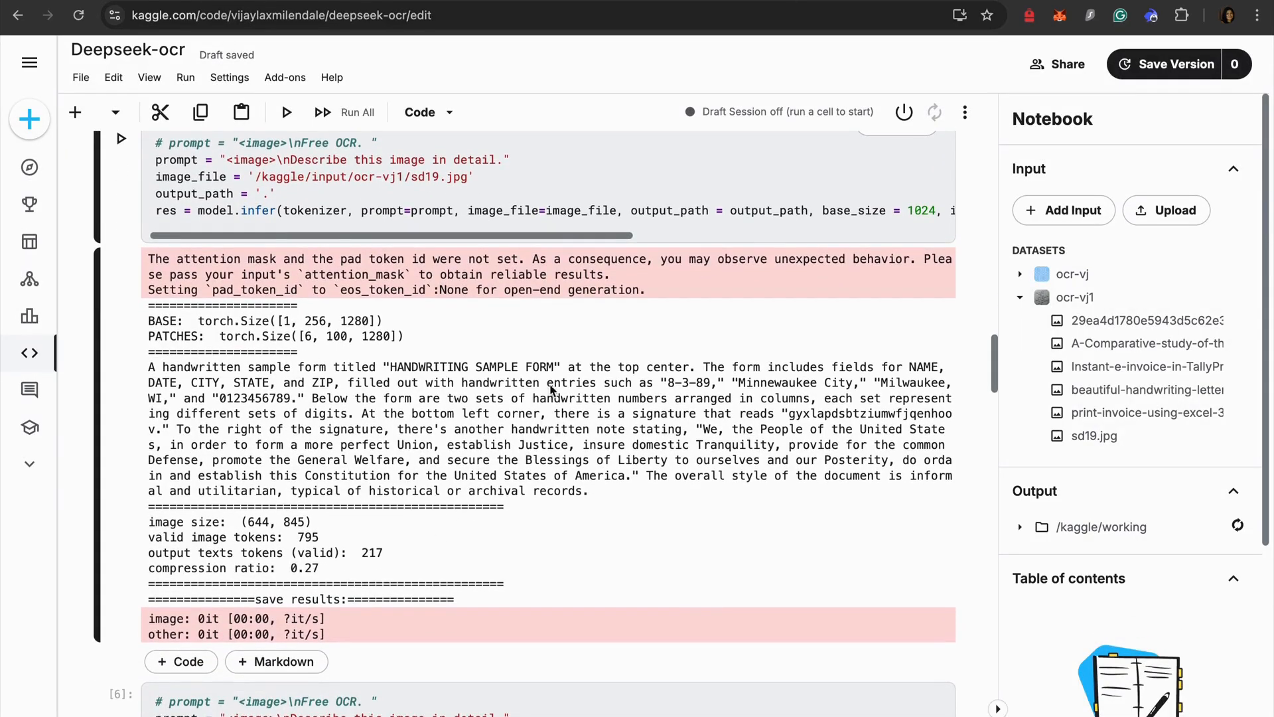
pyautogui.moveTo(581, 424)
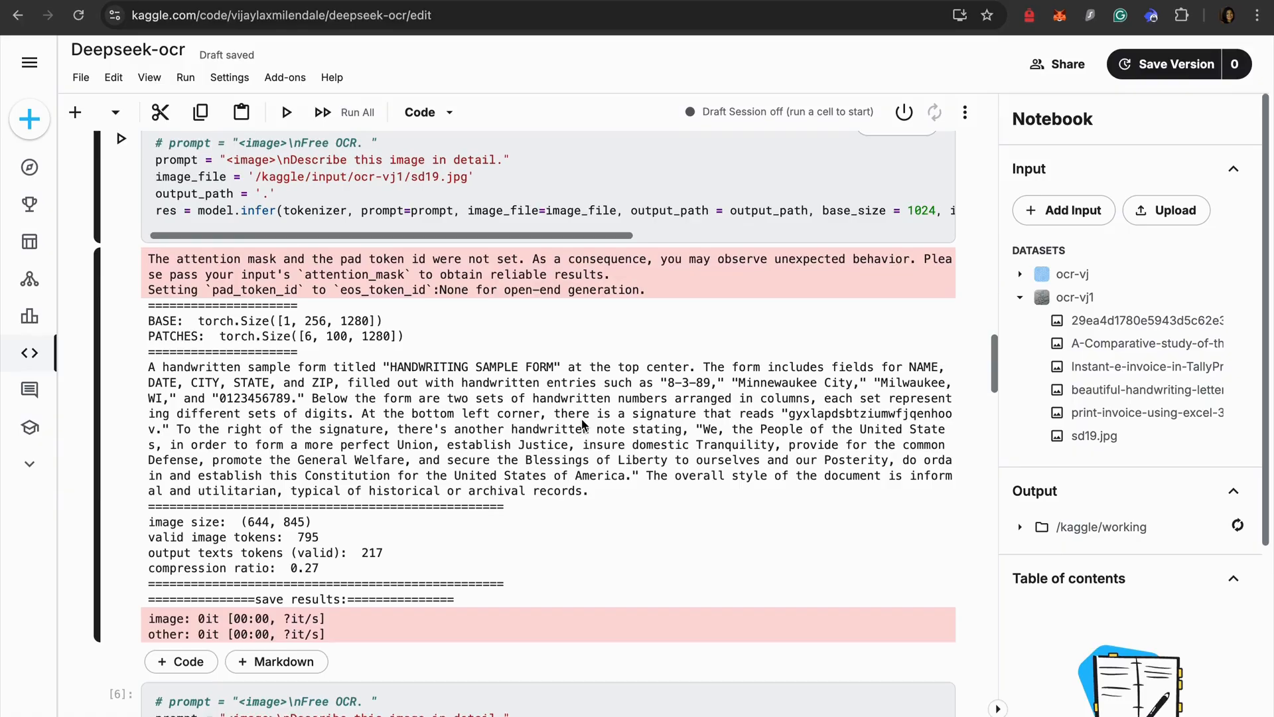
pyautogui.moveTo(367, 360)
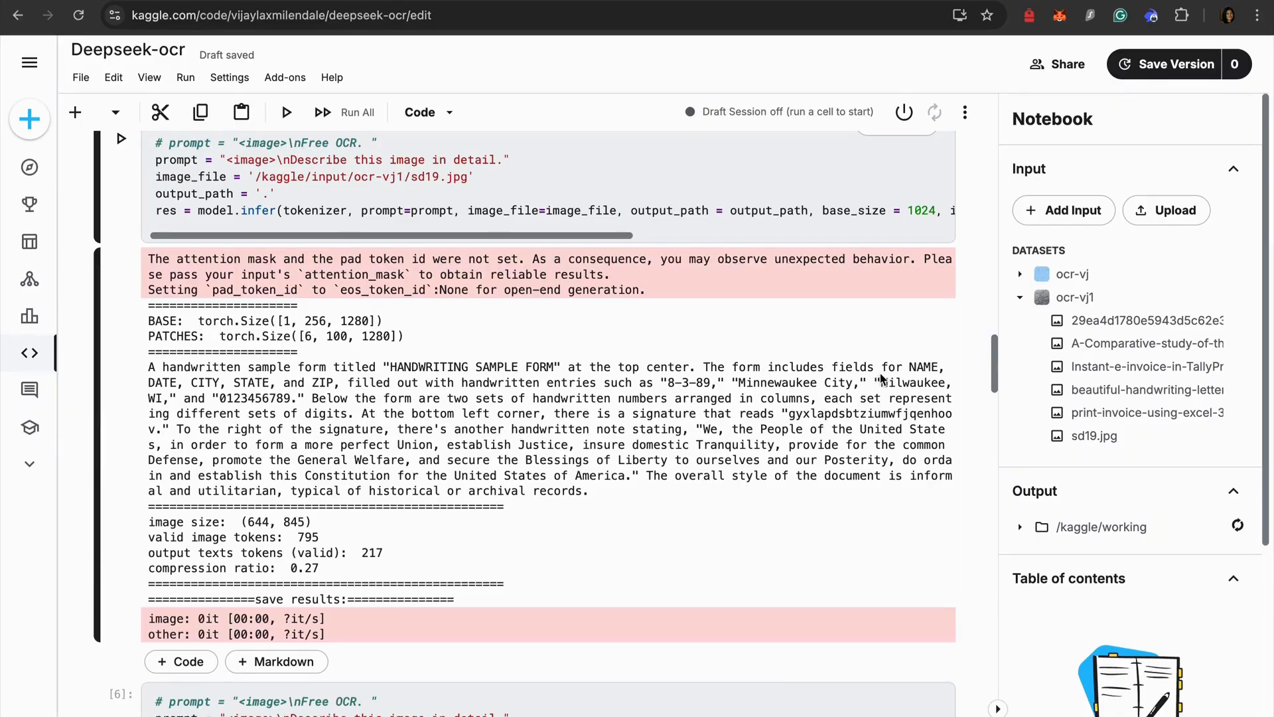
pyautogui.moveTo(370, 418)
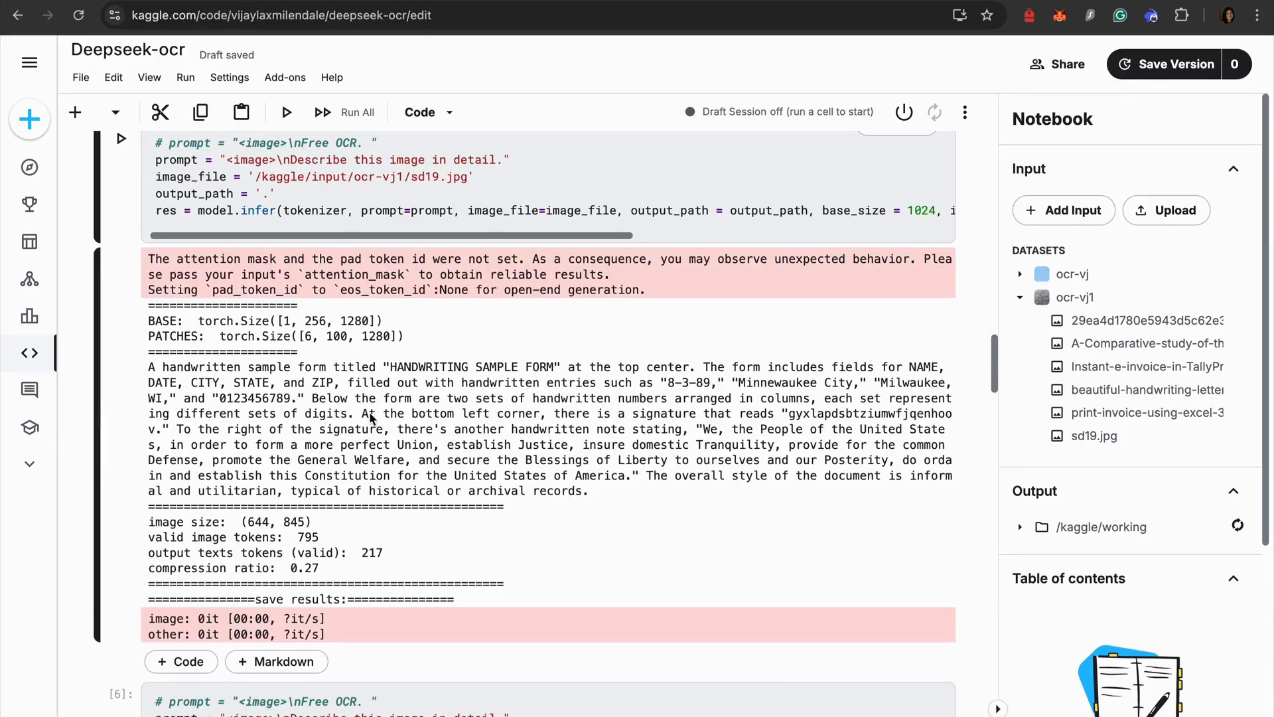
pyautogui.moveTo(588, 439)
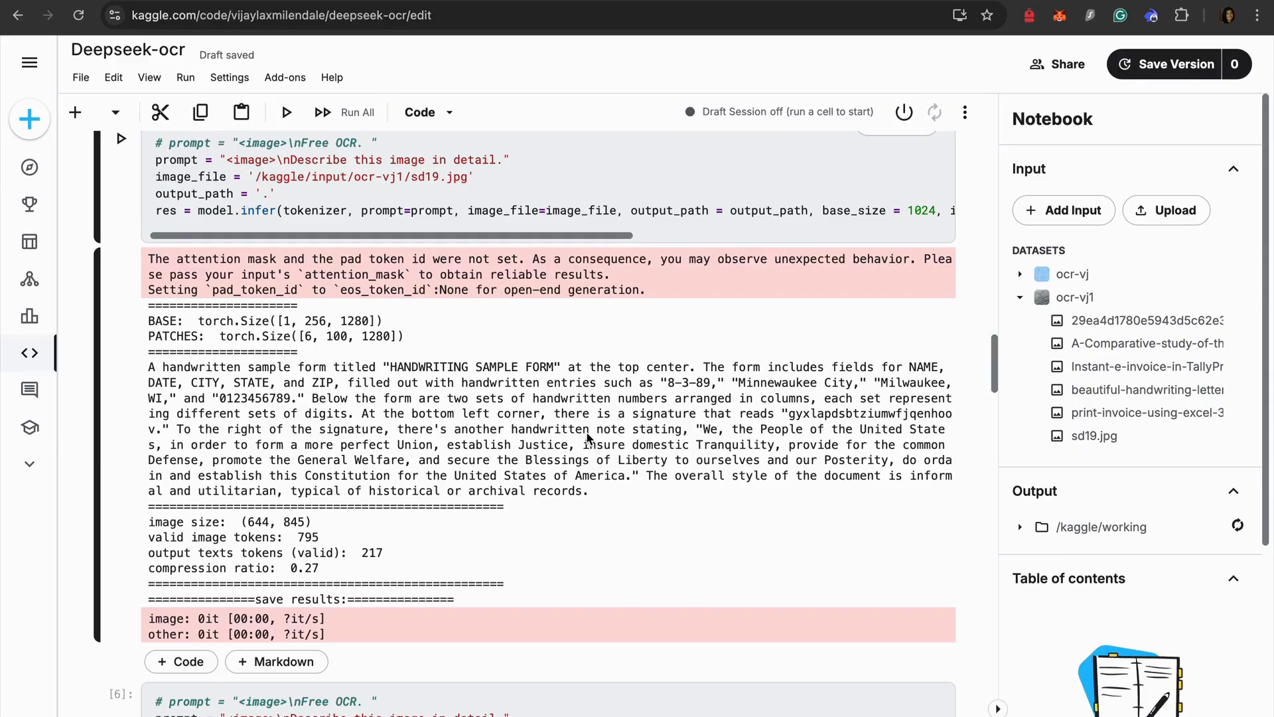
pyautogui.scroll(-3)
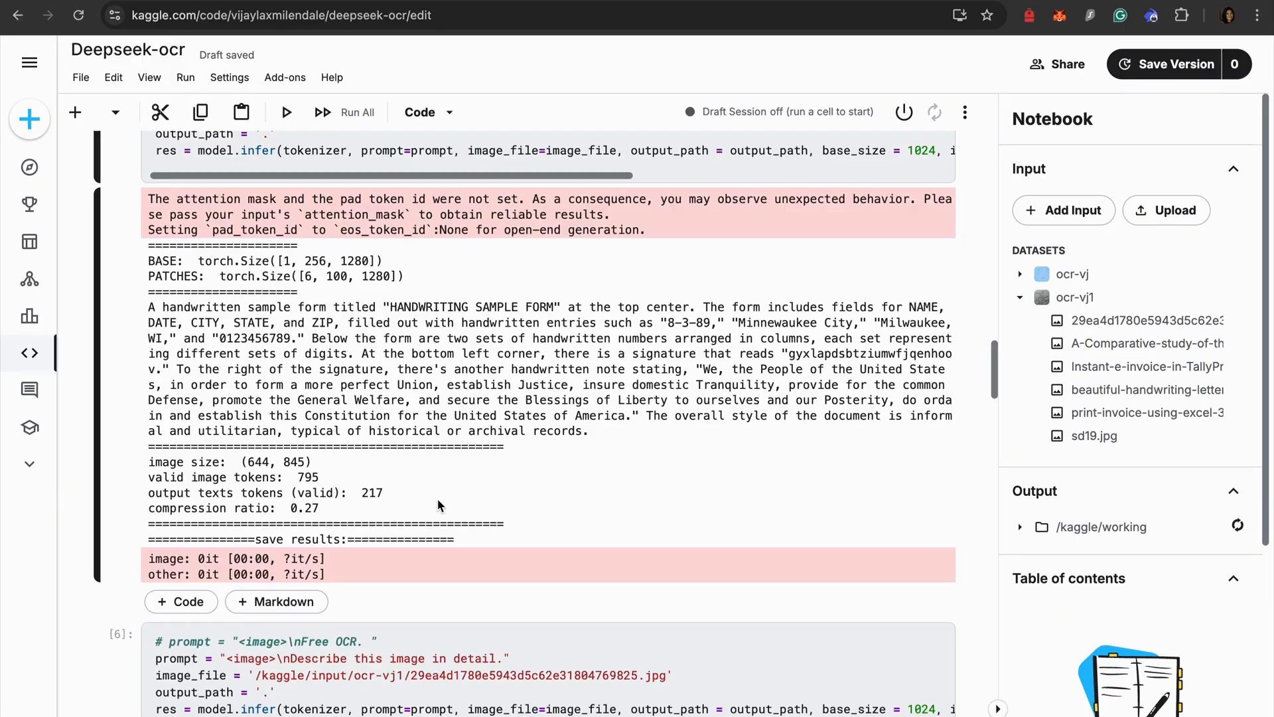
# Step: Preview the cursive 'Nature teaches us' image in the dataset and read its notebook description output
pyautogui.scroll(-3)
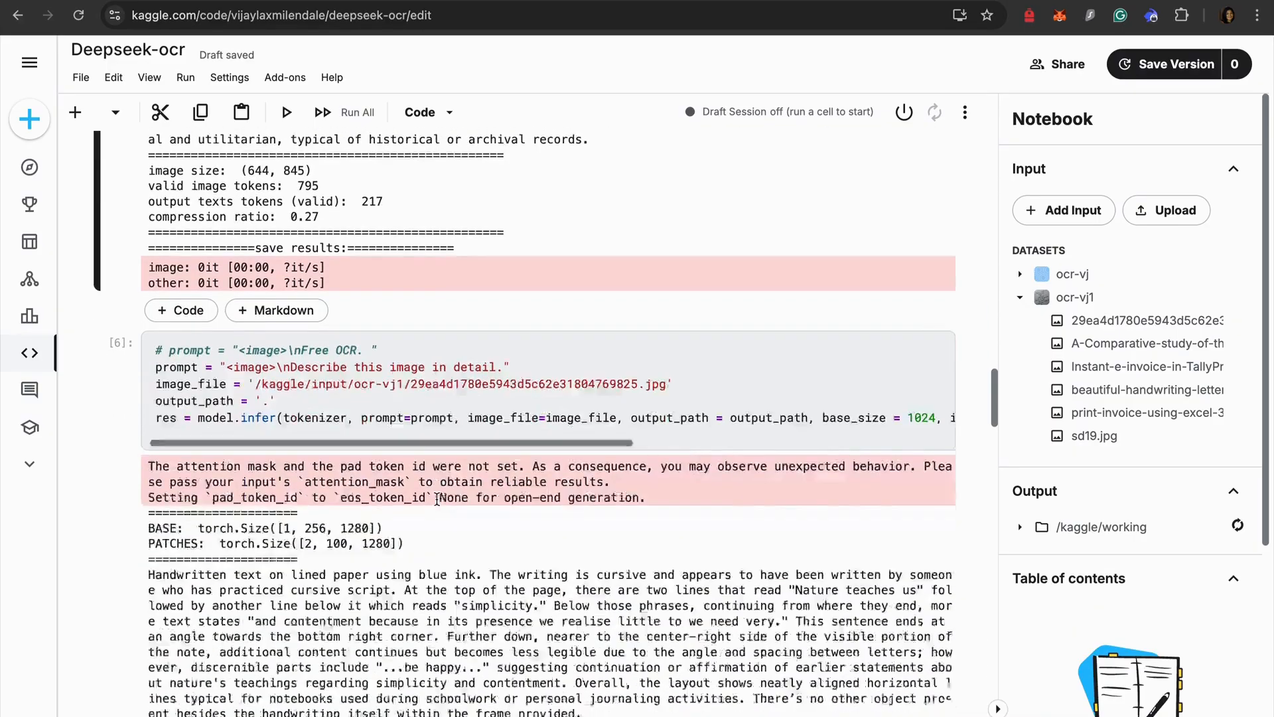
pyautogui.scroll(-3)
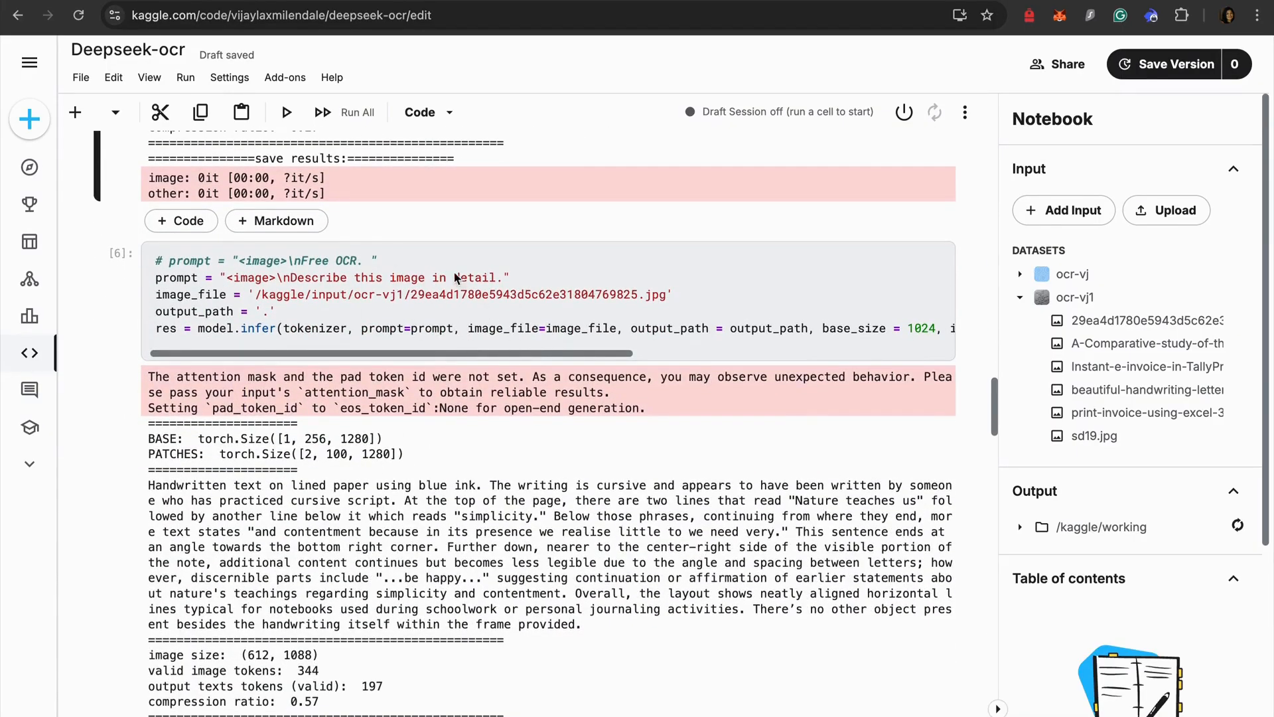
pyautogui.moveTo(1146, 342)
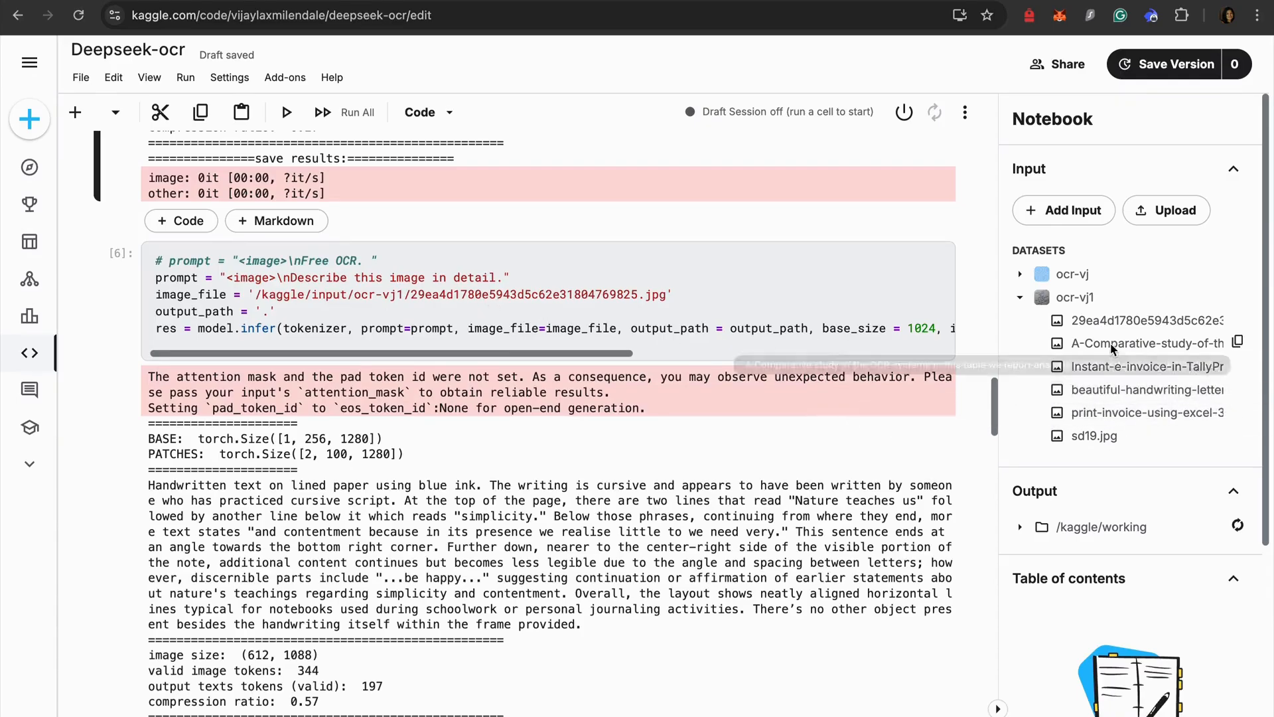
pyautogui.moveTo(443, 180)
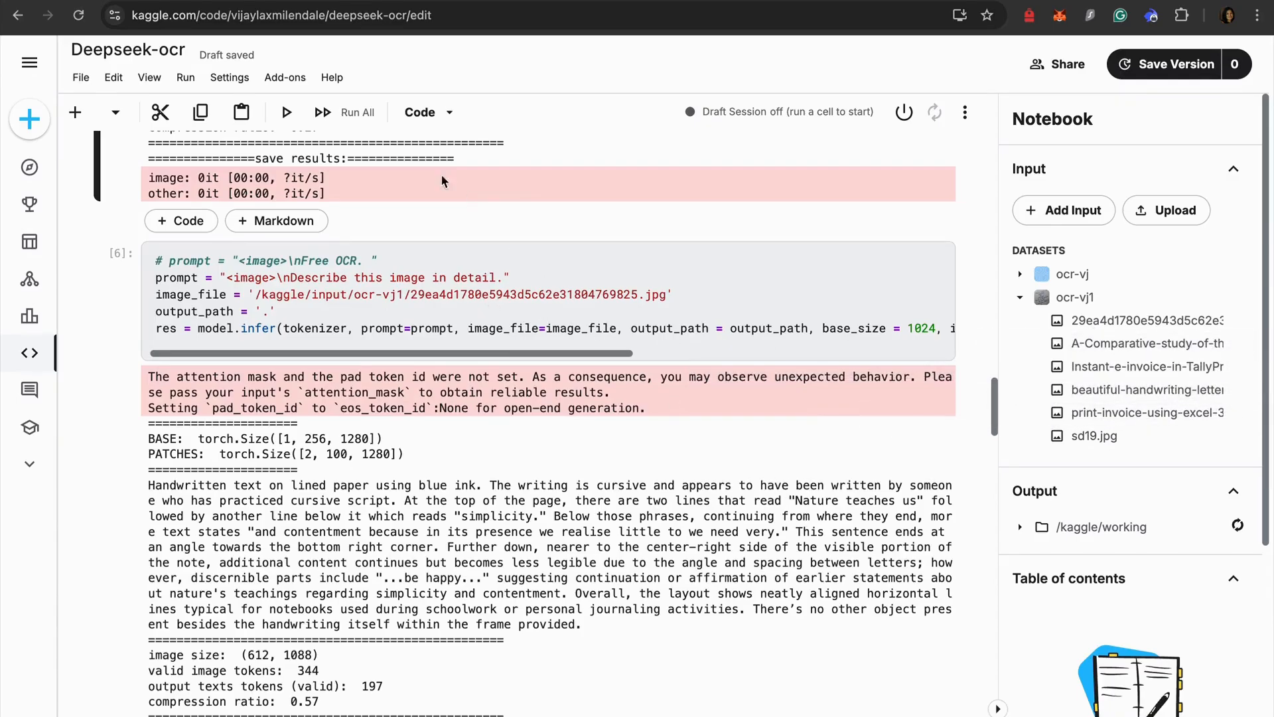
pyautogui.click(1144, 320)
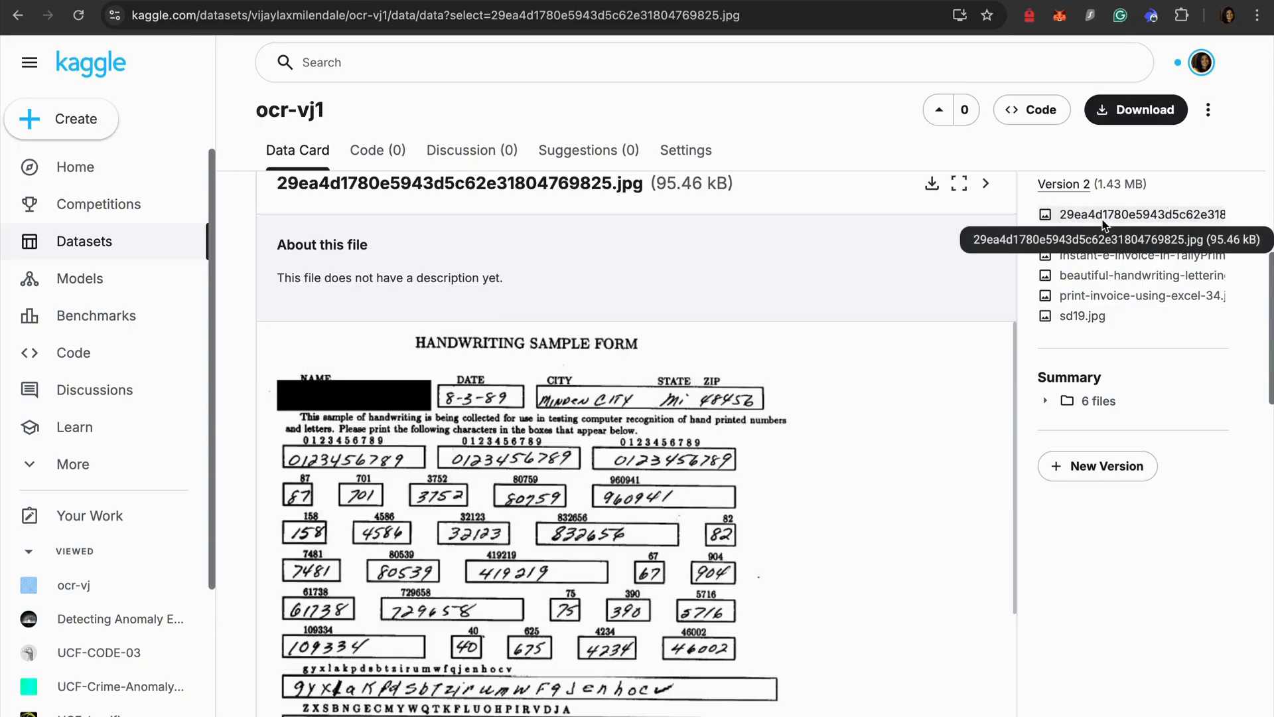
pyautogui.click(1141, 235)
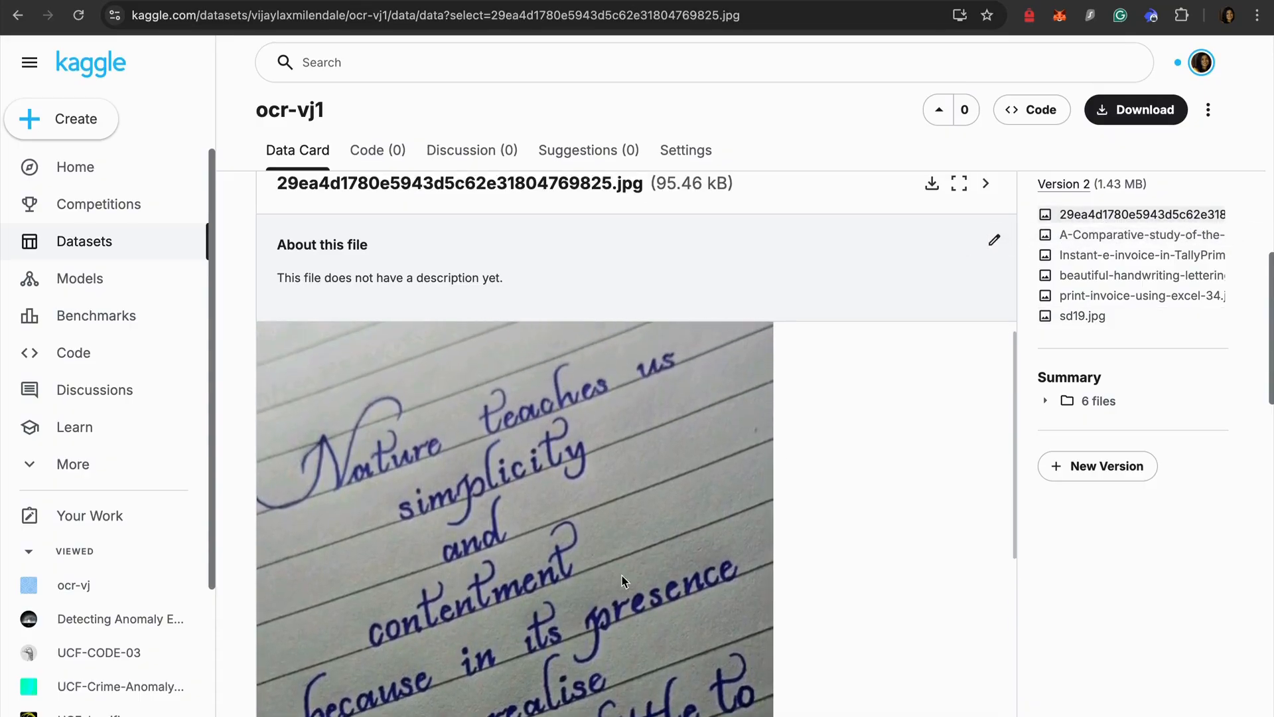
pyautogui.moveTo(621, 621)
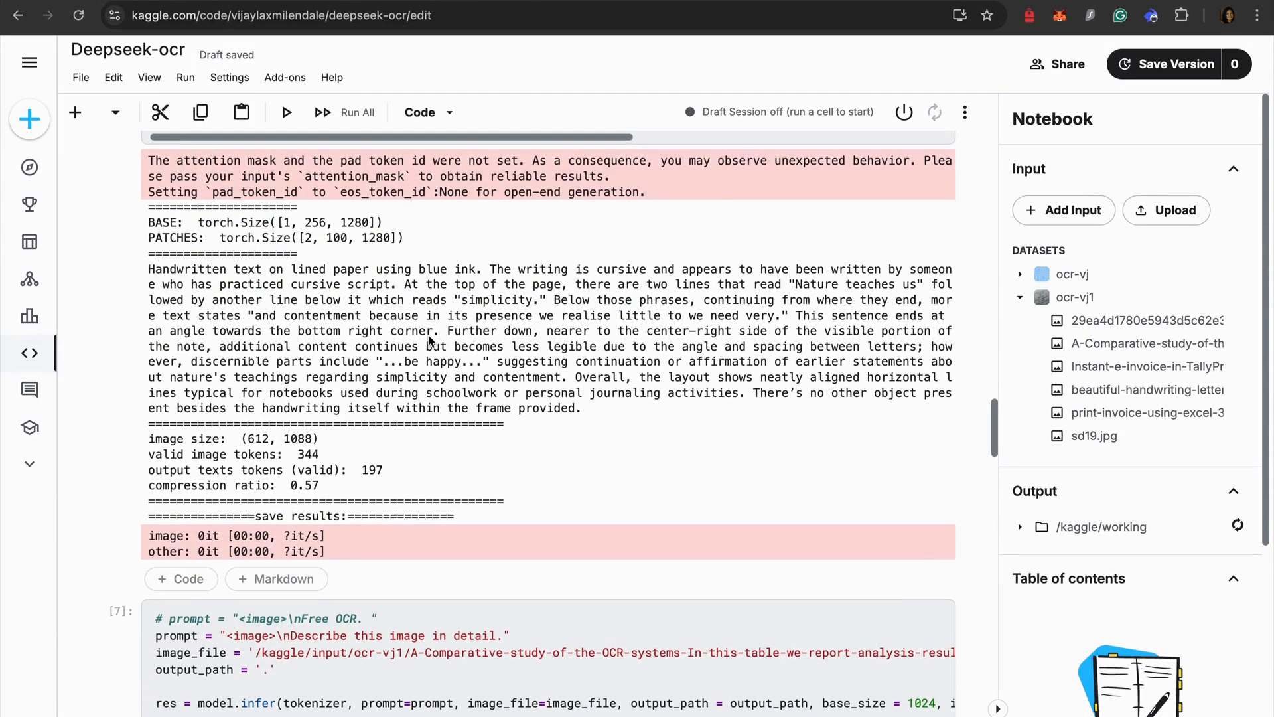
pyautogui.moveTo(788, 292)
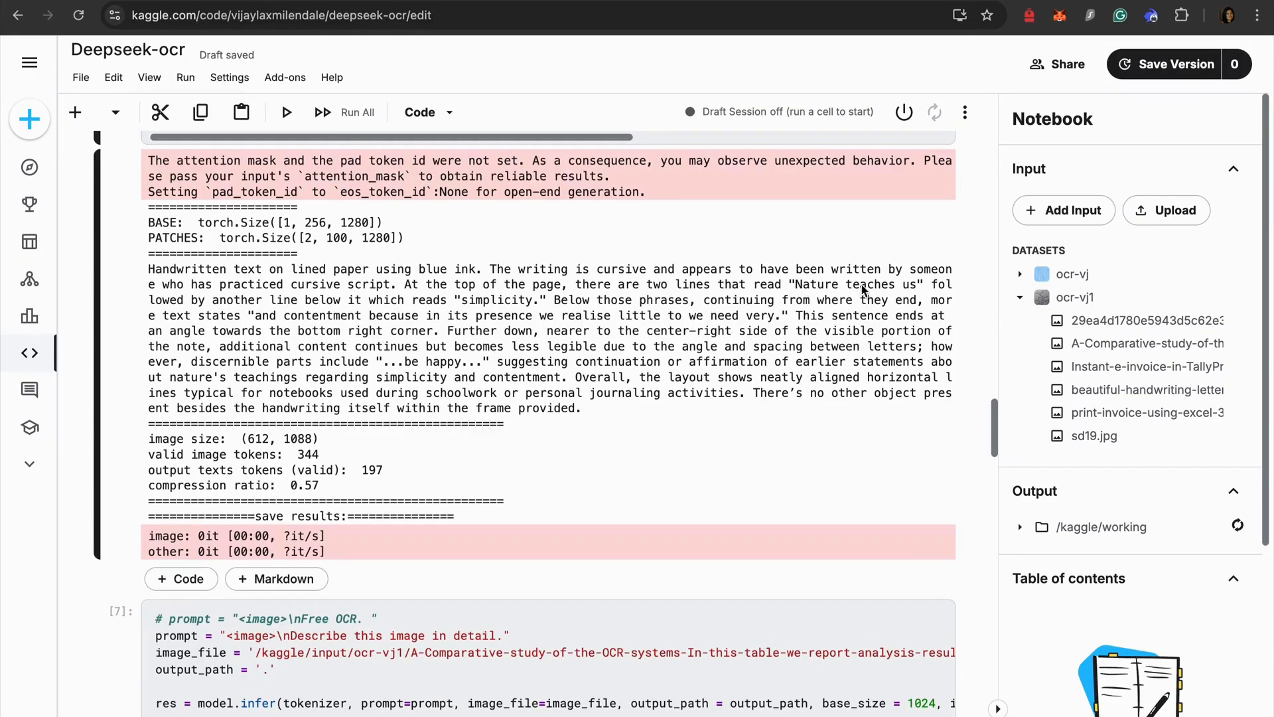
pyautogui.moveTo(291, 316)
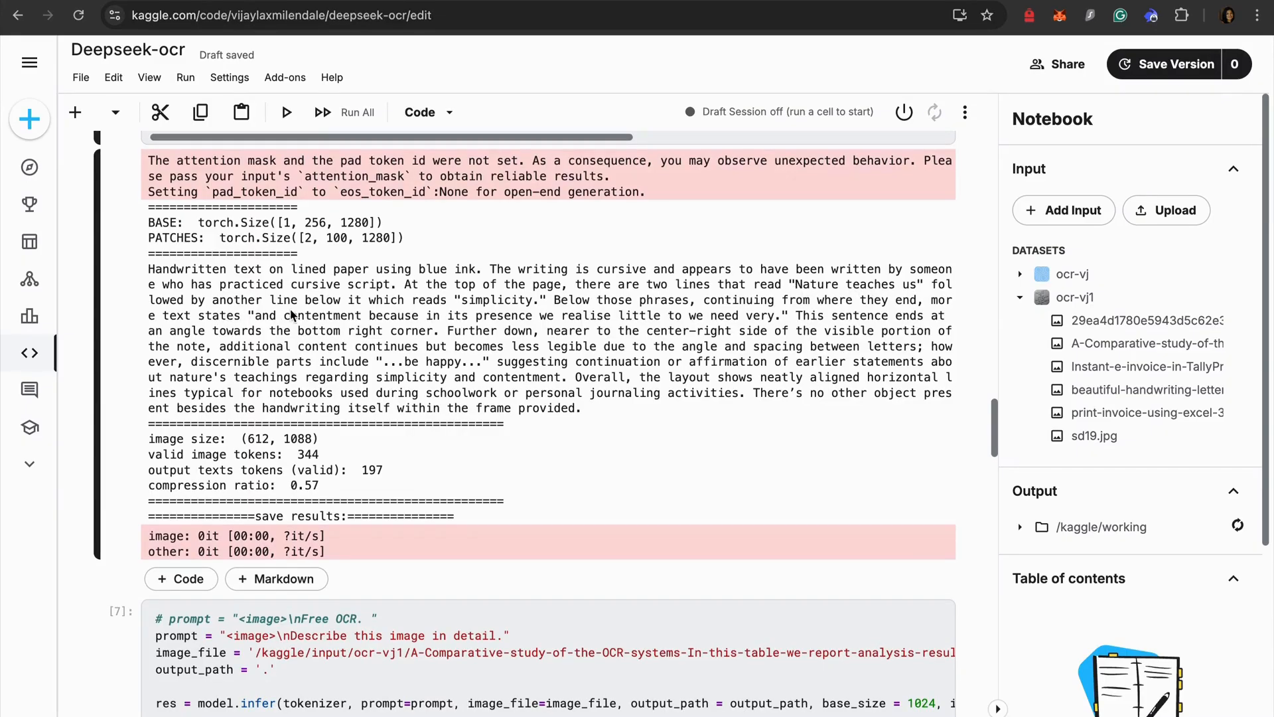
pyautogui.moveTo(496, 307)
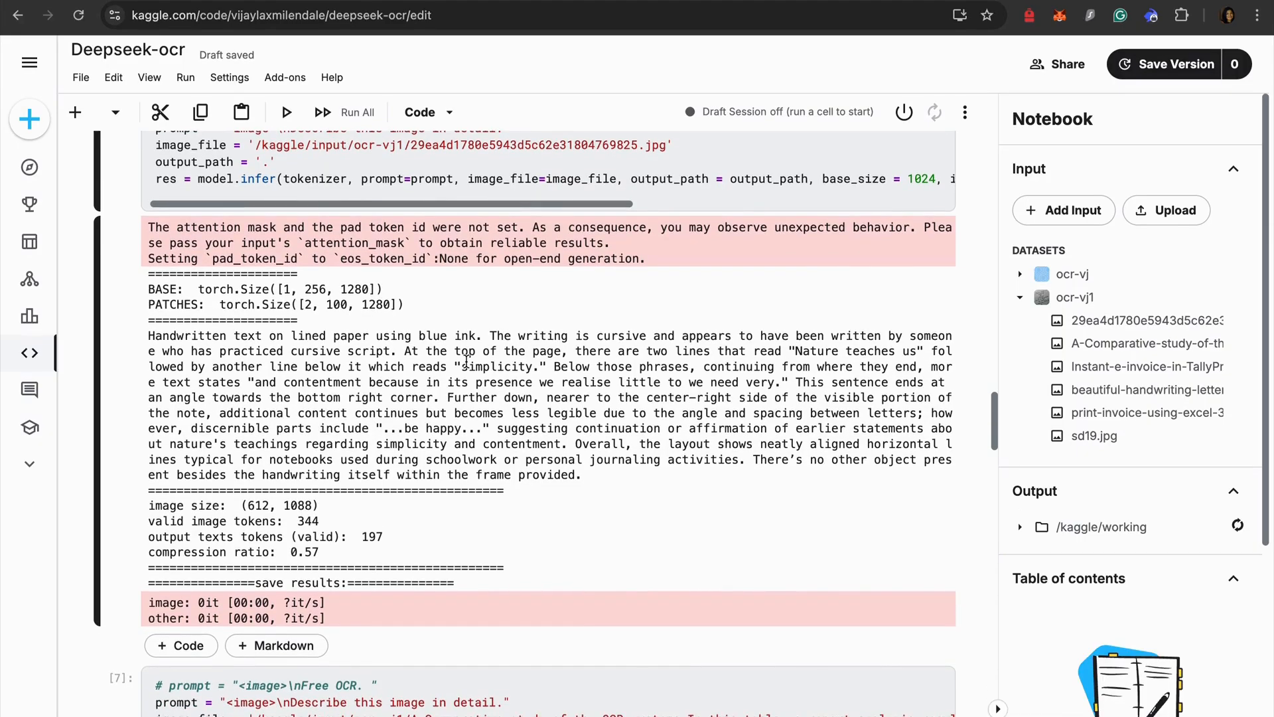
pyautogui.scroll(-3)
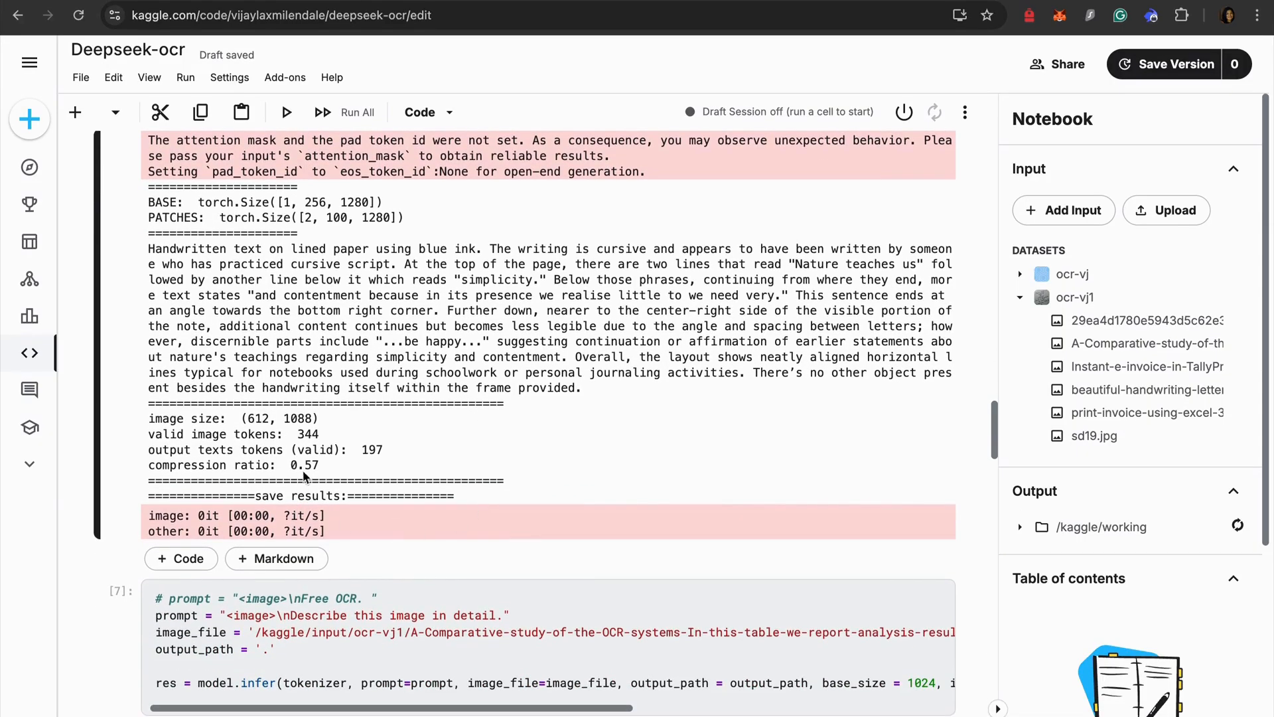
pyautogui.moveTo(320, 485)
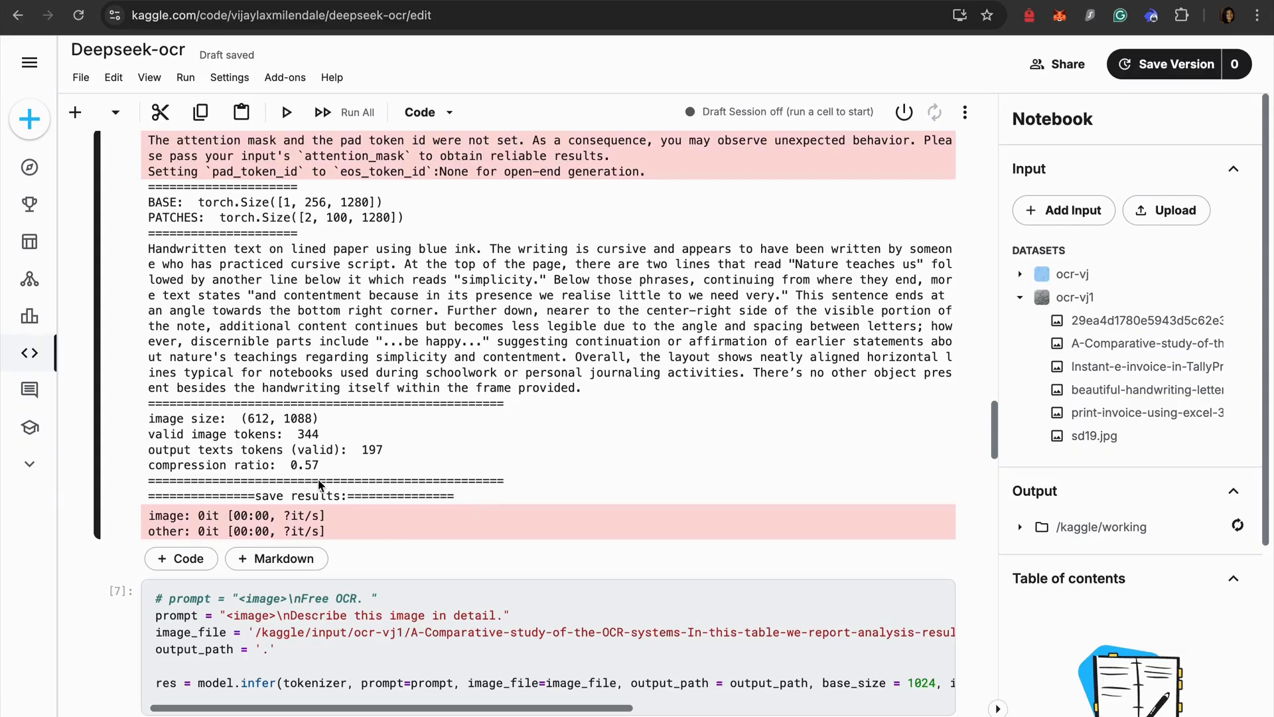
# Step: Read cell 7's OCR comparison table description and preview the A-Comparative-study table image in ocr-vj1
pyautogui.scroll(-3)
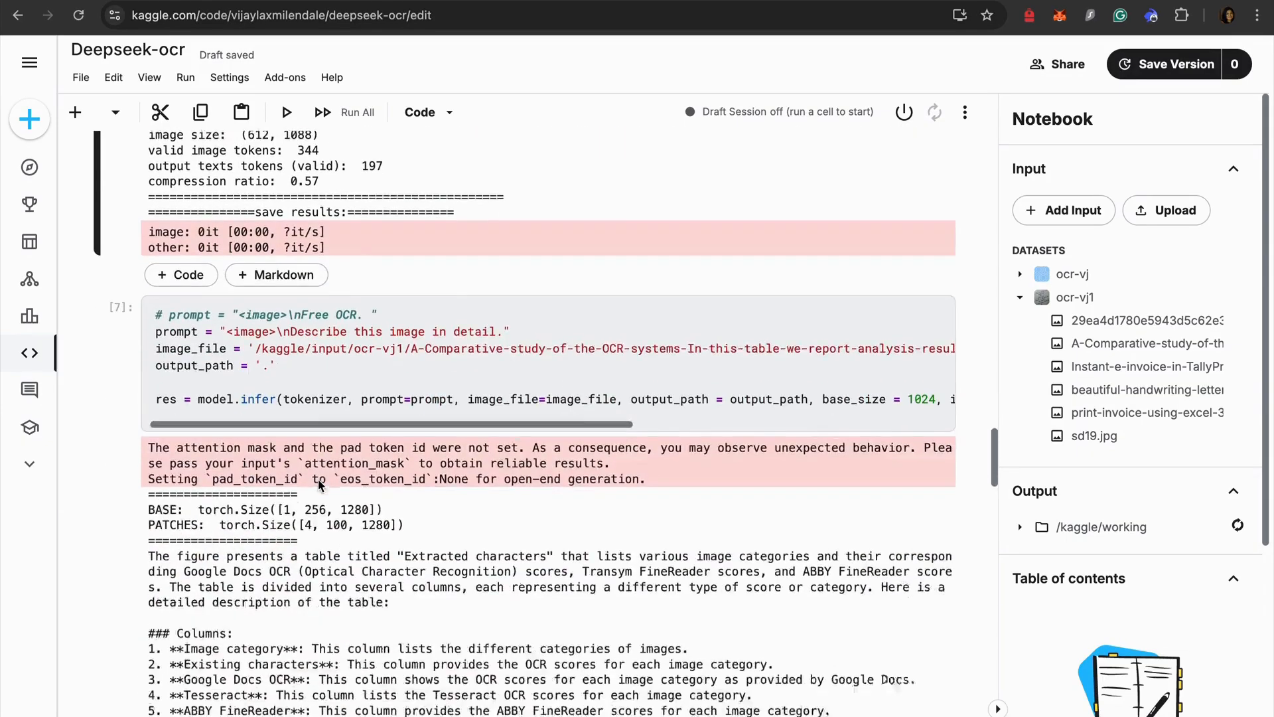
pyautogui.scroll(-3)
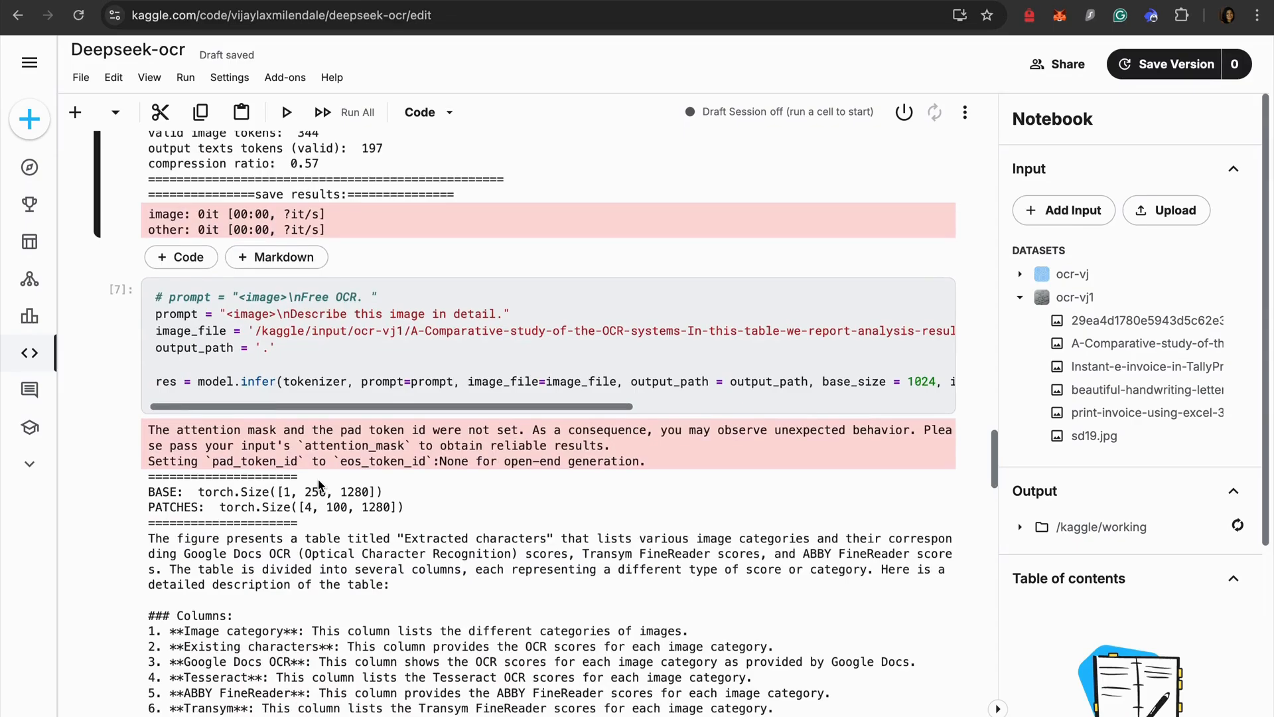
pyautogui.scroll(-3)
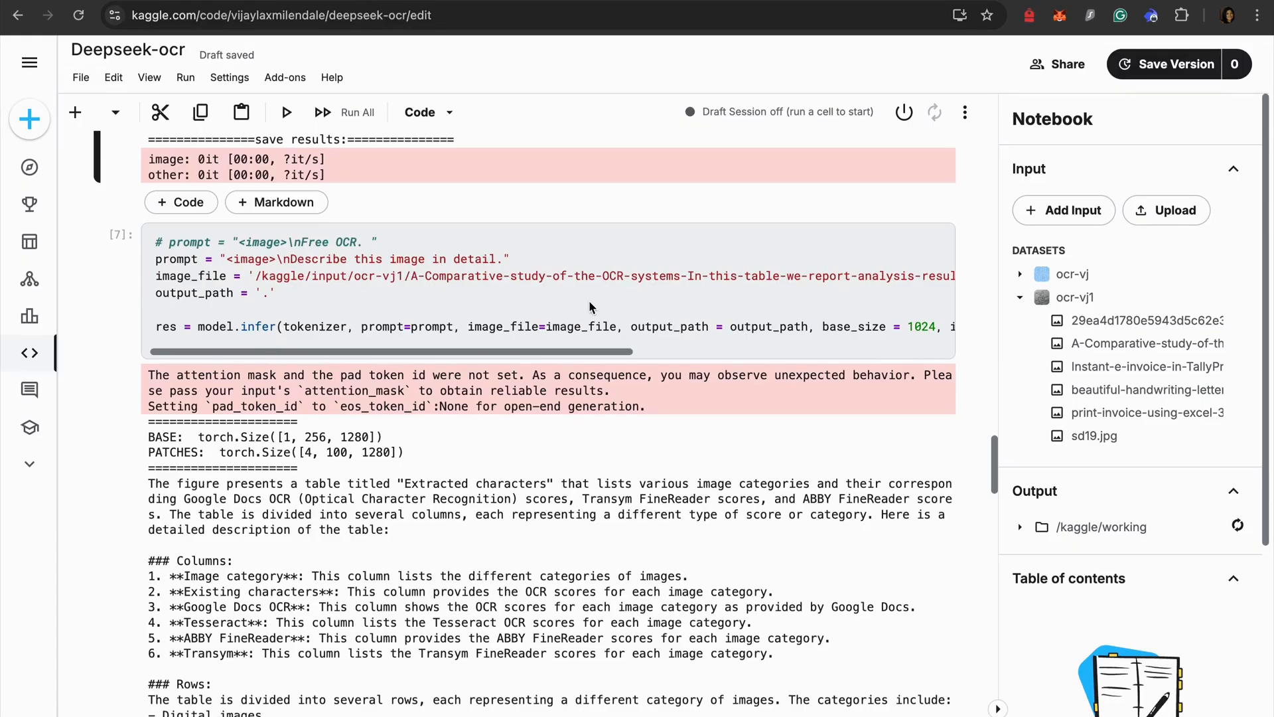
pyautogui.moveTo(582, 283)
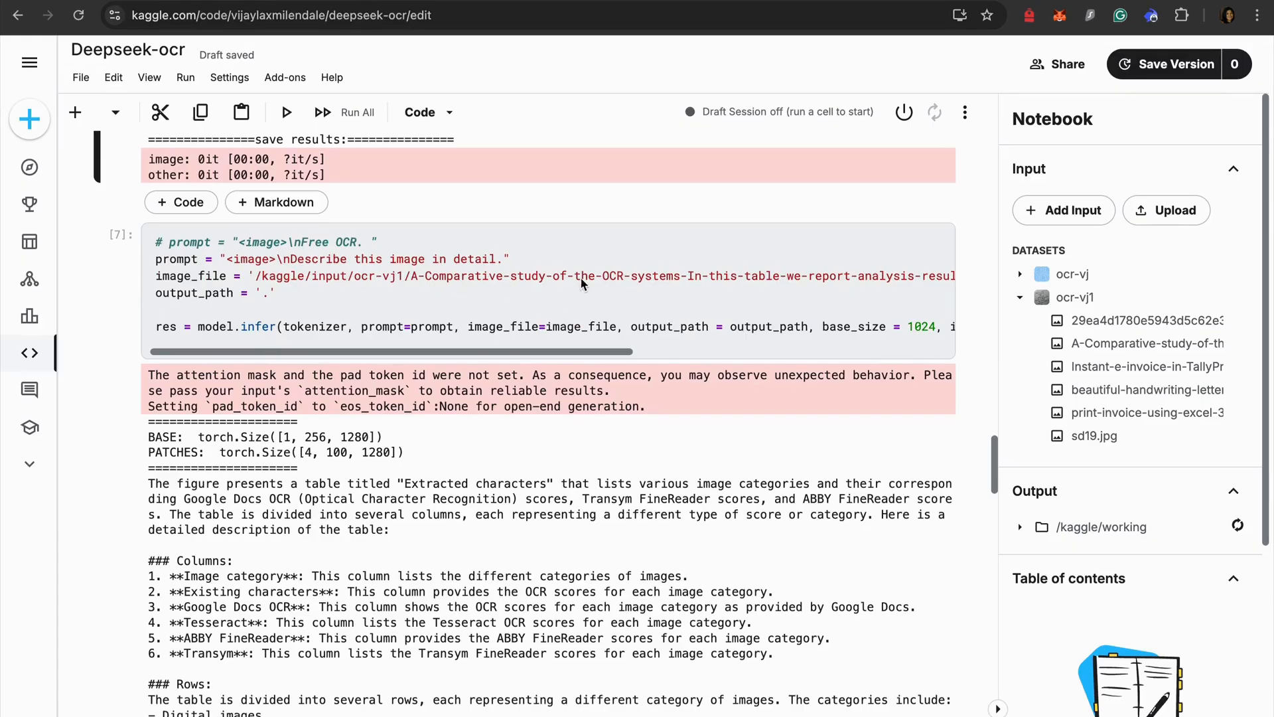
pyautogui.hscroll(3)
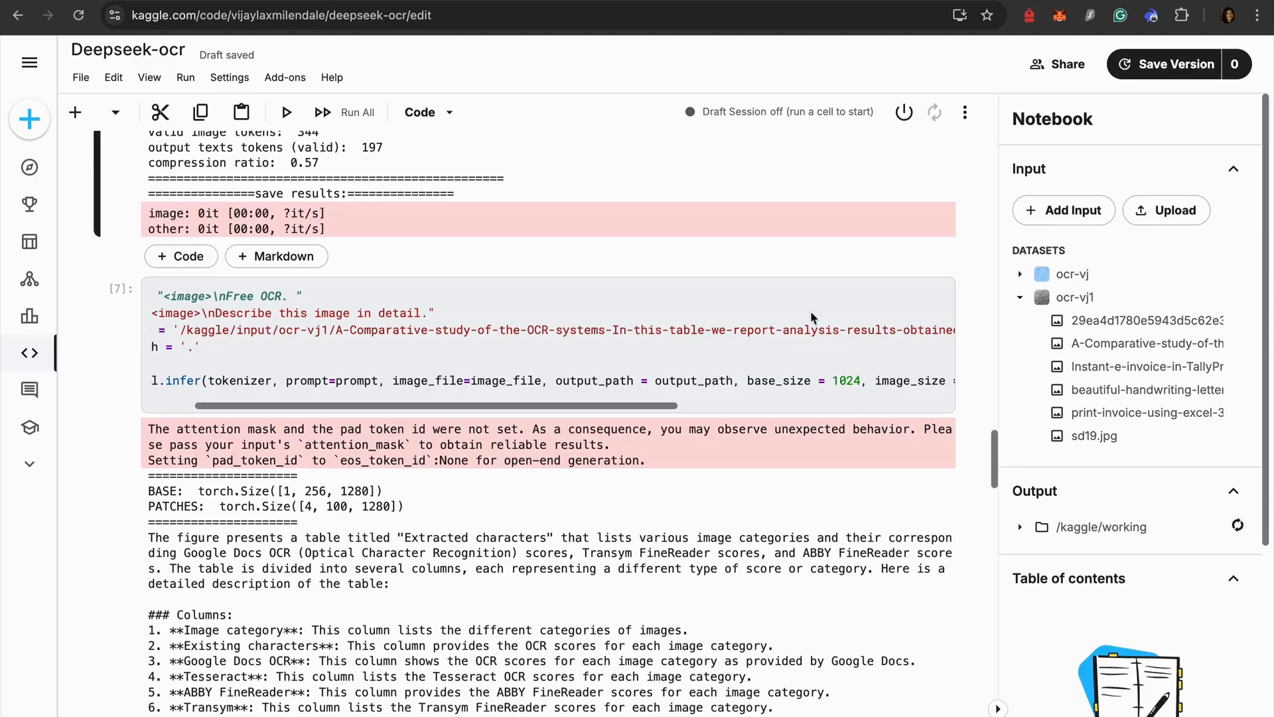
pyautogui.moveTo(892, 327)
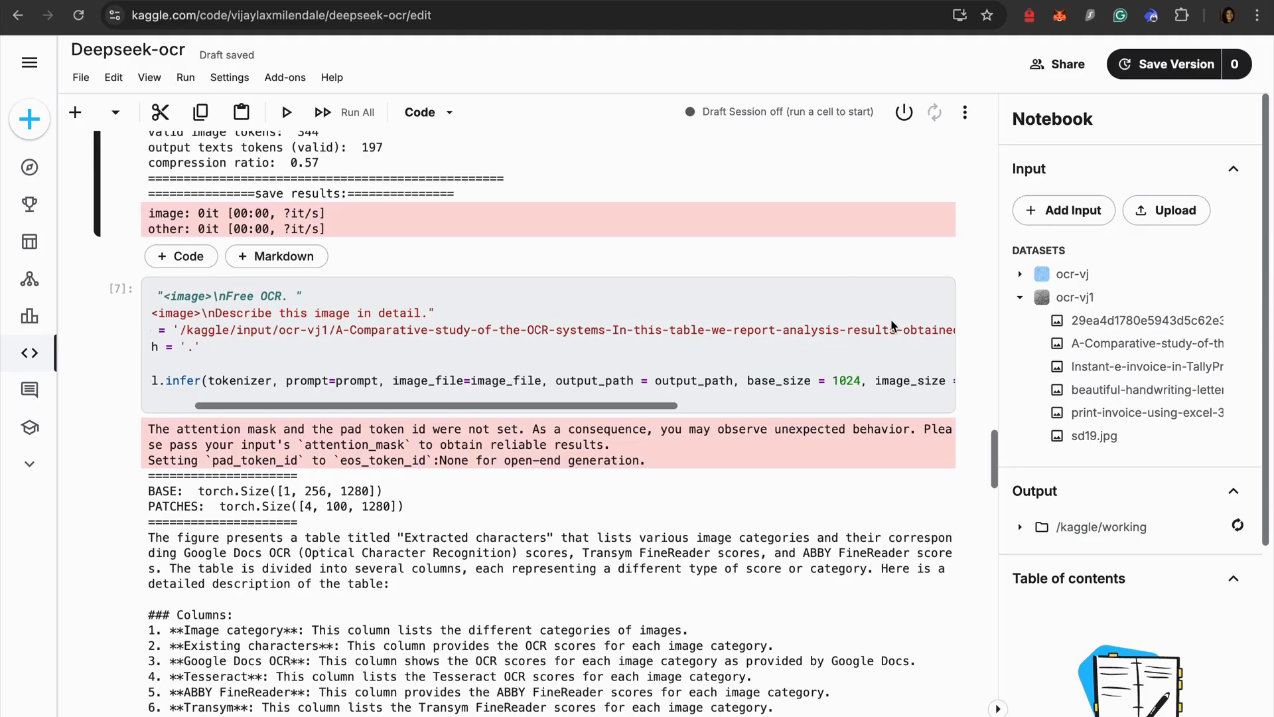
pyautogui.click(1145, 320)
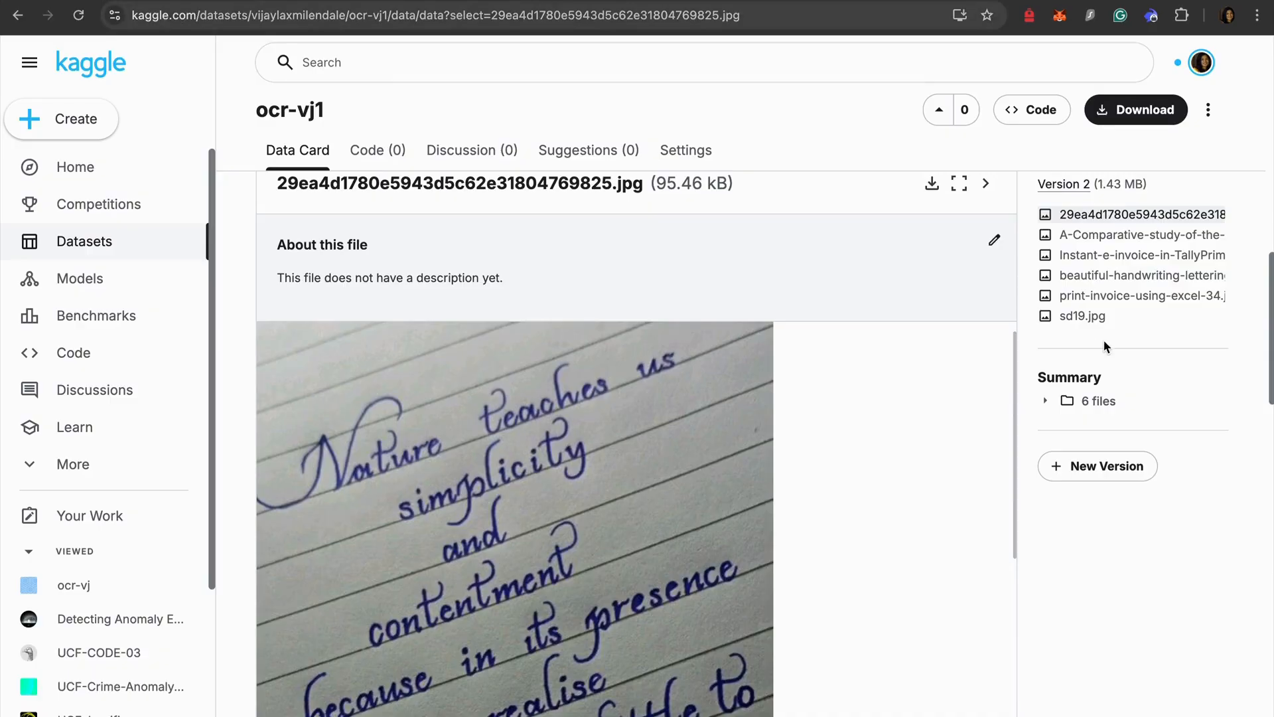
pyautogui.click(1137, 235)
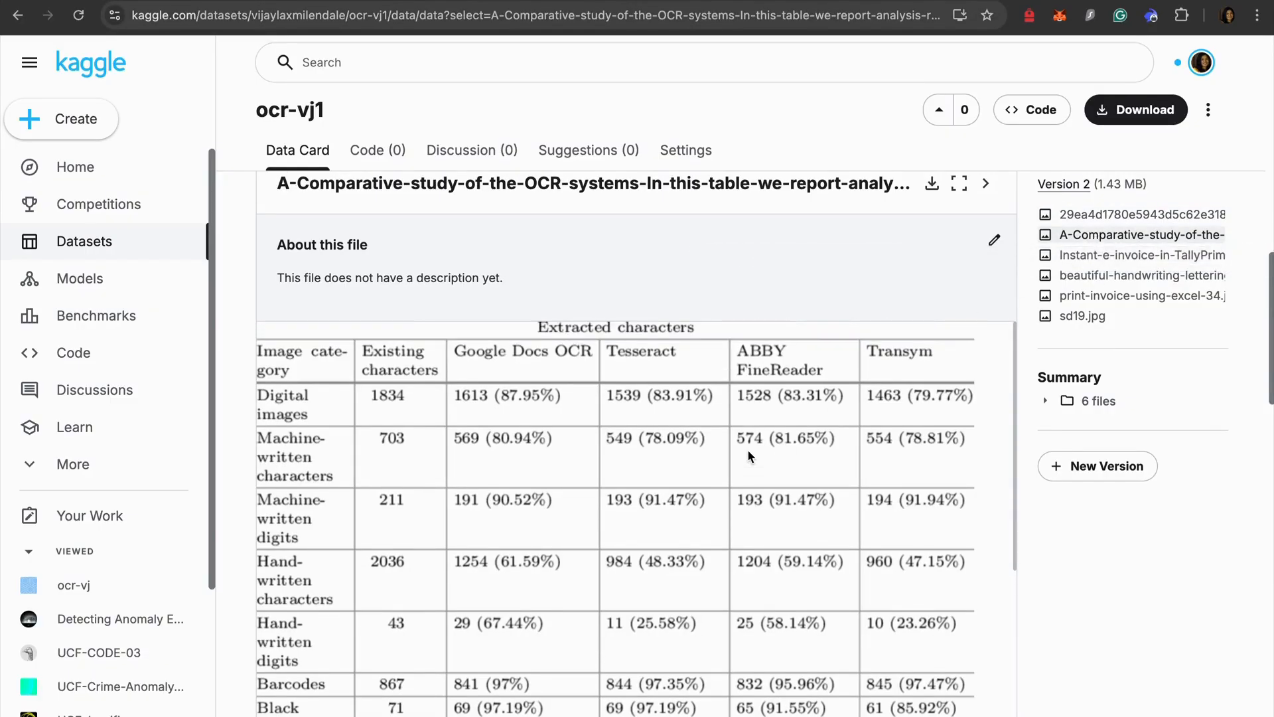
pyautogui.moveTo(650, 410)
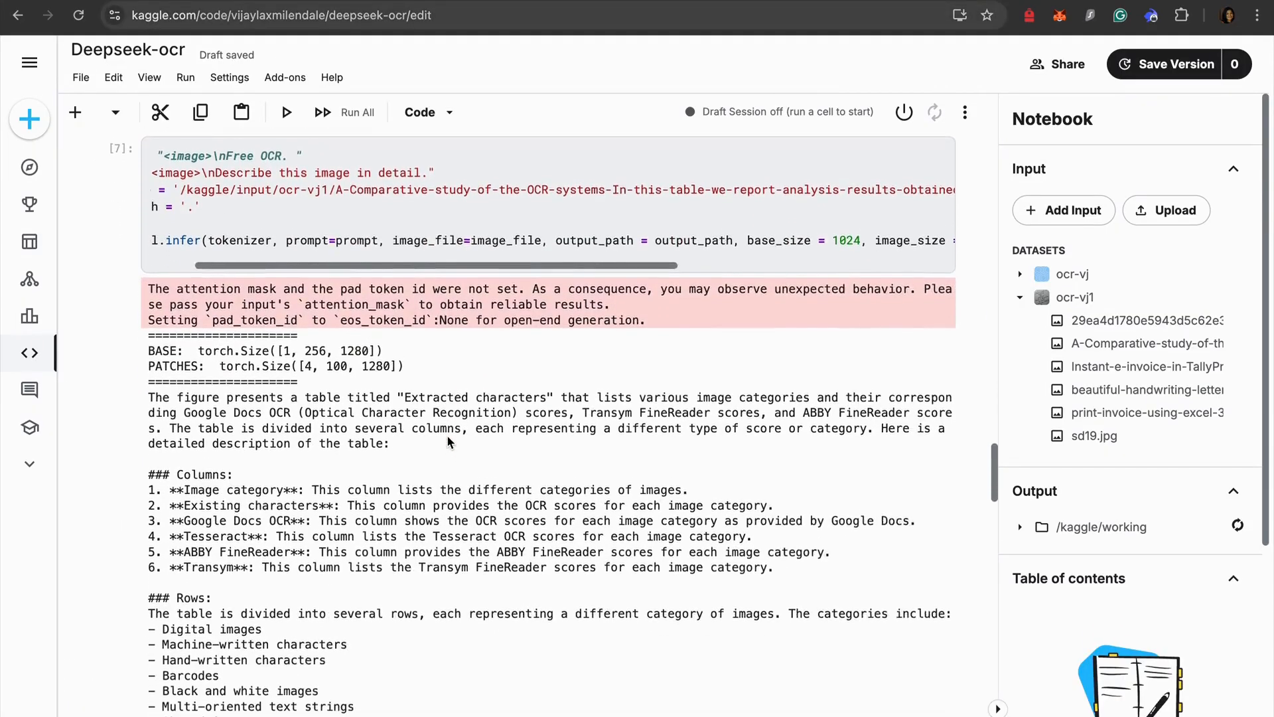
# Step: Scroll cell 7's output through the Rows categories to the per-category Detailed Breakdown scores
pyautogui.scroll(-3)
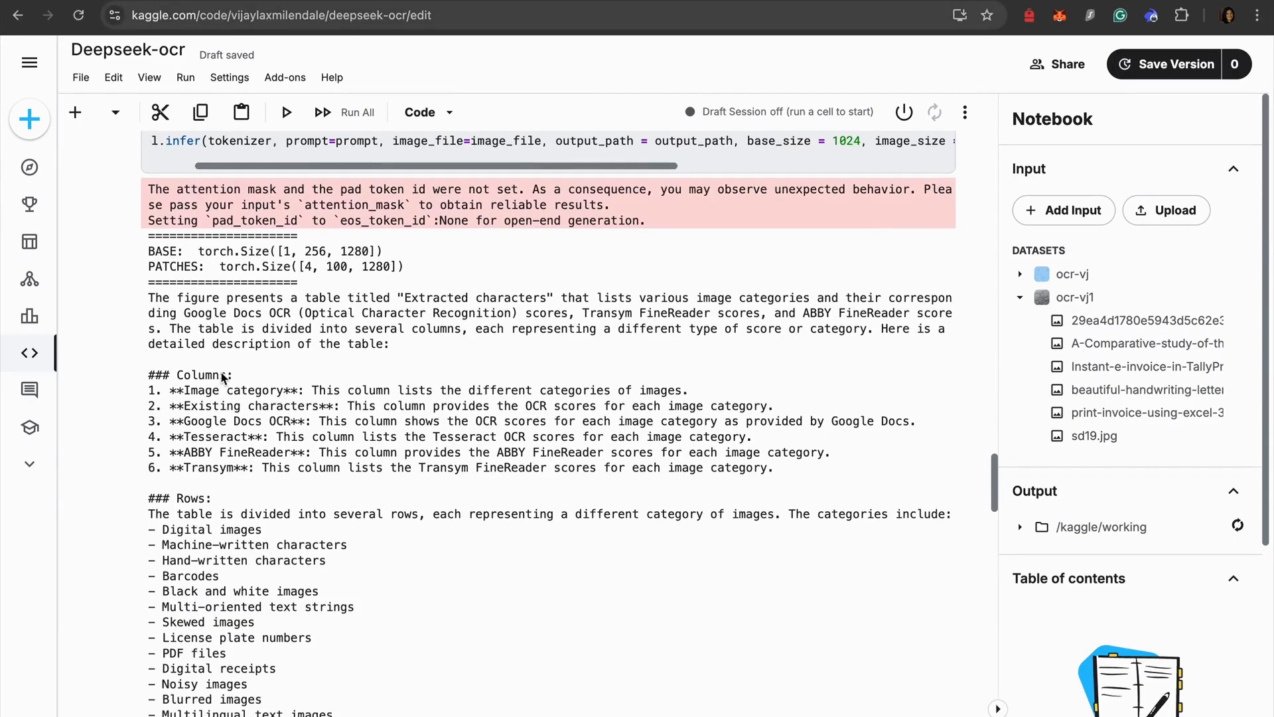
pyautogui.moveTo(329, 366)
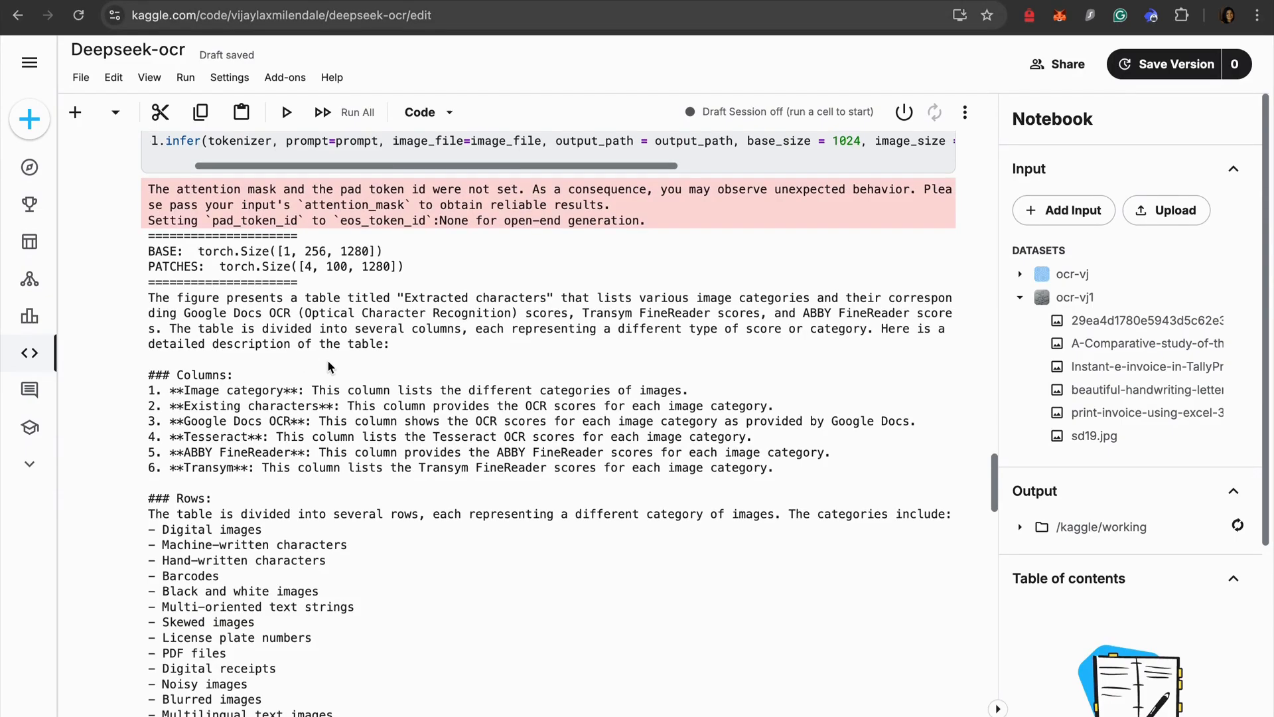
pyautogui.moveTo(216, 385)
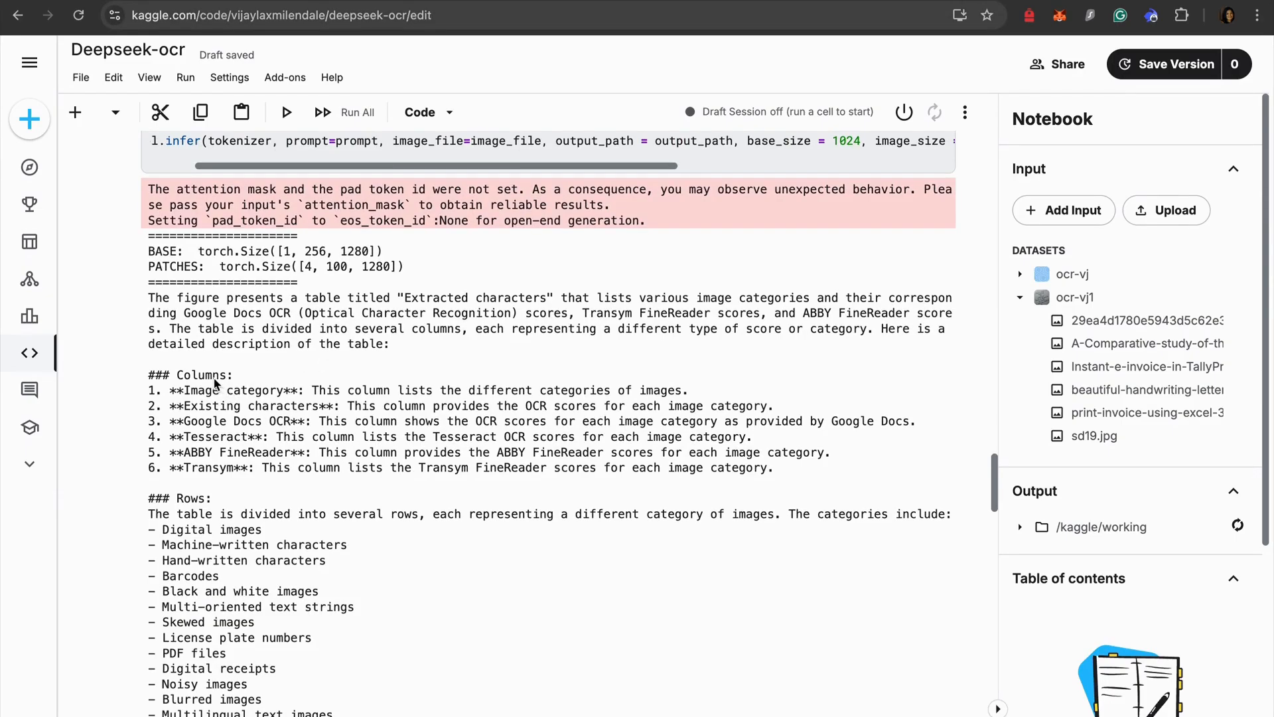
pyautogui.moveTo(479, 397)
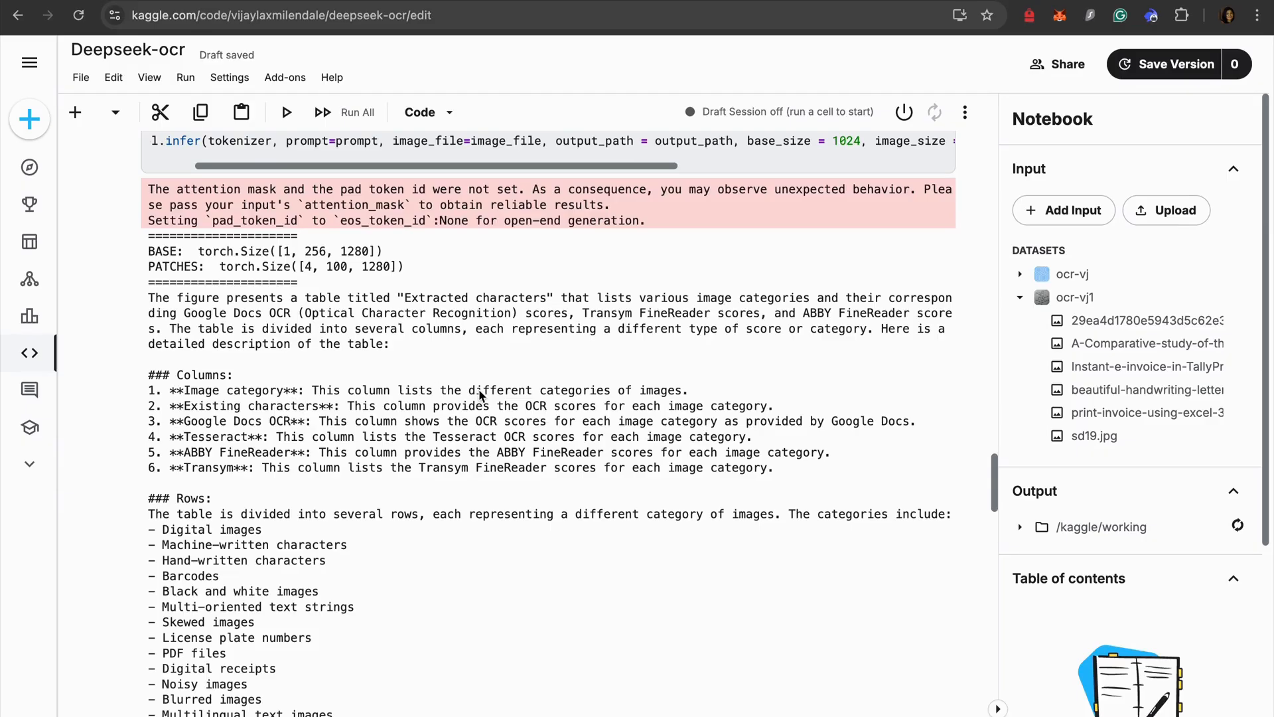
pyautogui.moveTo(245, 428)
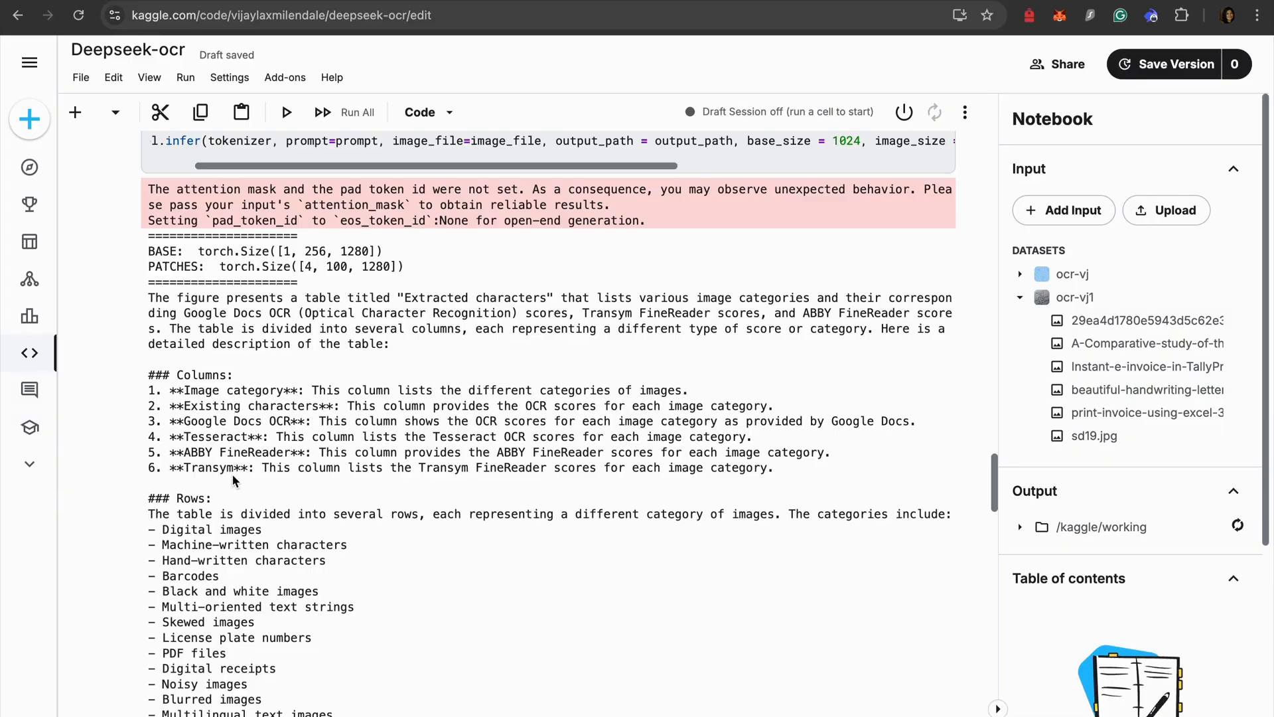
pyautogui.scroll(-3)
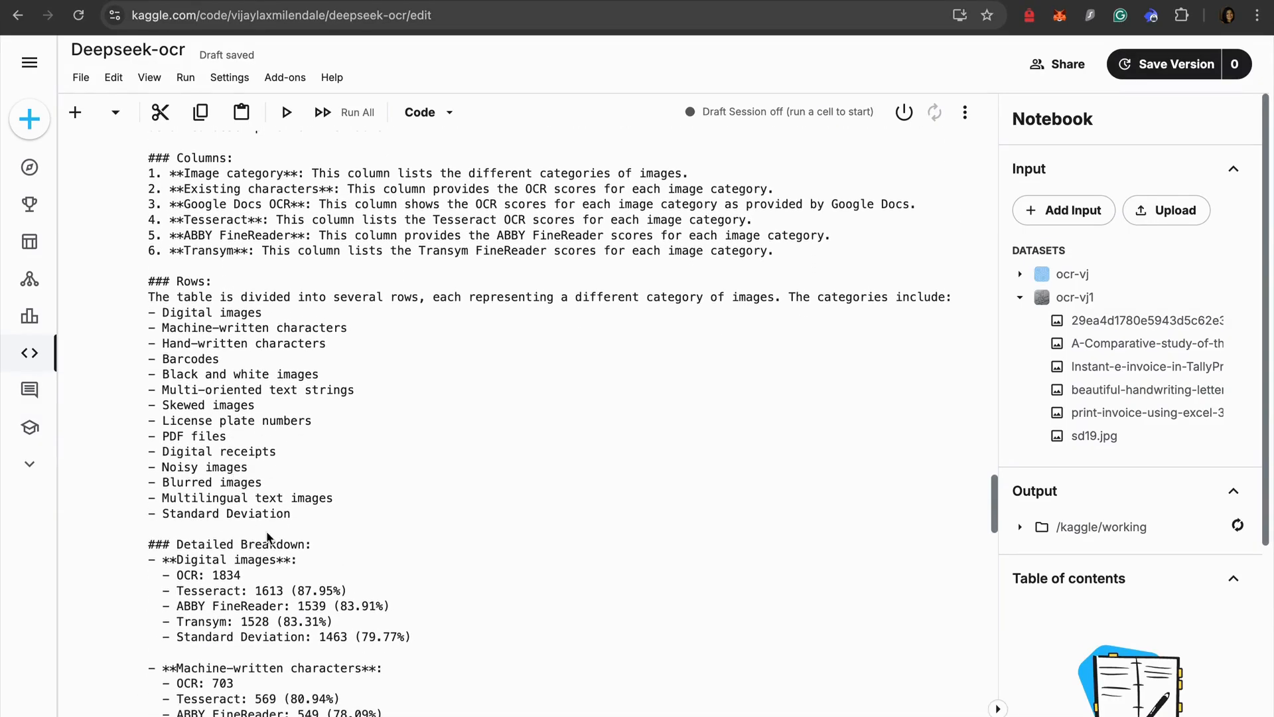
pyautogui.scroll(-3)
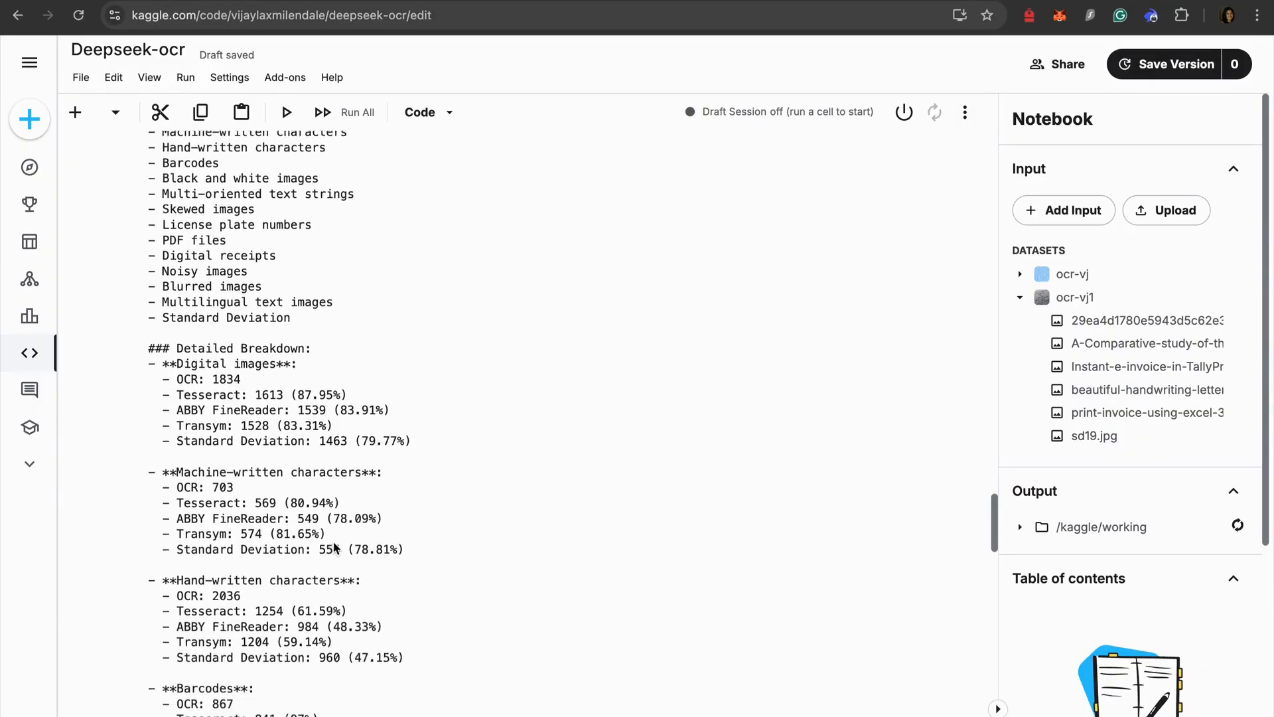
pyautogui.scroll(-3)
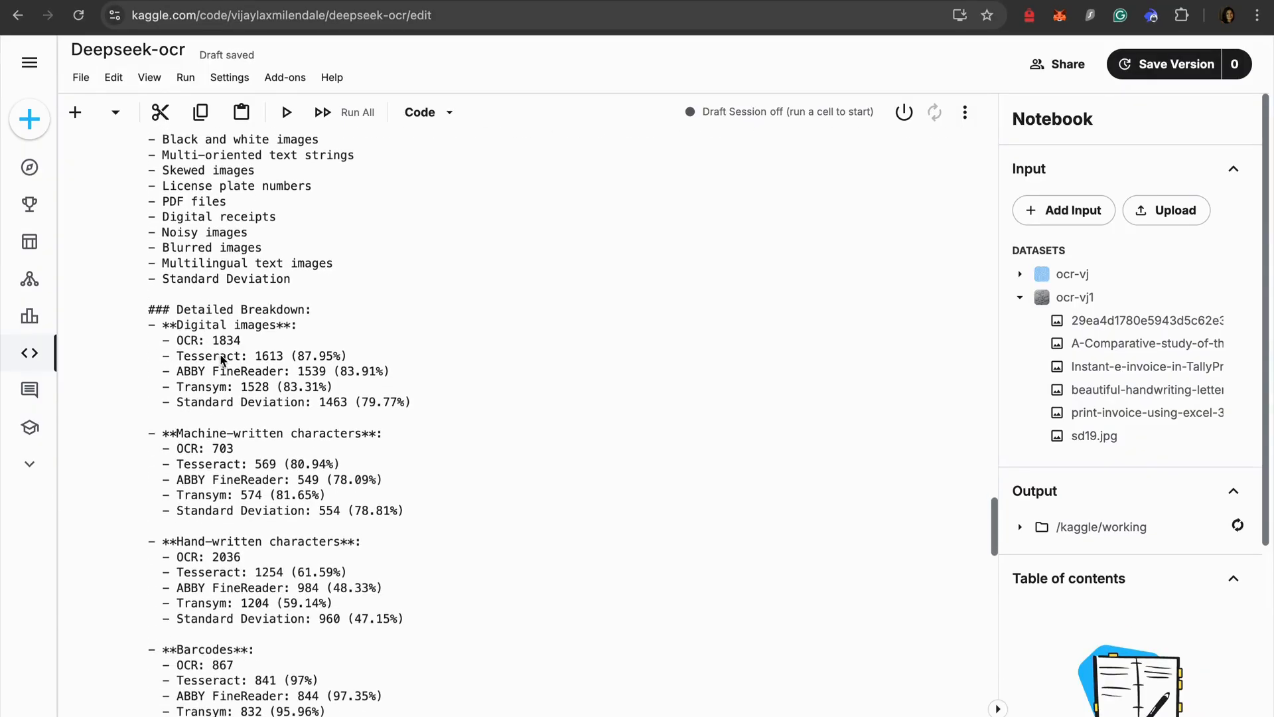